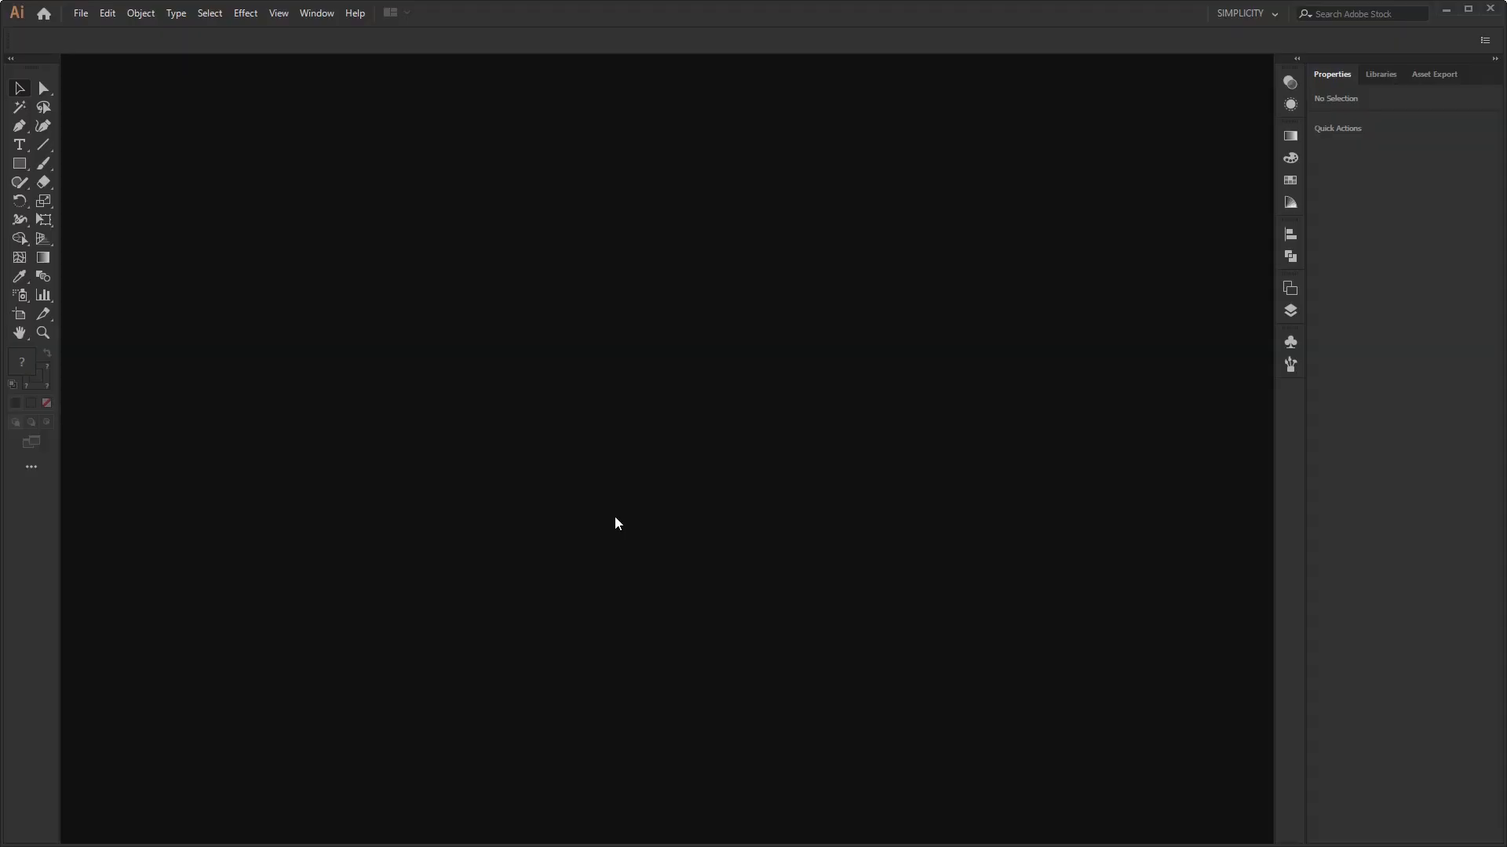
pyautogui.moveTo(85, 36)
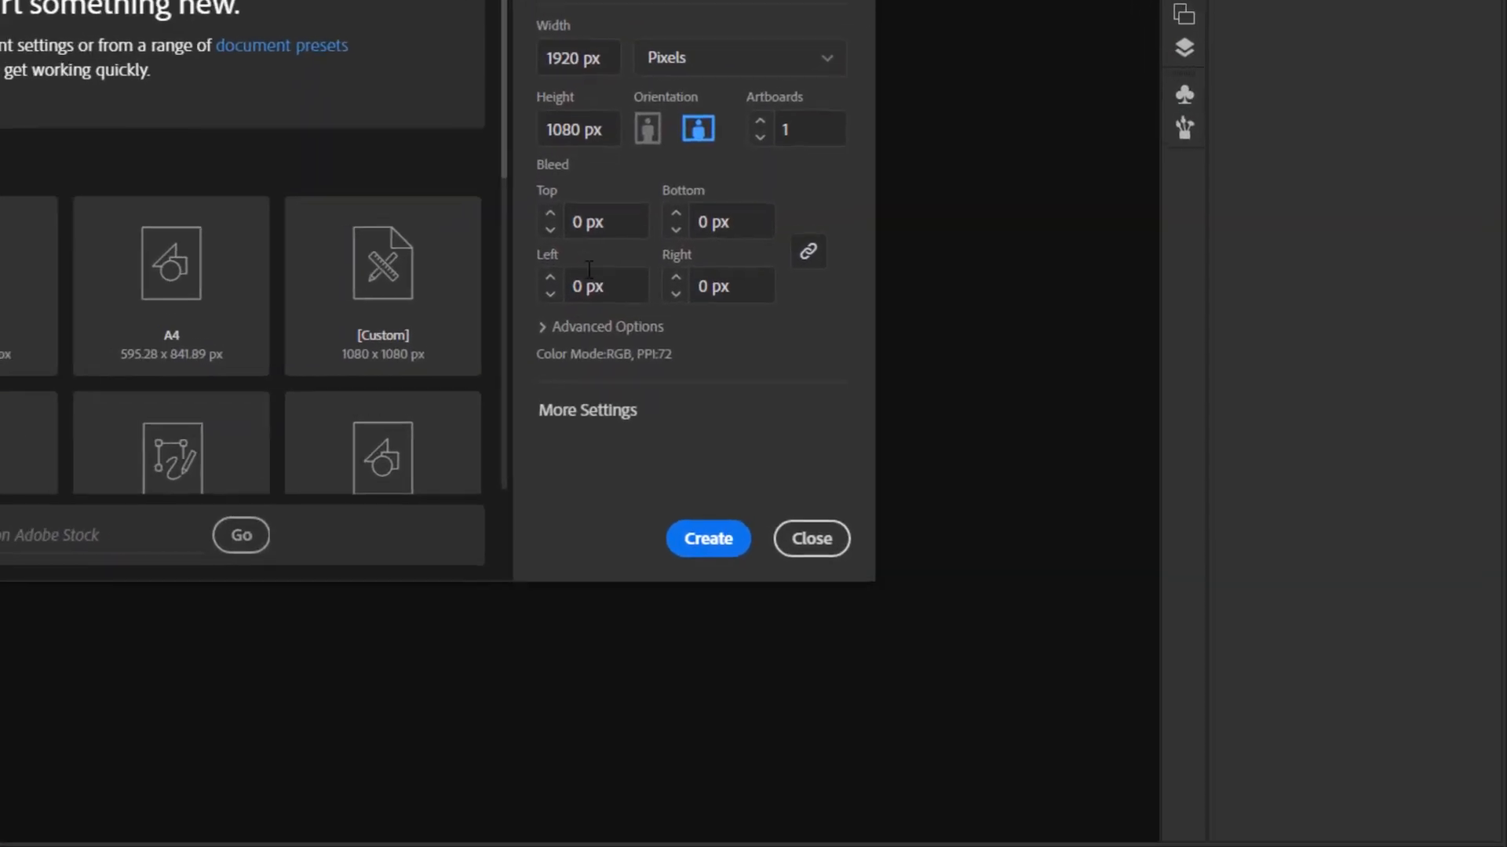
# Choose RGB Color mode in the Advanced Options of the 1920×1080 px new document.
pyautogui.click(605, 326)
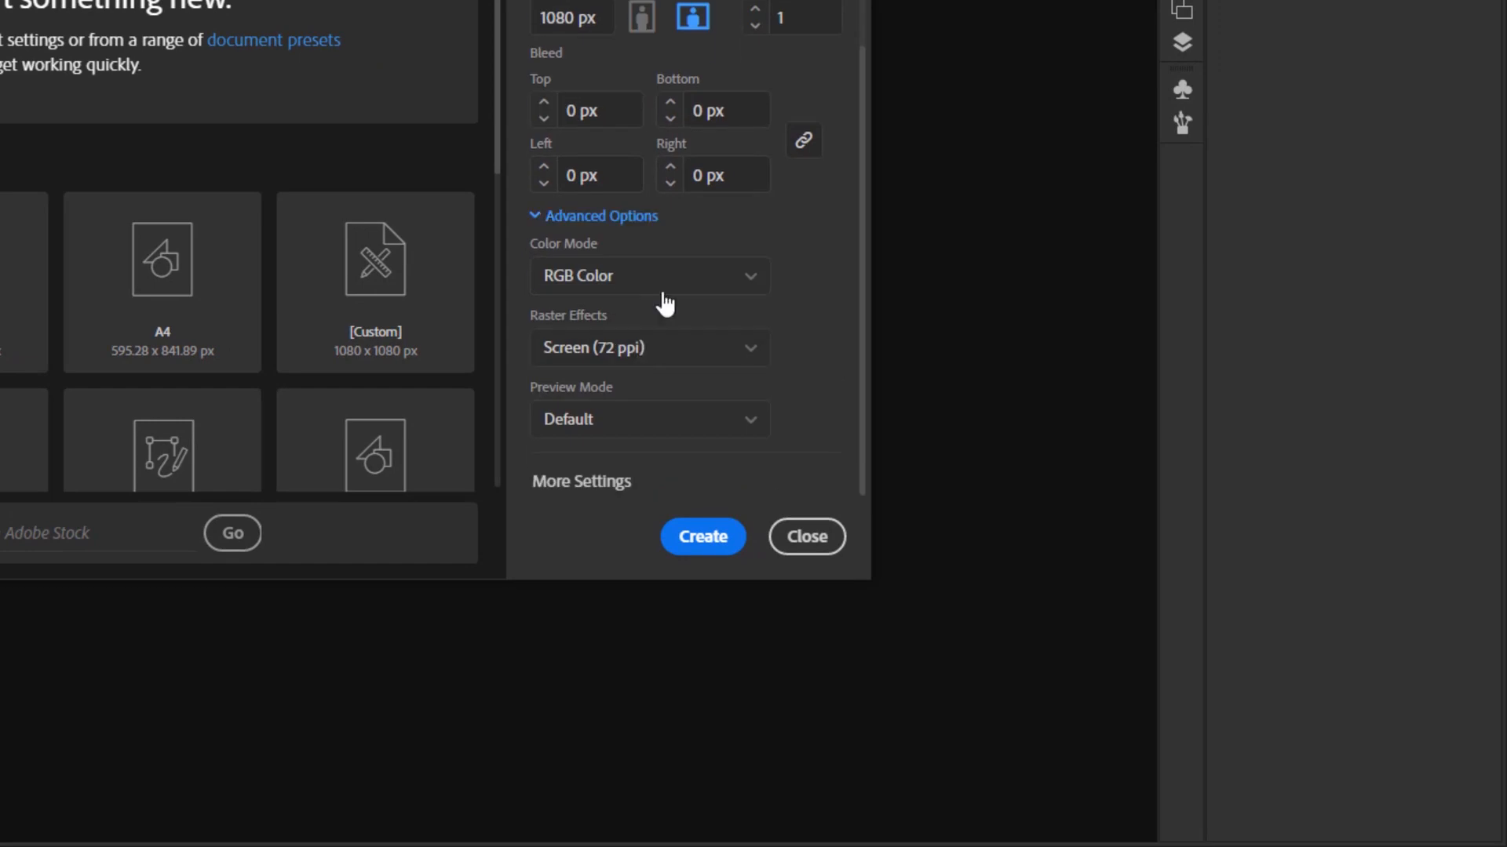
pyautogui.click(648, 276)
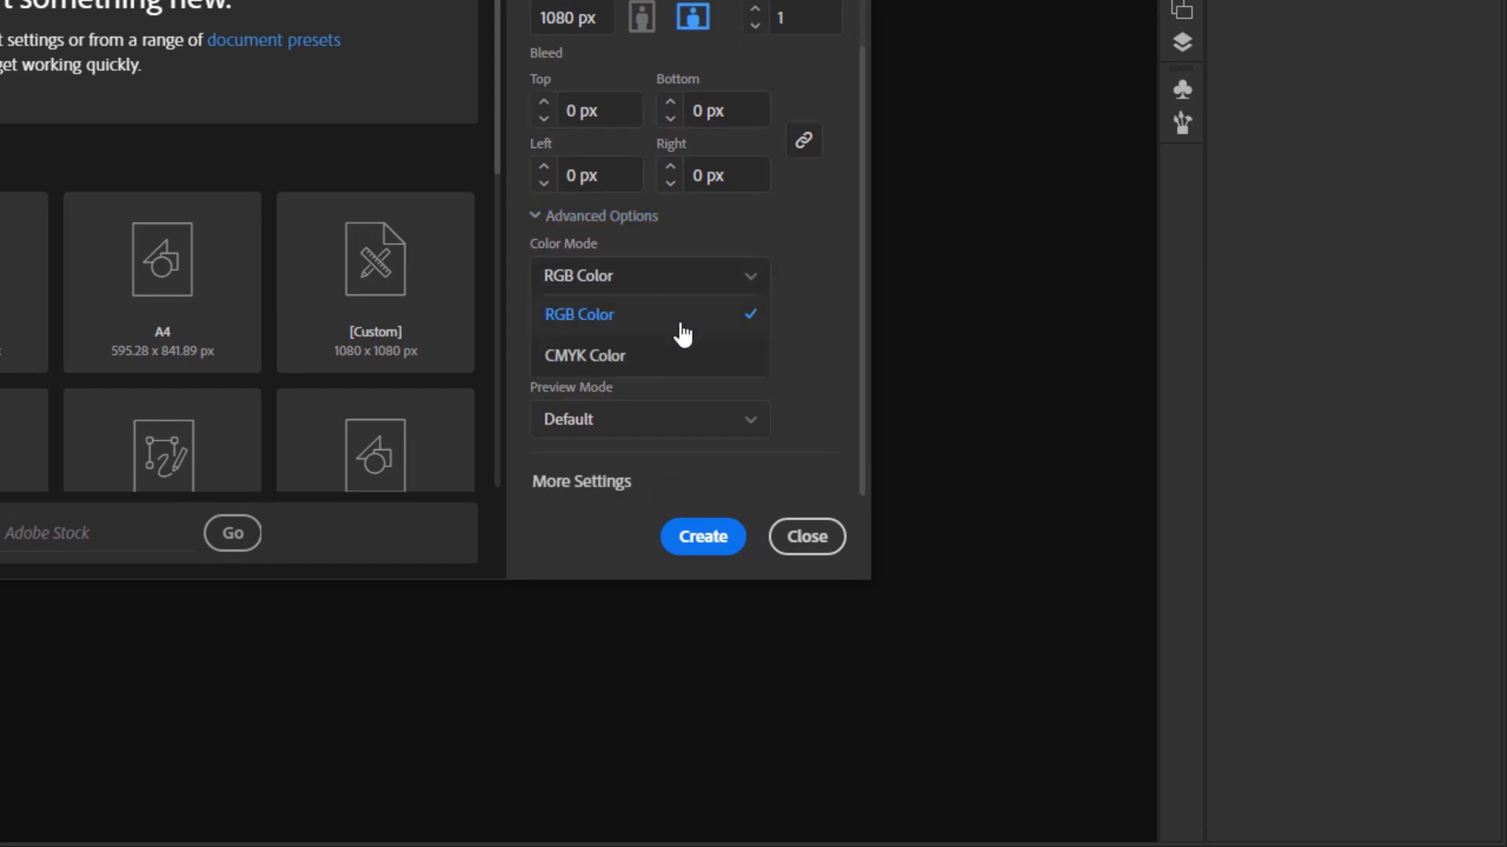
pyautogui.moveTo(683, 350)
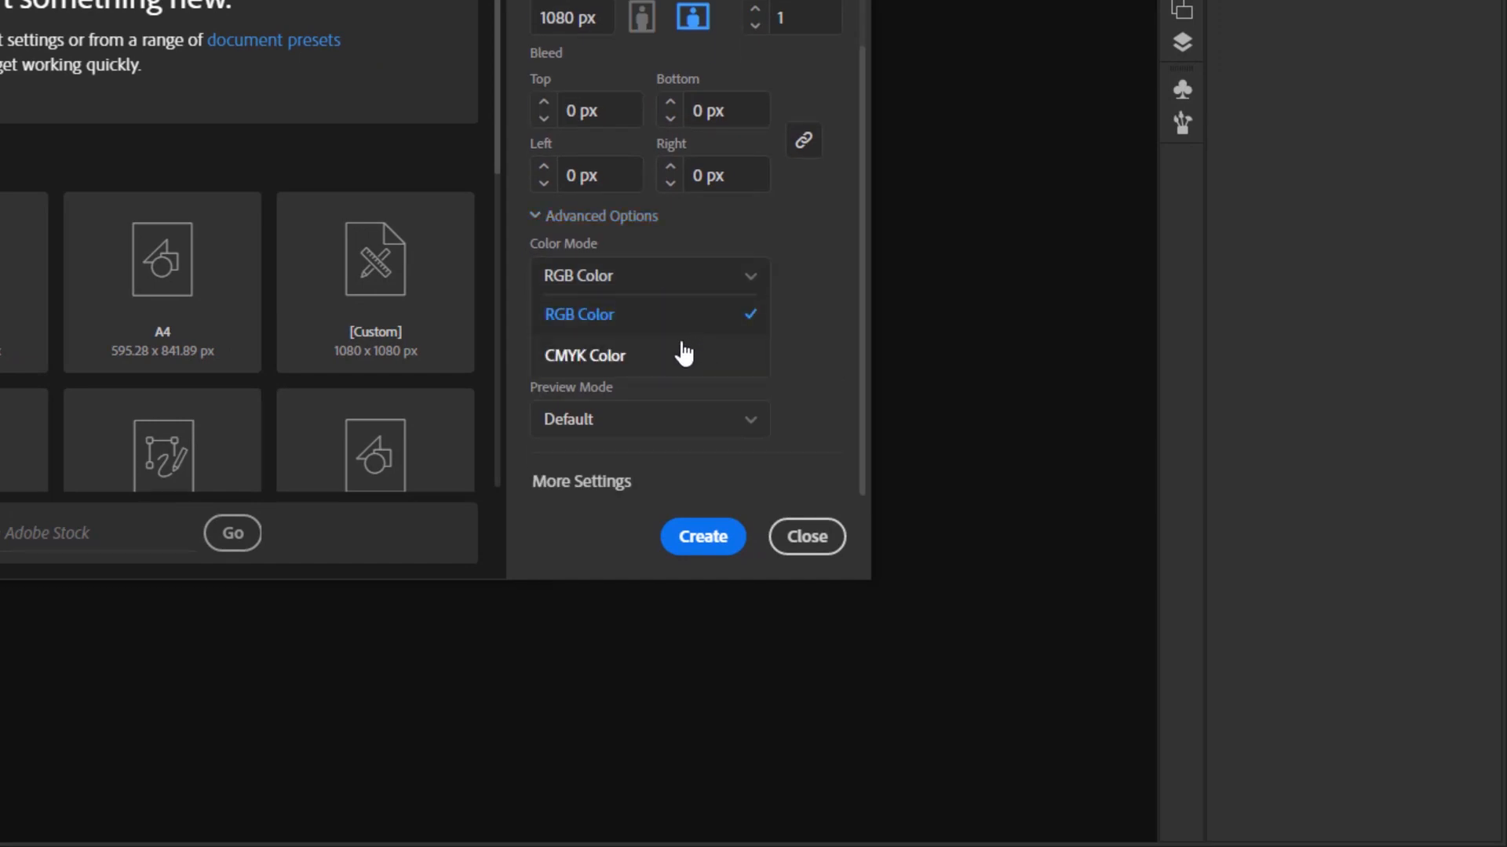
pyautogui.moveTo(714, 371)
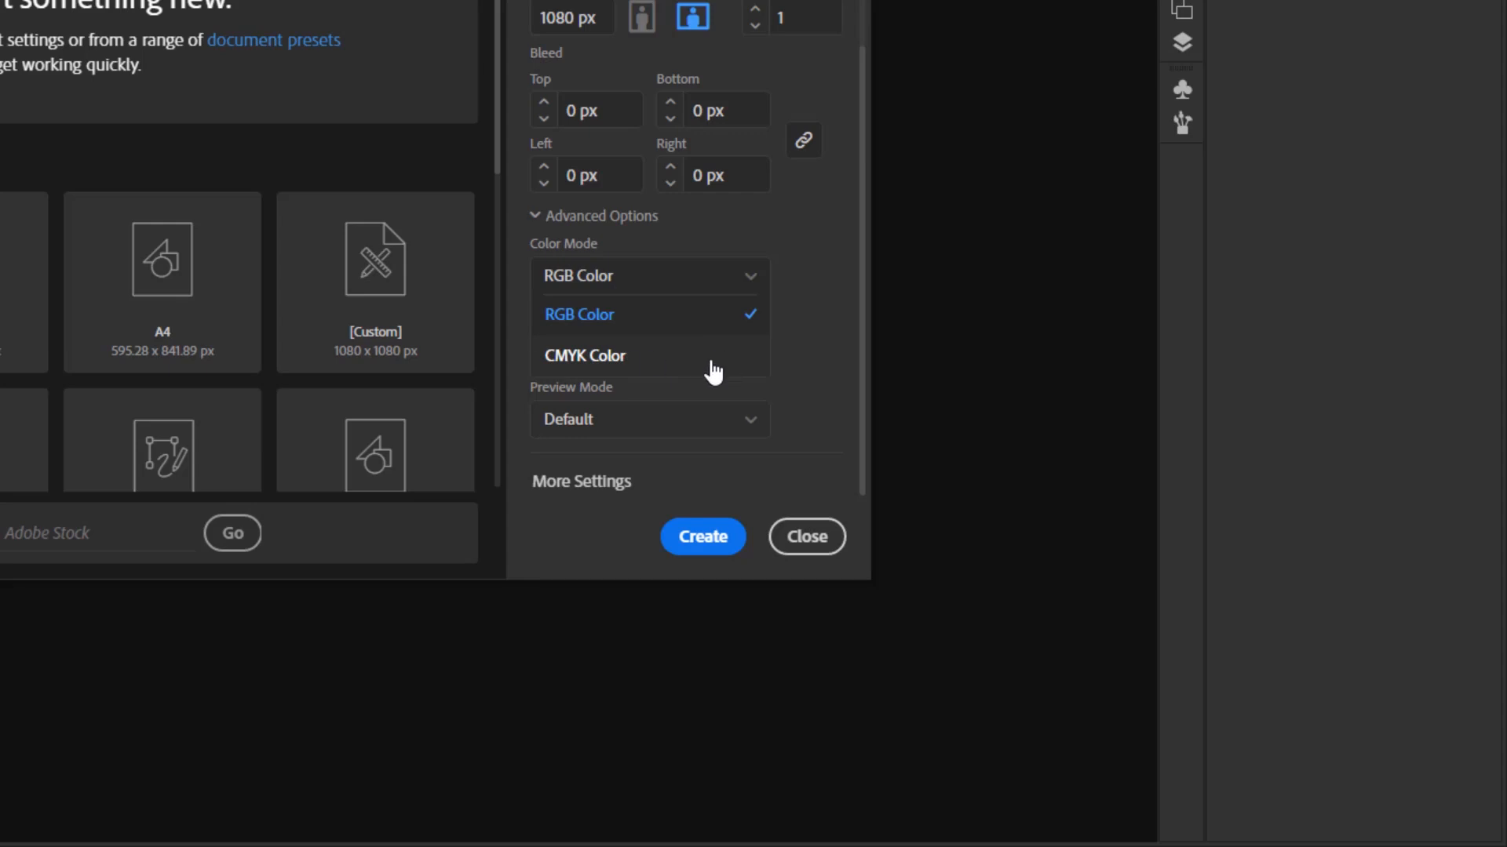
pyautogui.click(703, 537)
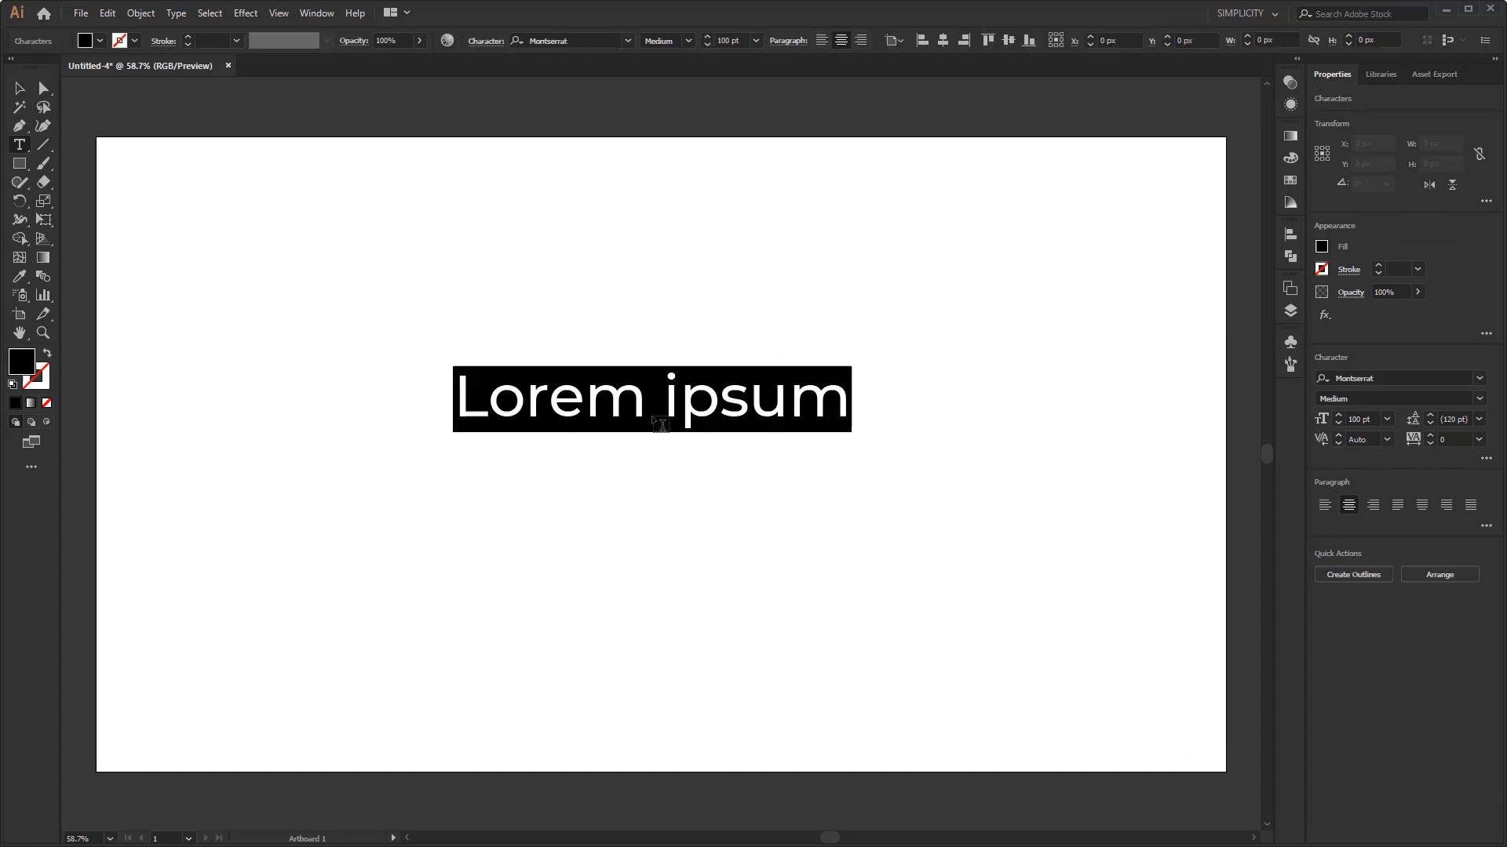
# Replace the COLOR DODGE title with 'SOLID BLACK BACKGROUND'.
pyautogui.write('COLOR DODGE')
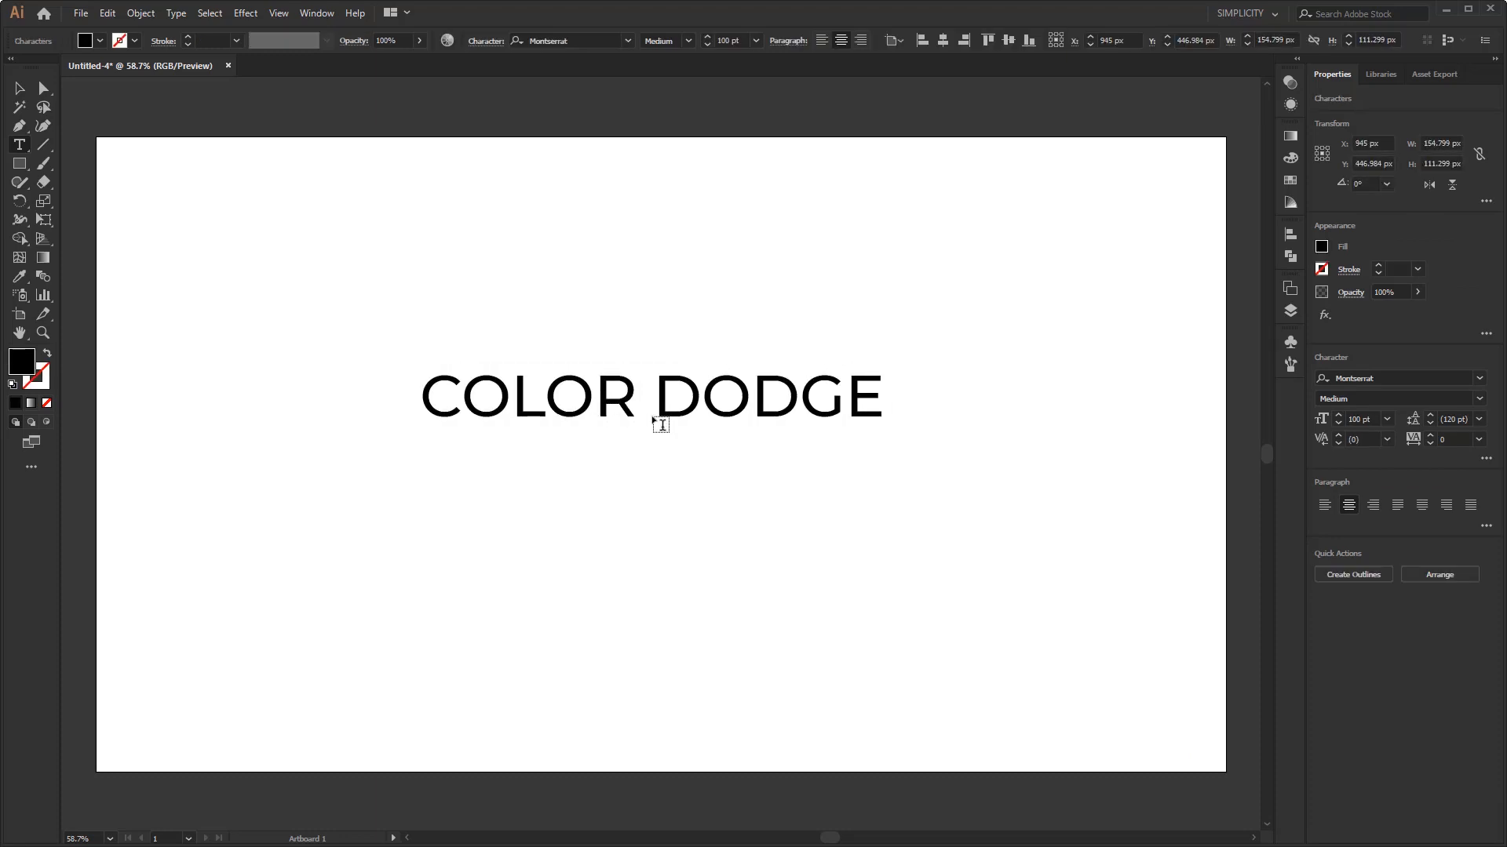
pyautogui.moveTo(1011, 418)
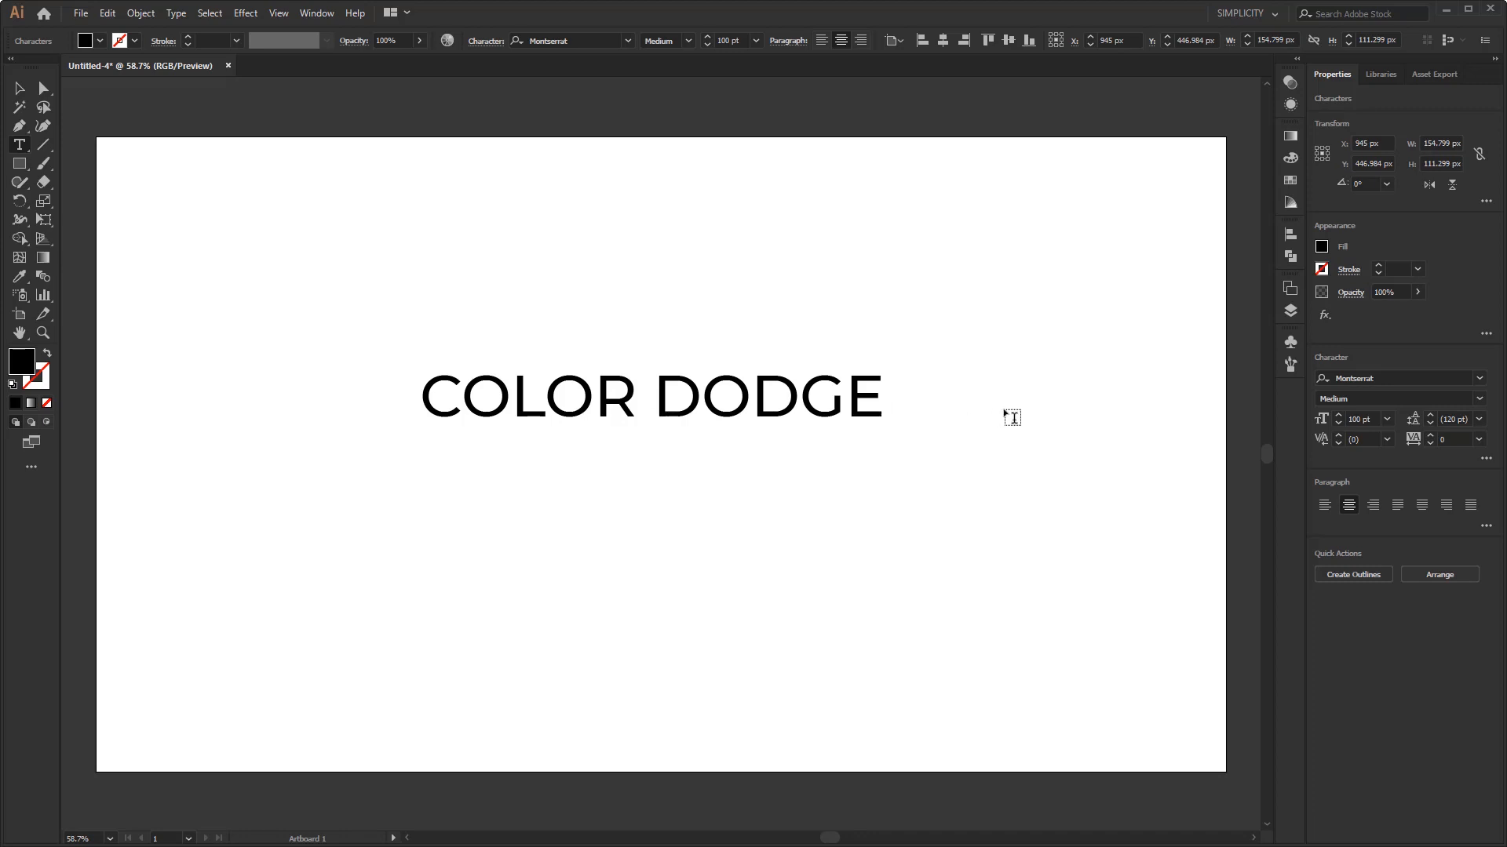
pyautogui.click(882, 395)
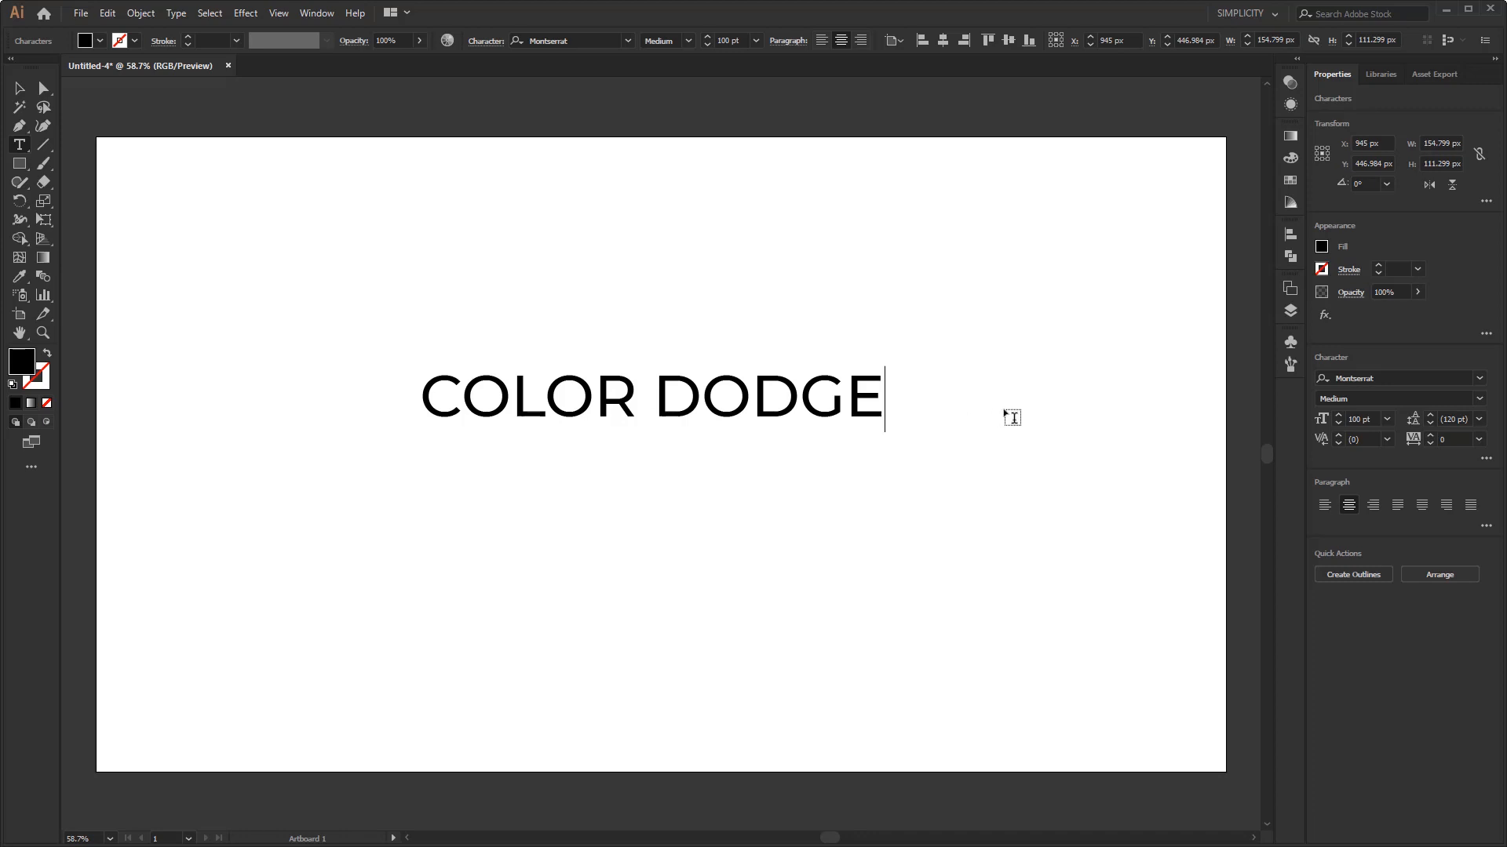
pyautogui.write('B')
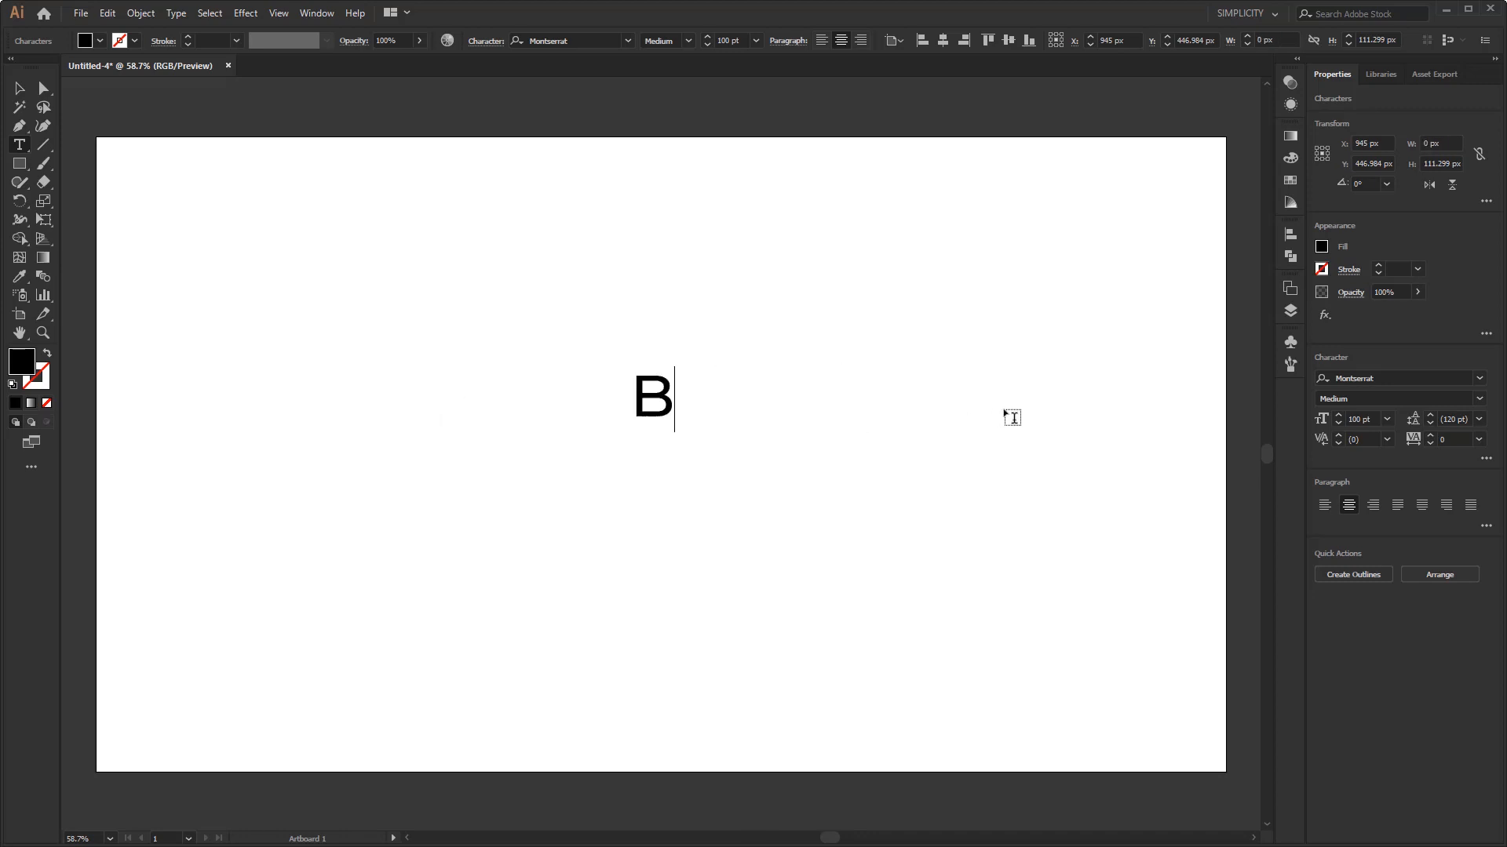
pyautogui.write('ACKGROUND')
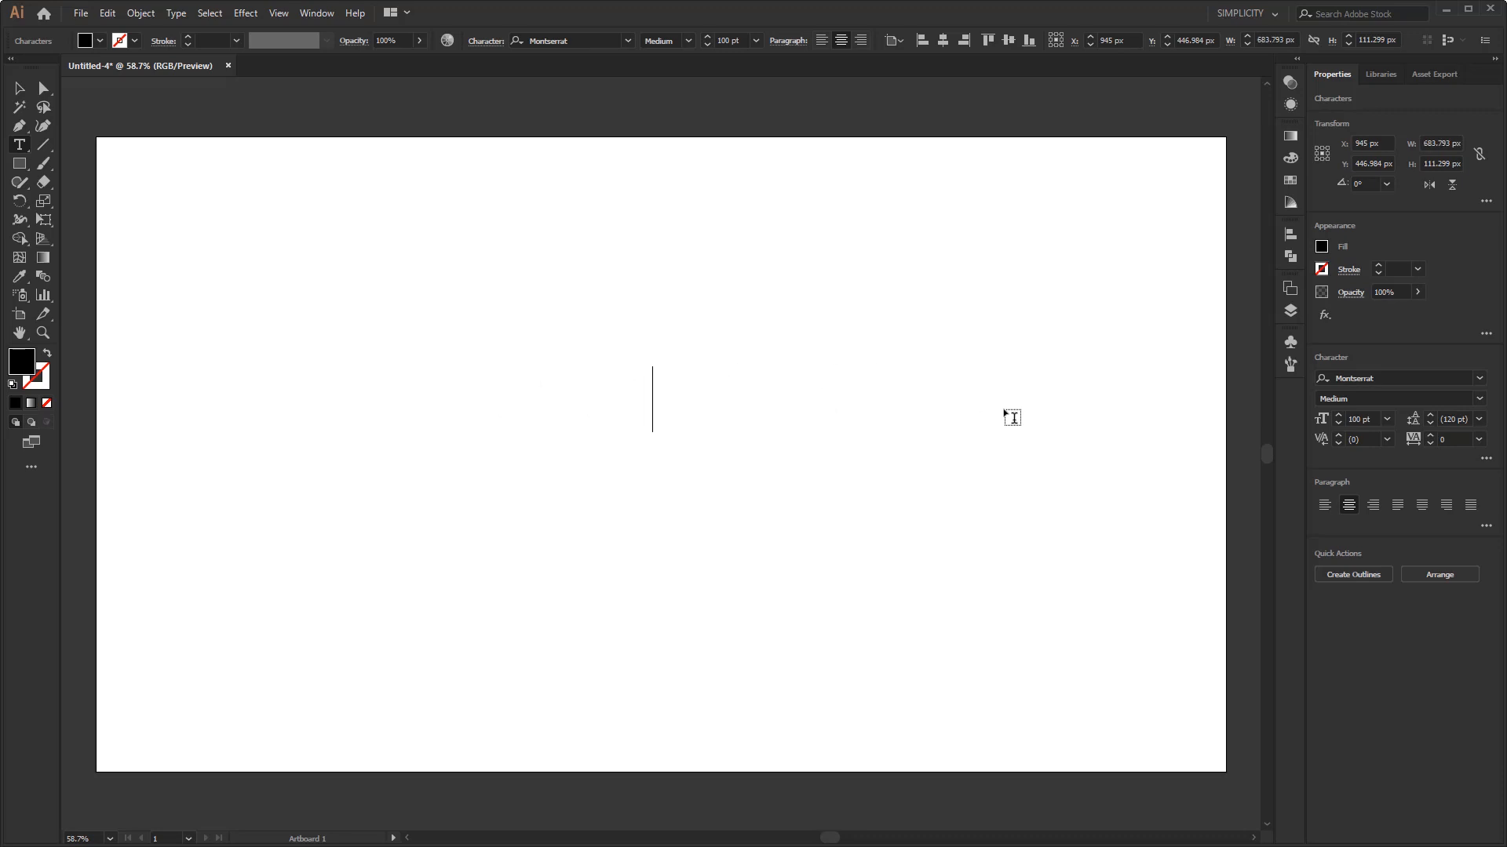
pyautogui.write('SOLID')
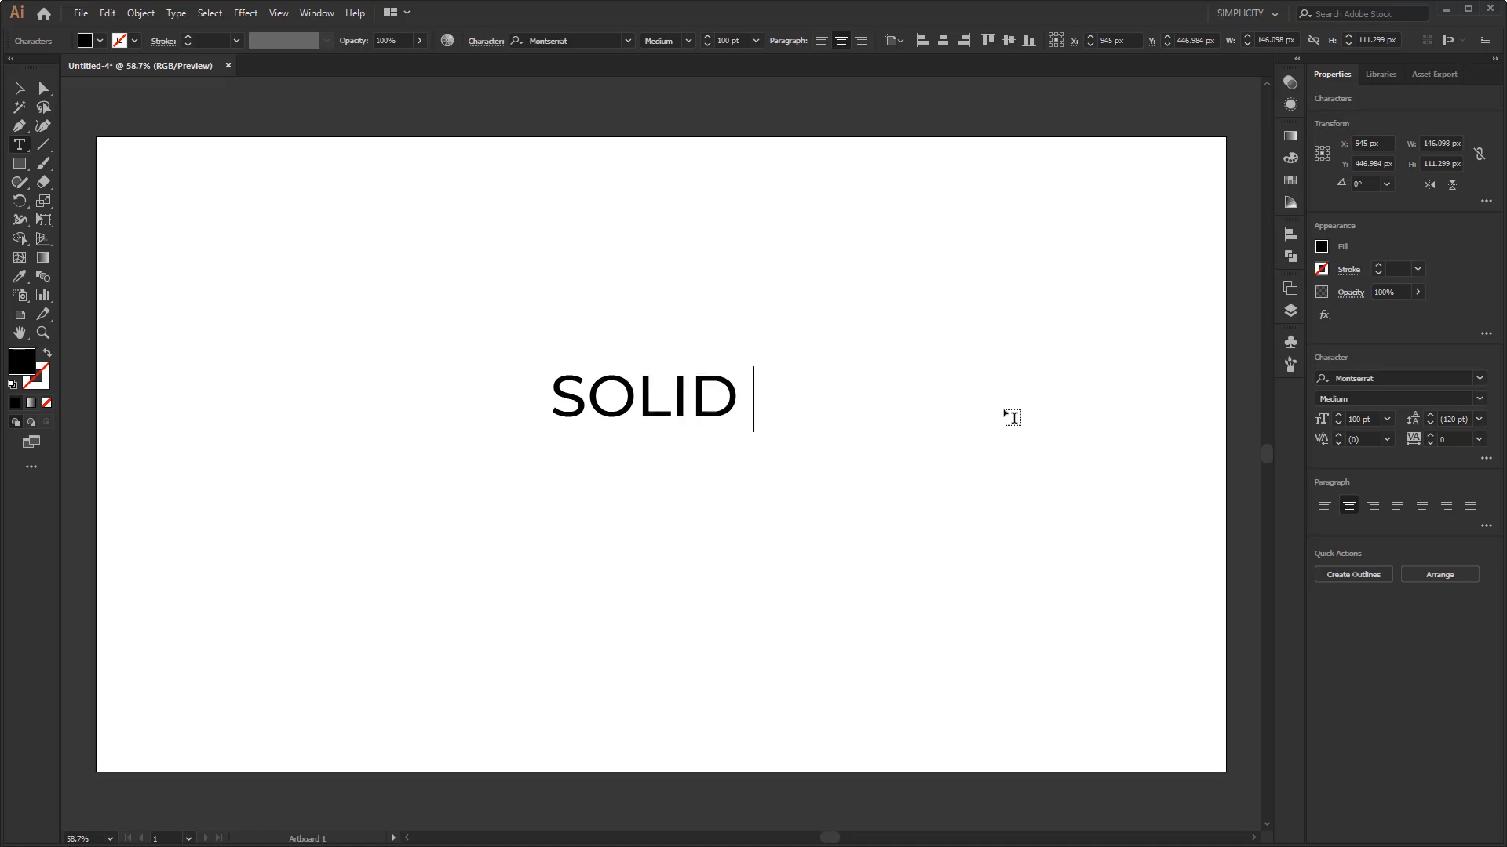
pyautogui.write('BLACK')
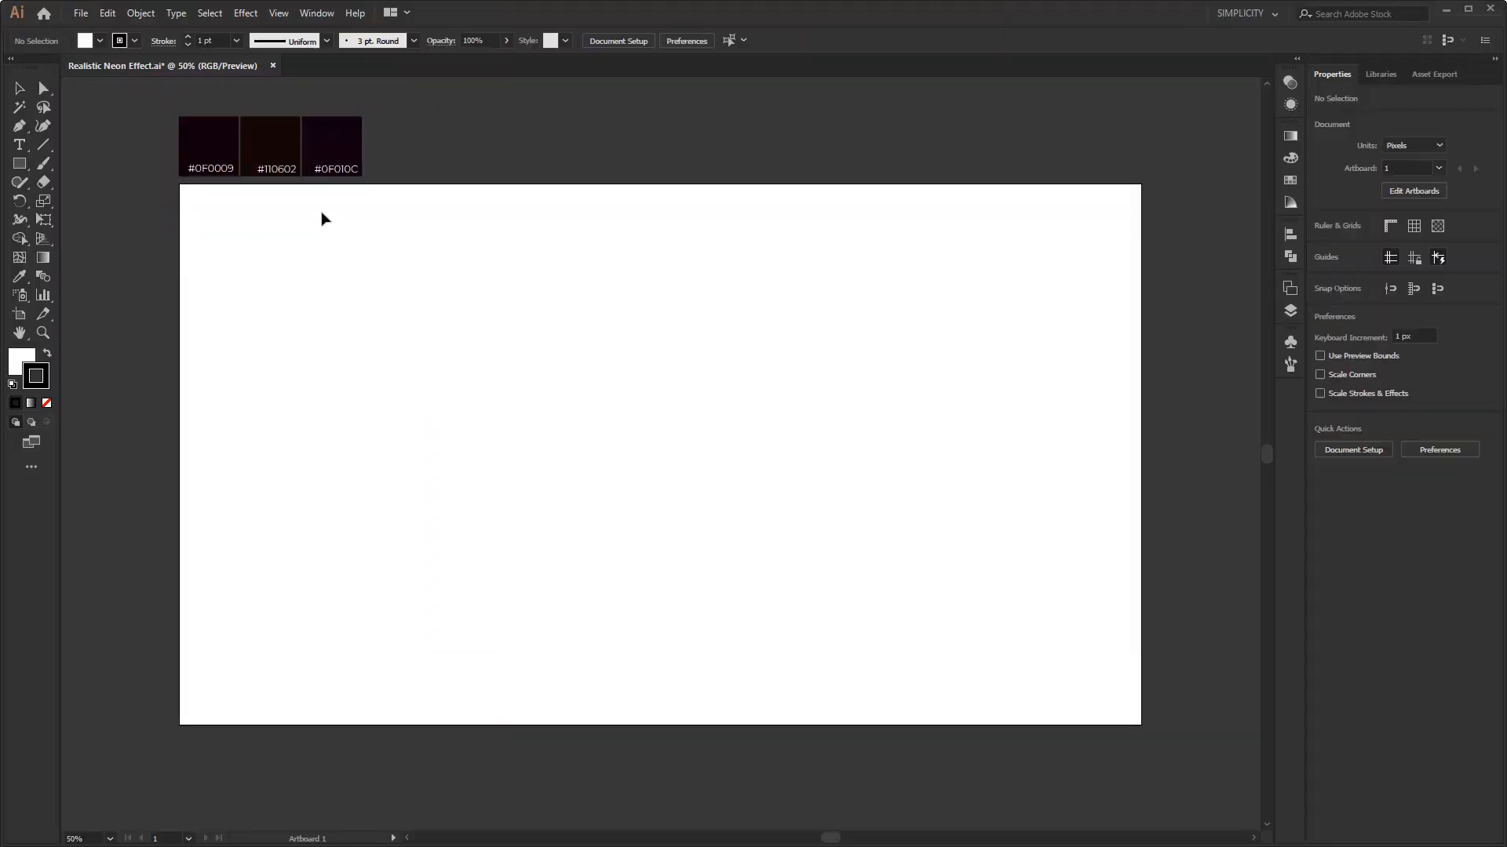
pyautogui.moveTo(239, 144)
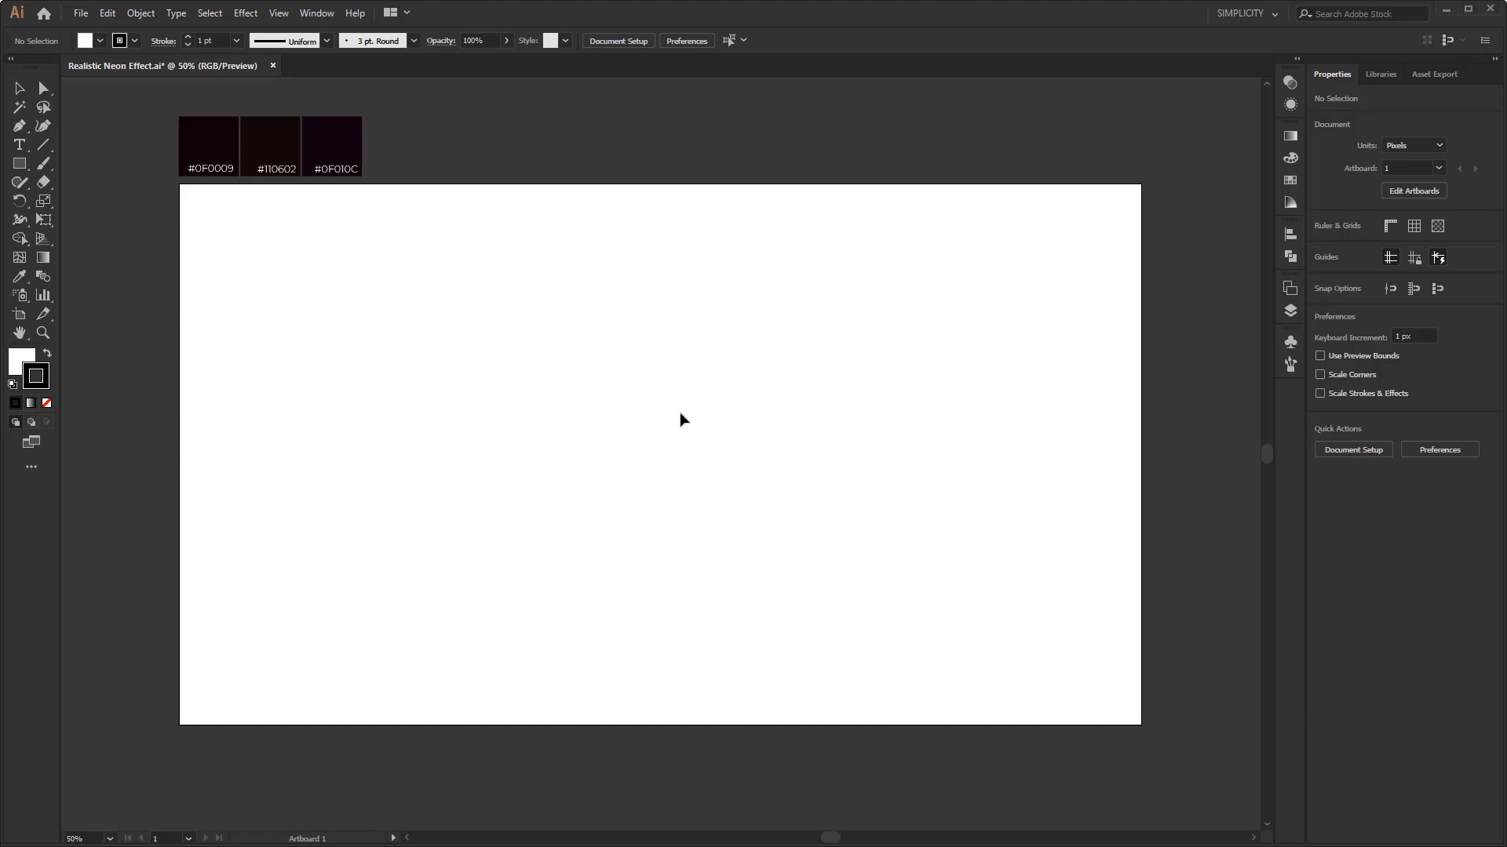
pyautogui.moveTo(683, 412)
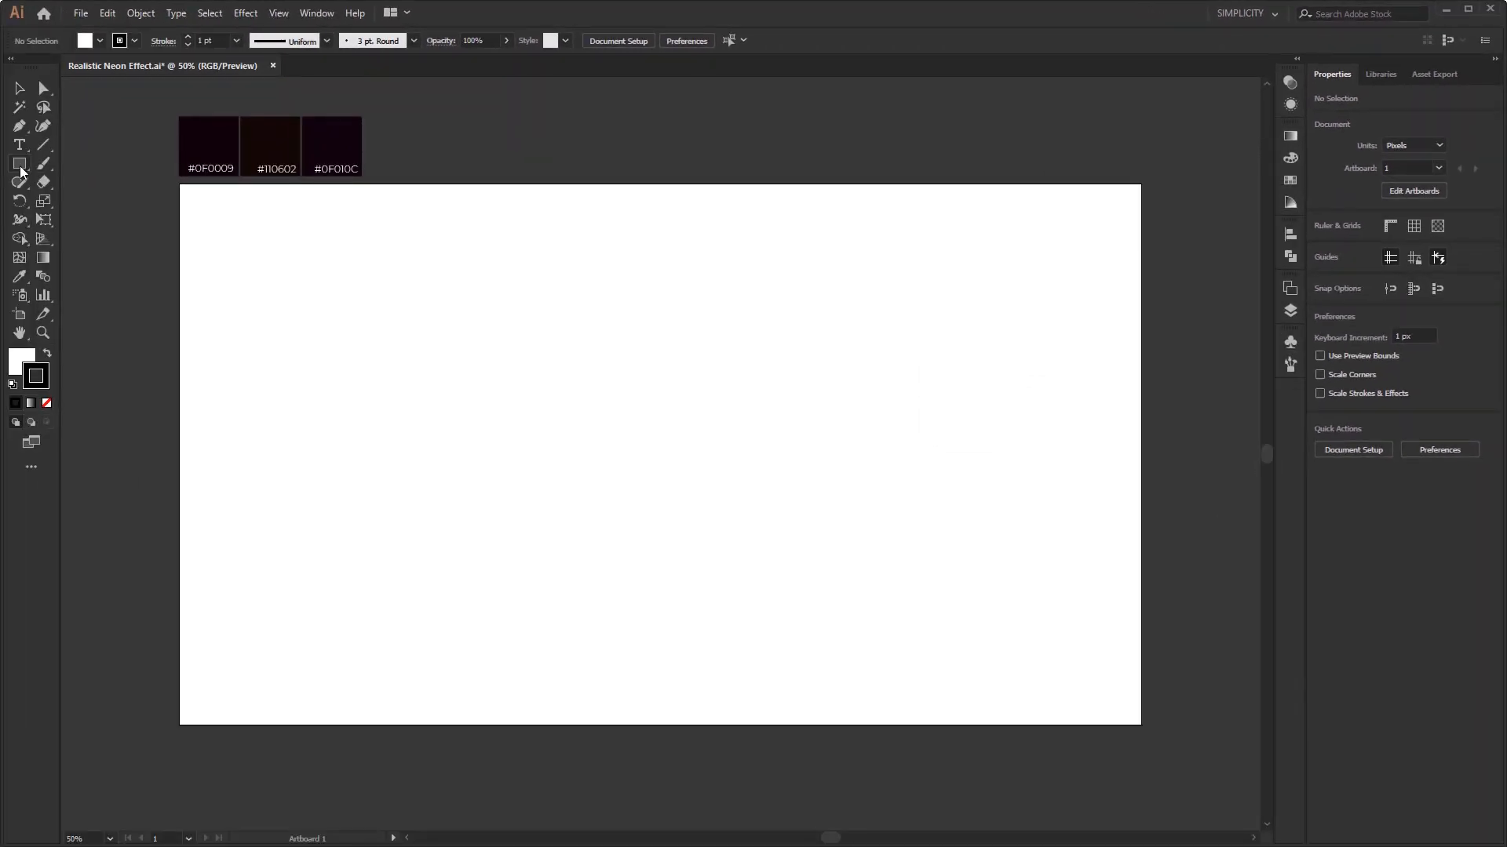
# Draw an artboard-sized white rectangle and set its stroke to None.
pyautogui.click(17, 163)
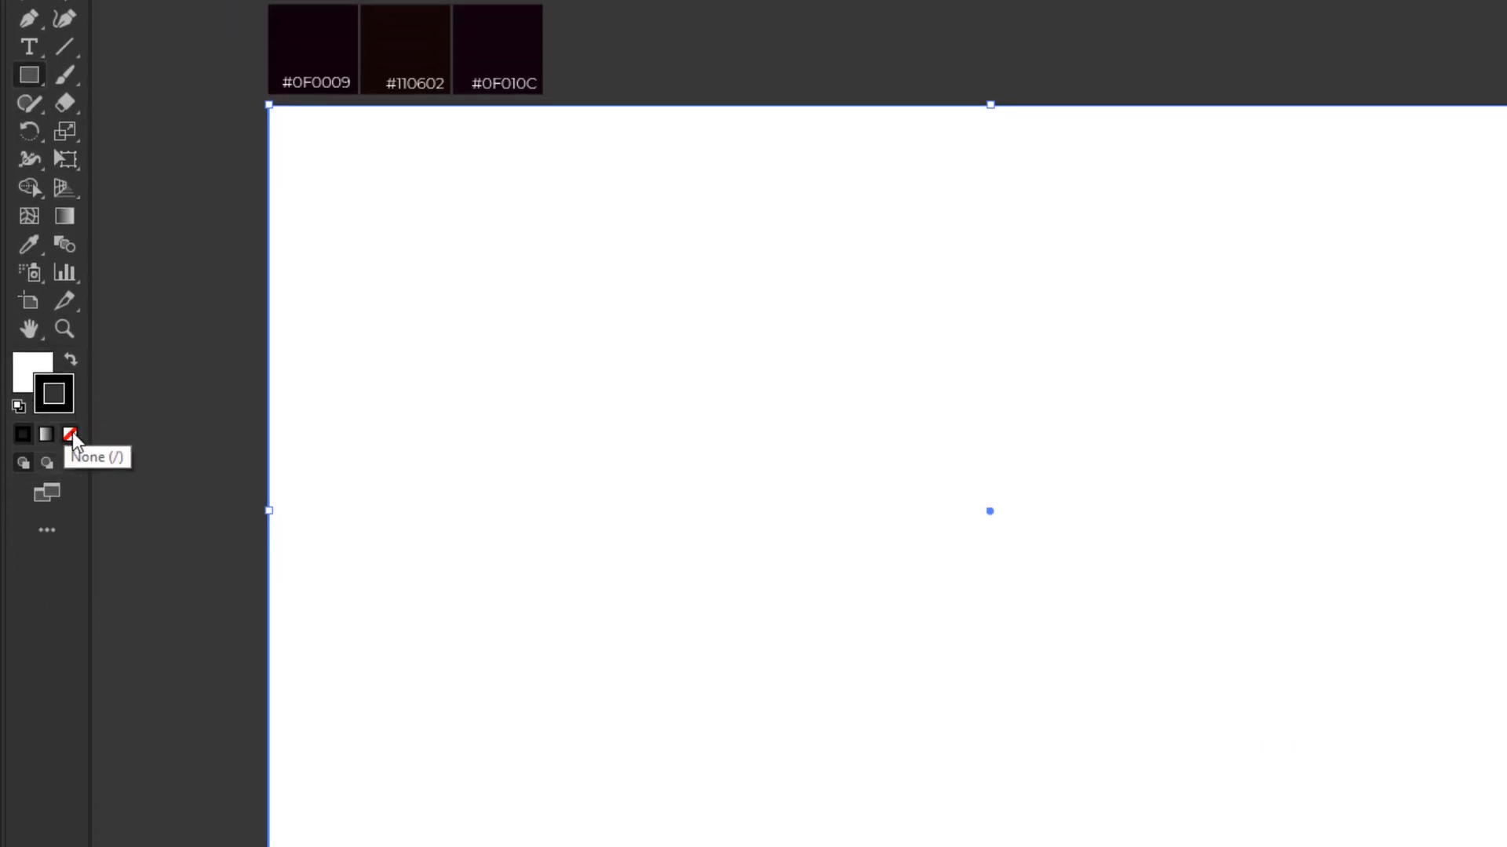
pyautogui.click(70, 435)
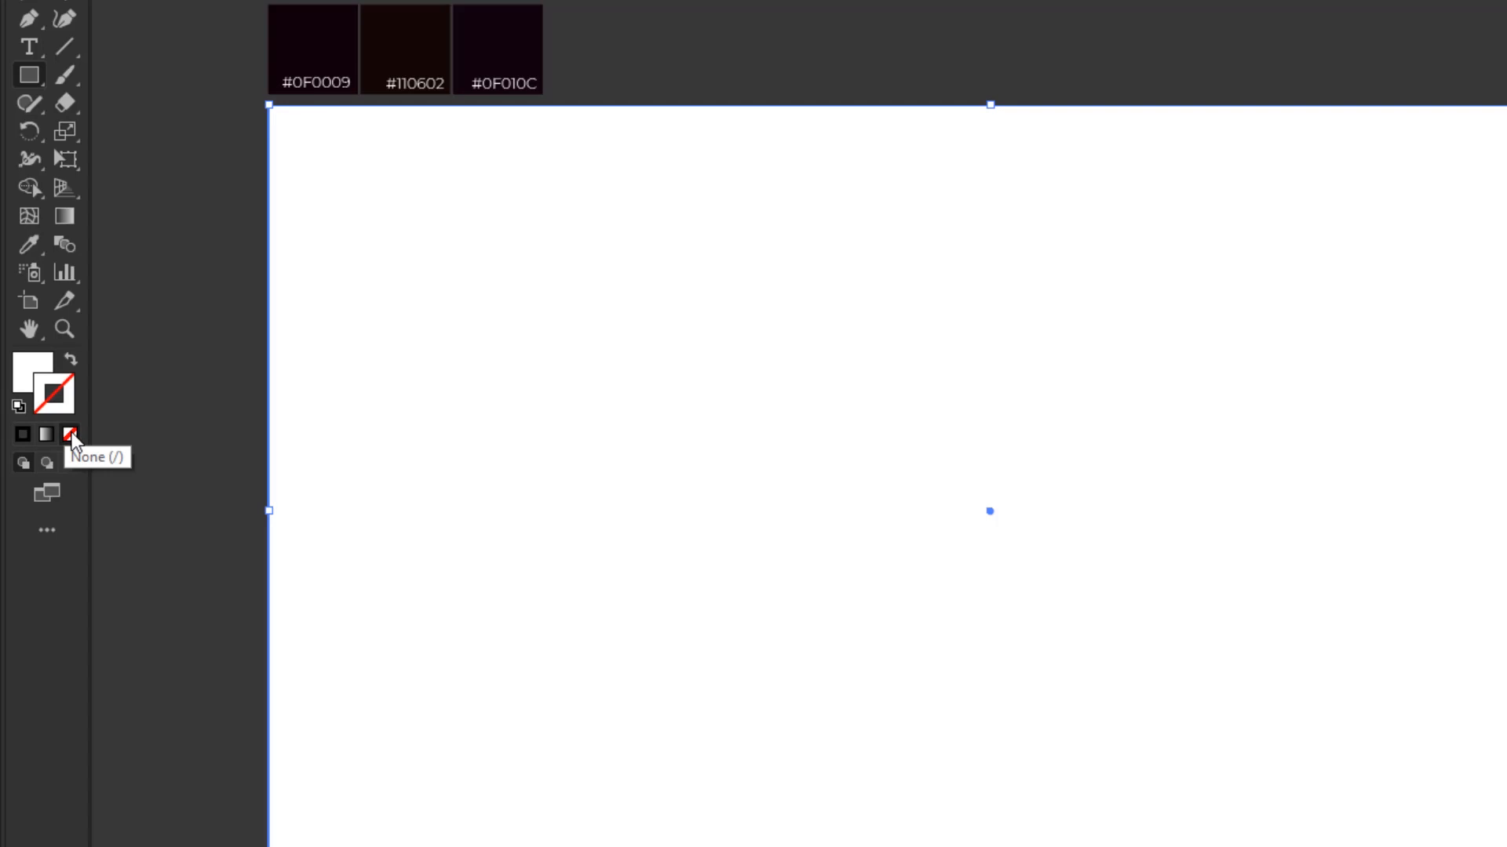
pyautogui.moveTo(33, 363)
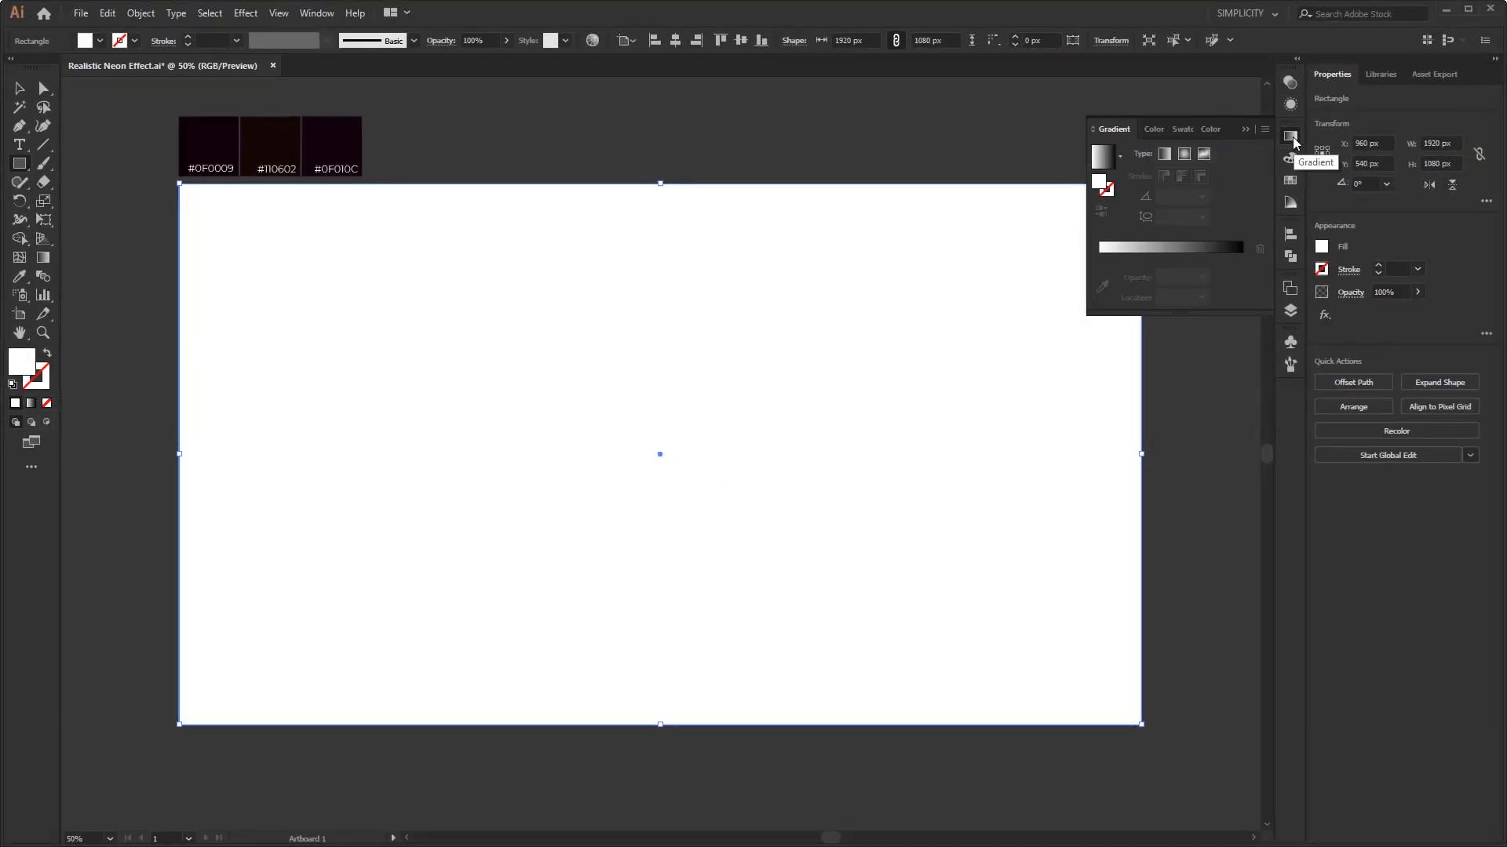
# Show the Gradient panel from the Window menu for the selected rectangle.
pyautogui.click(315, 13)
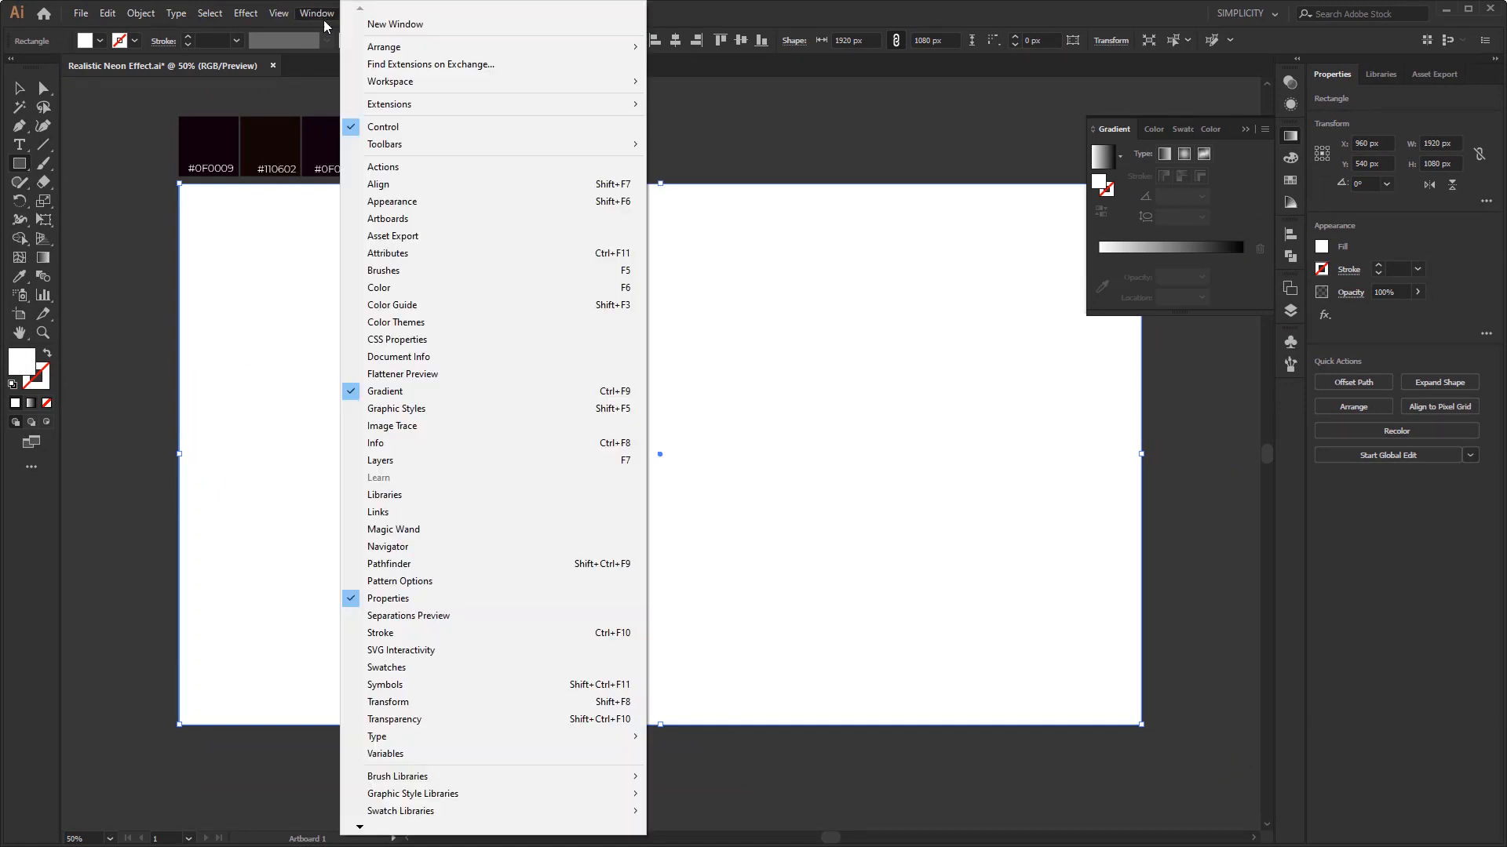
pyautogui.moveTo(464, 391)
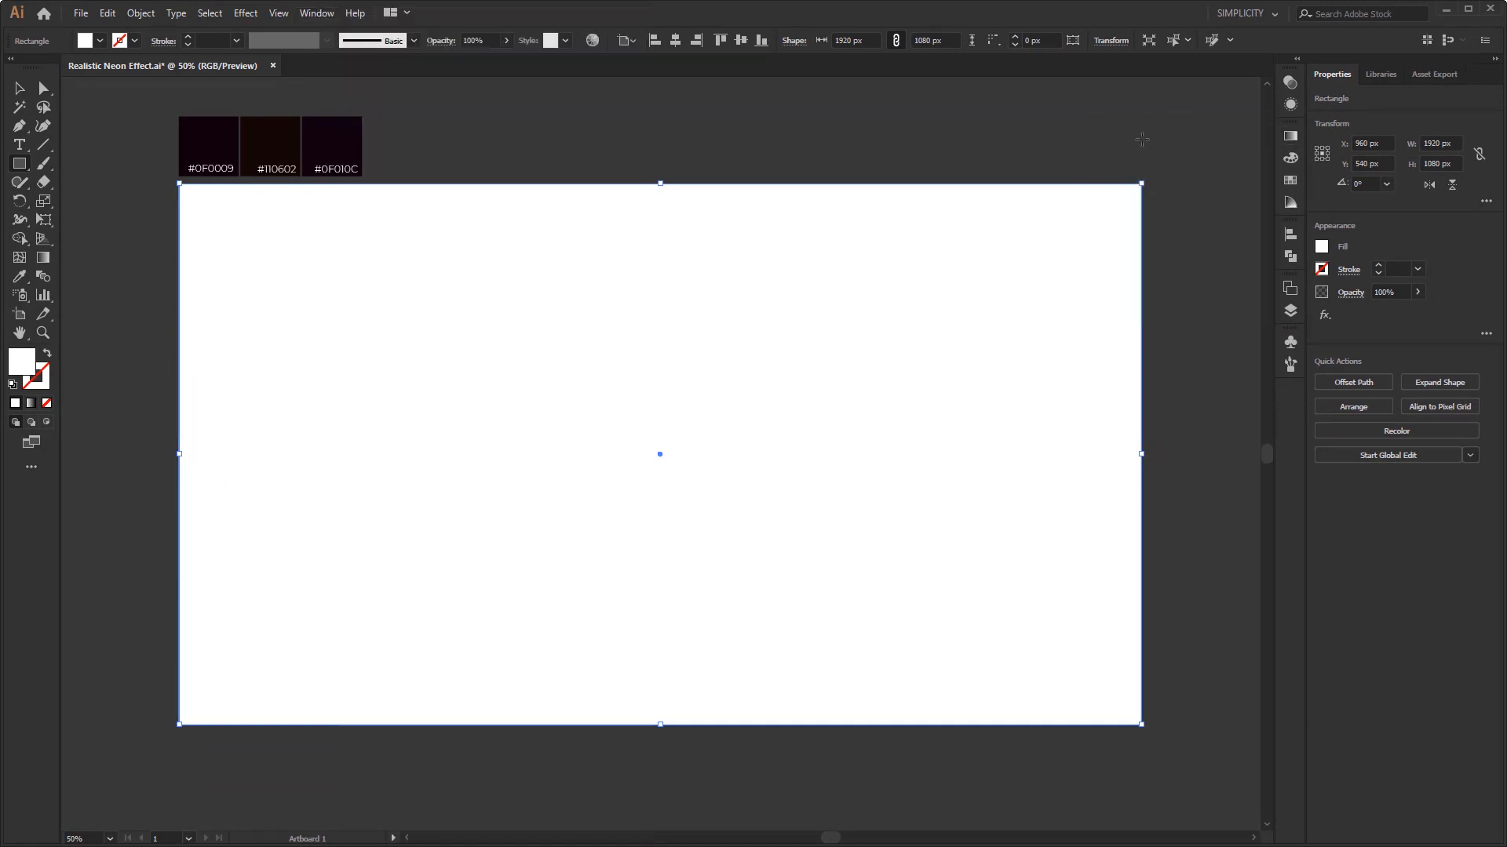
pyautogui.click(1290, 180)
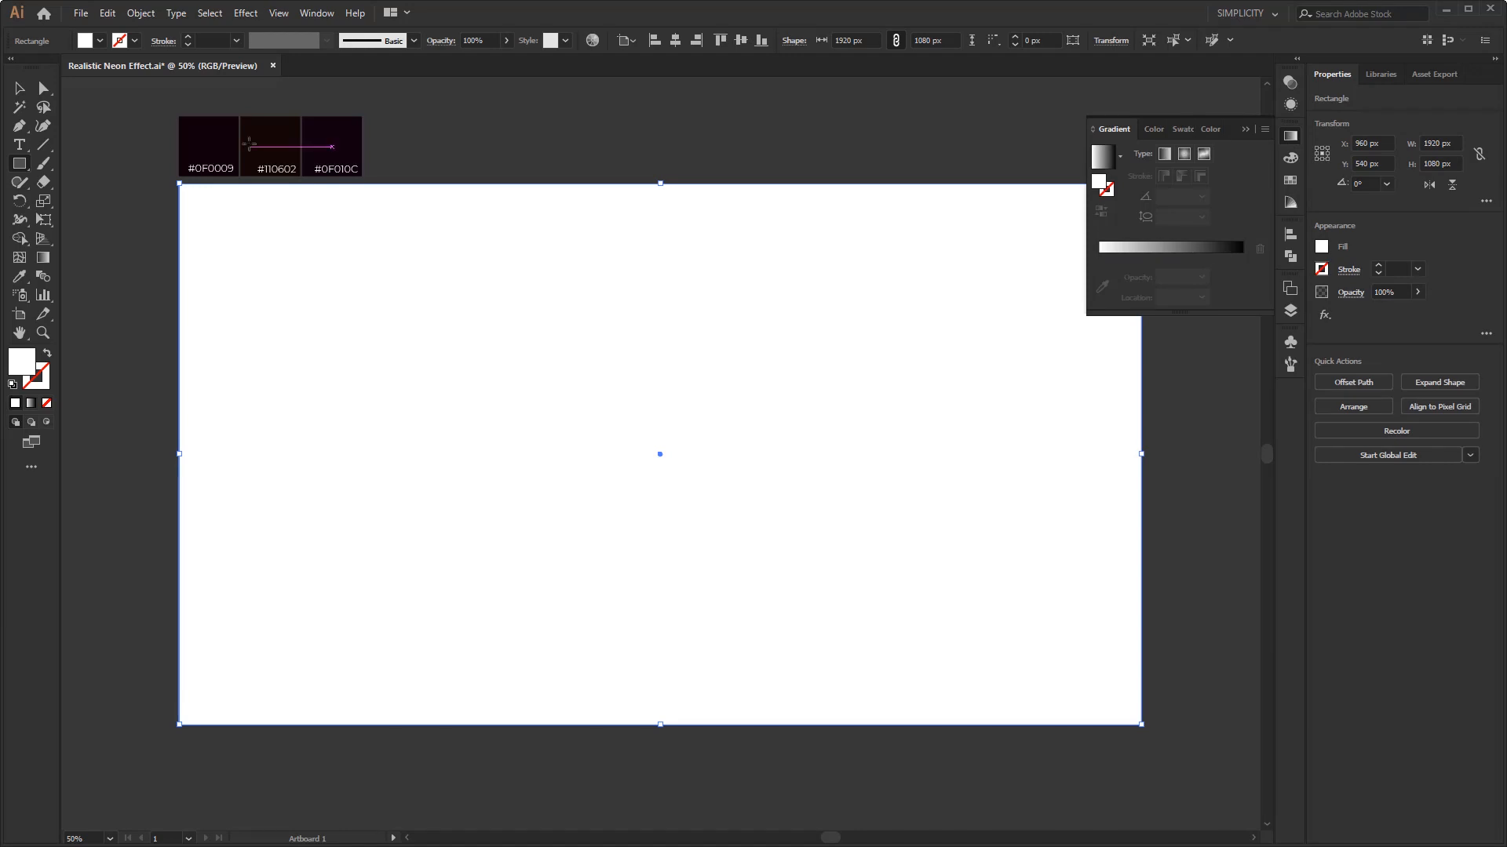
pyautogui.moveTo(1152, 254)
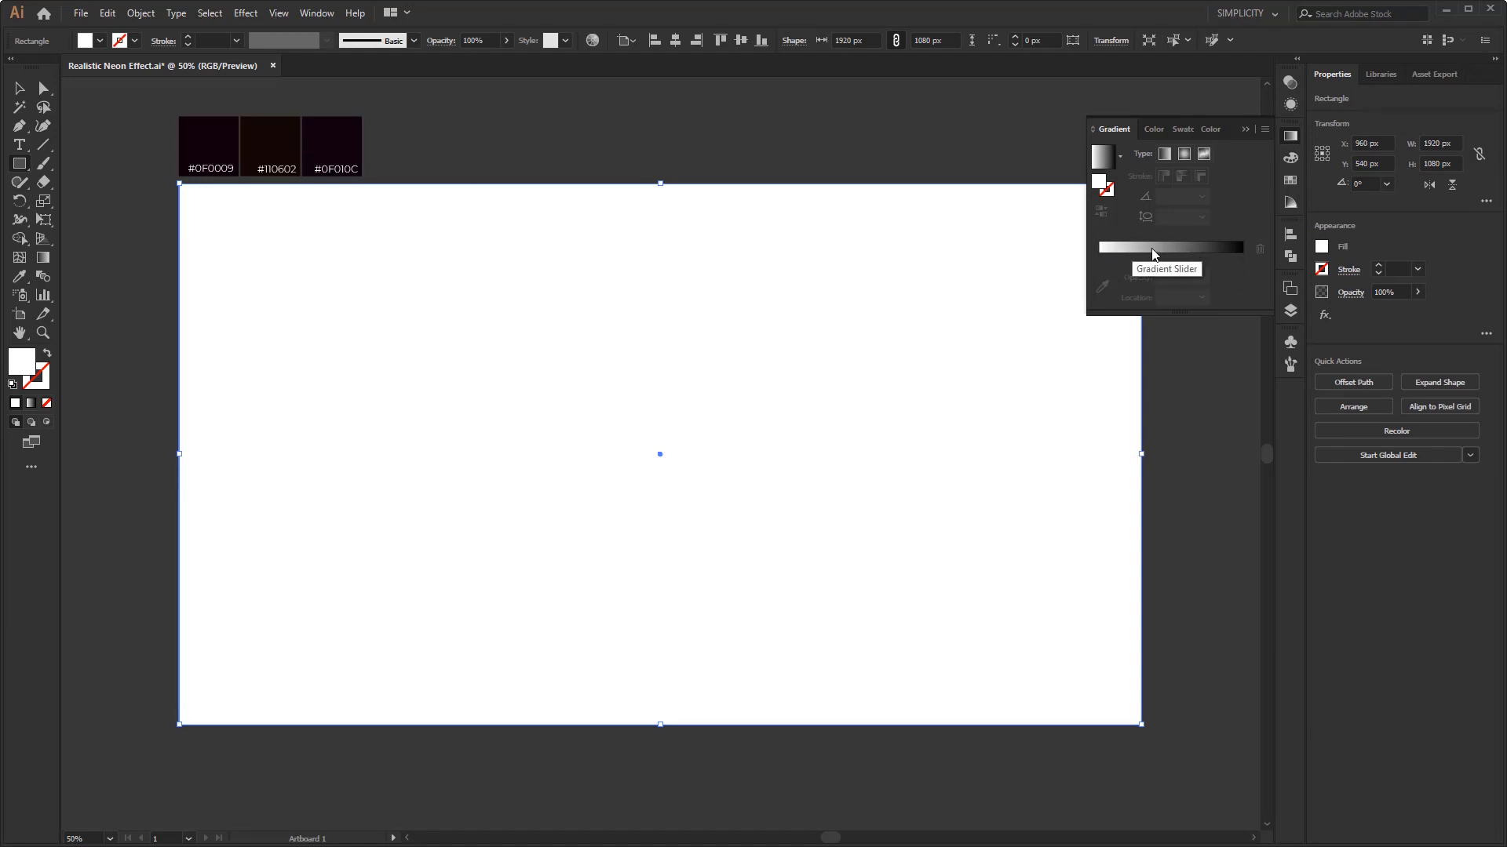
pyautogui.moveTo(1188, 280)
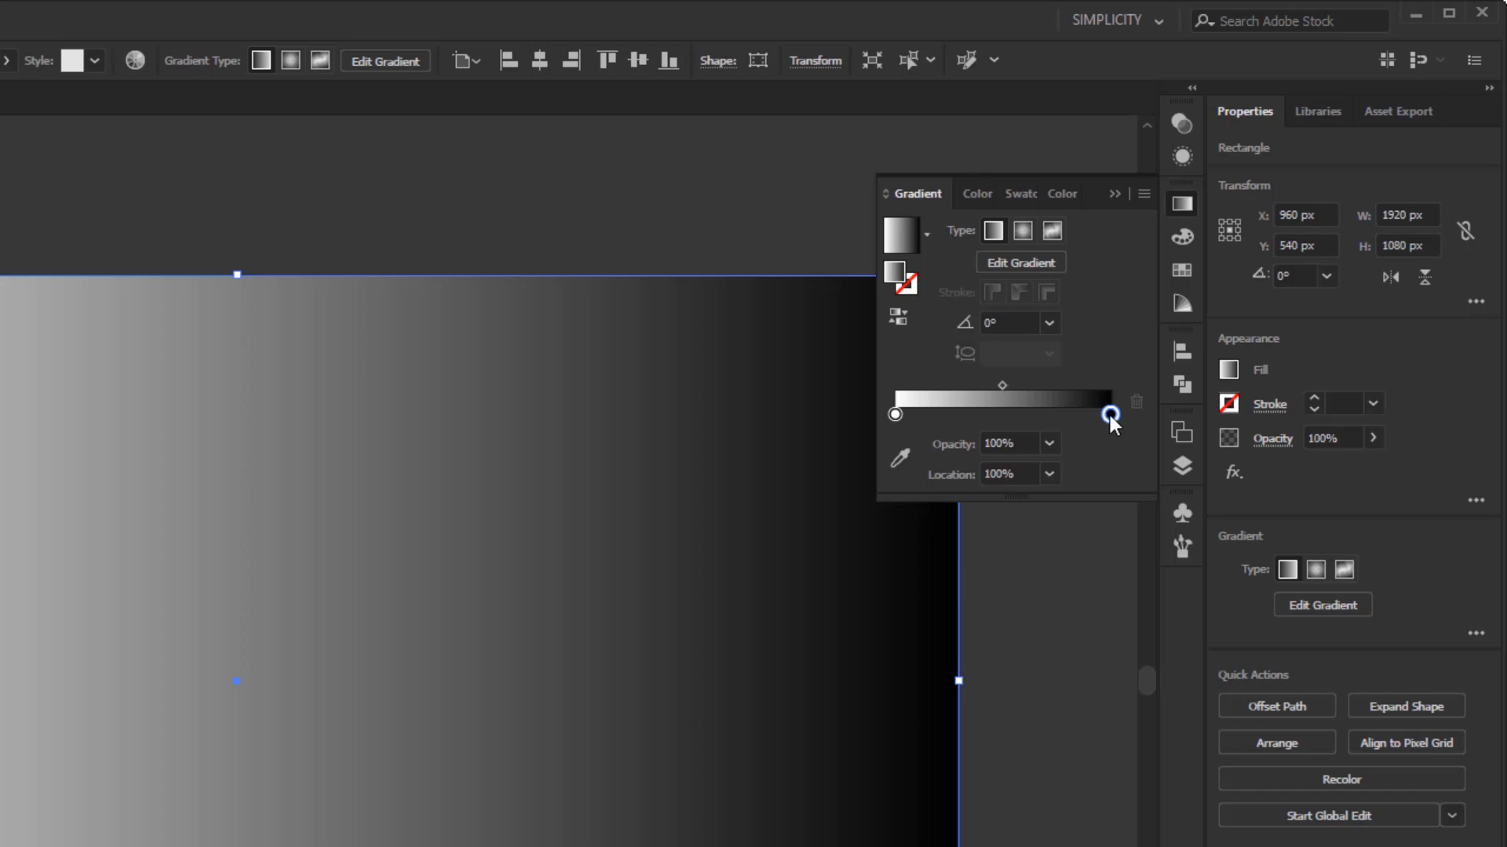
pyautogui.moveTo(901, 459)
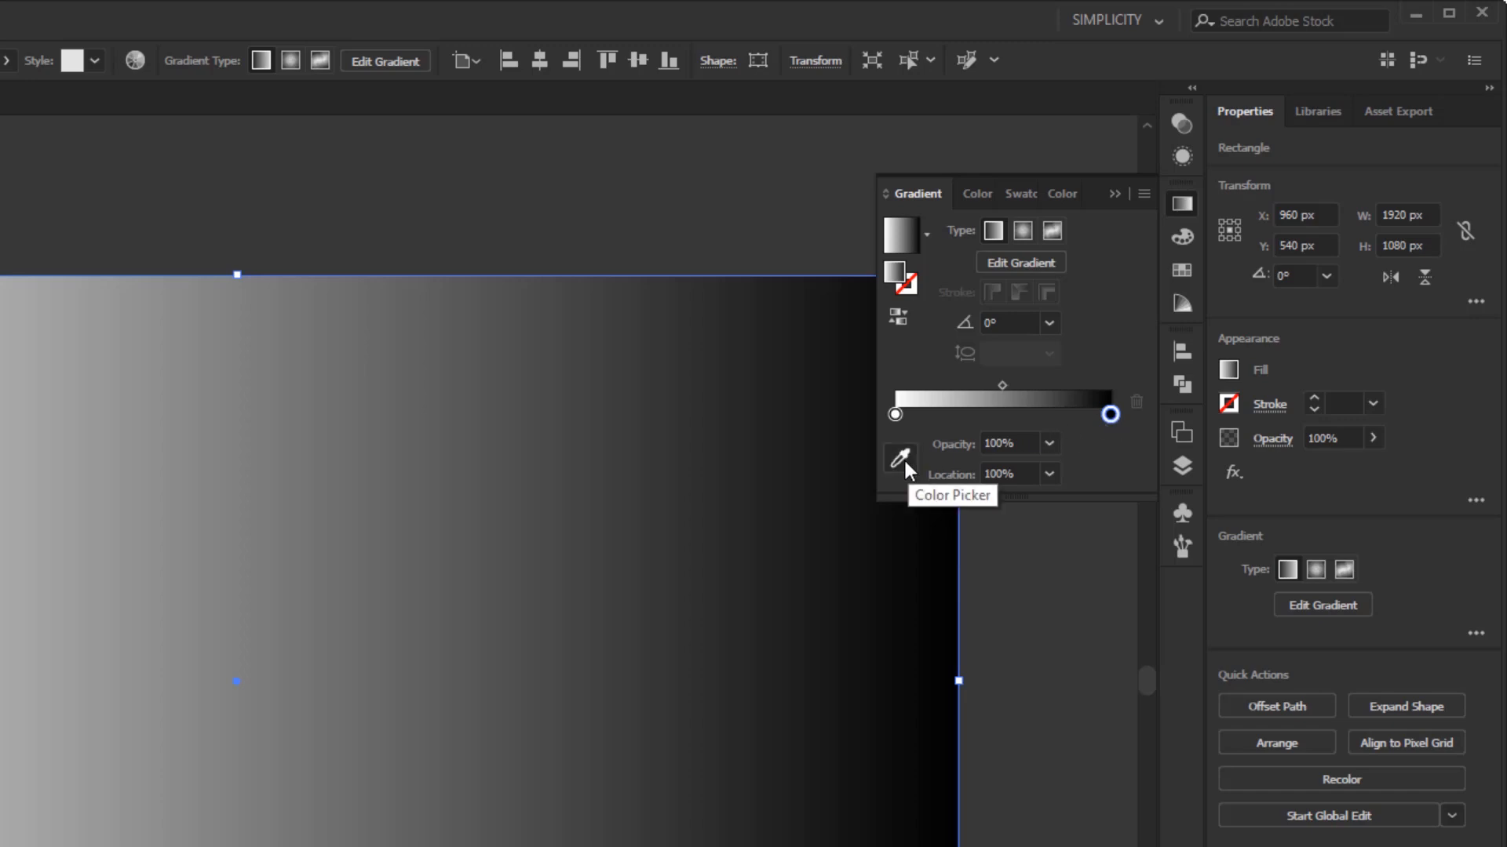
# Colour the gradient stops from the dark swatches, including #0F010C, then deselect the rectangle.
pyautogui.click(898, 456)
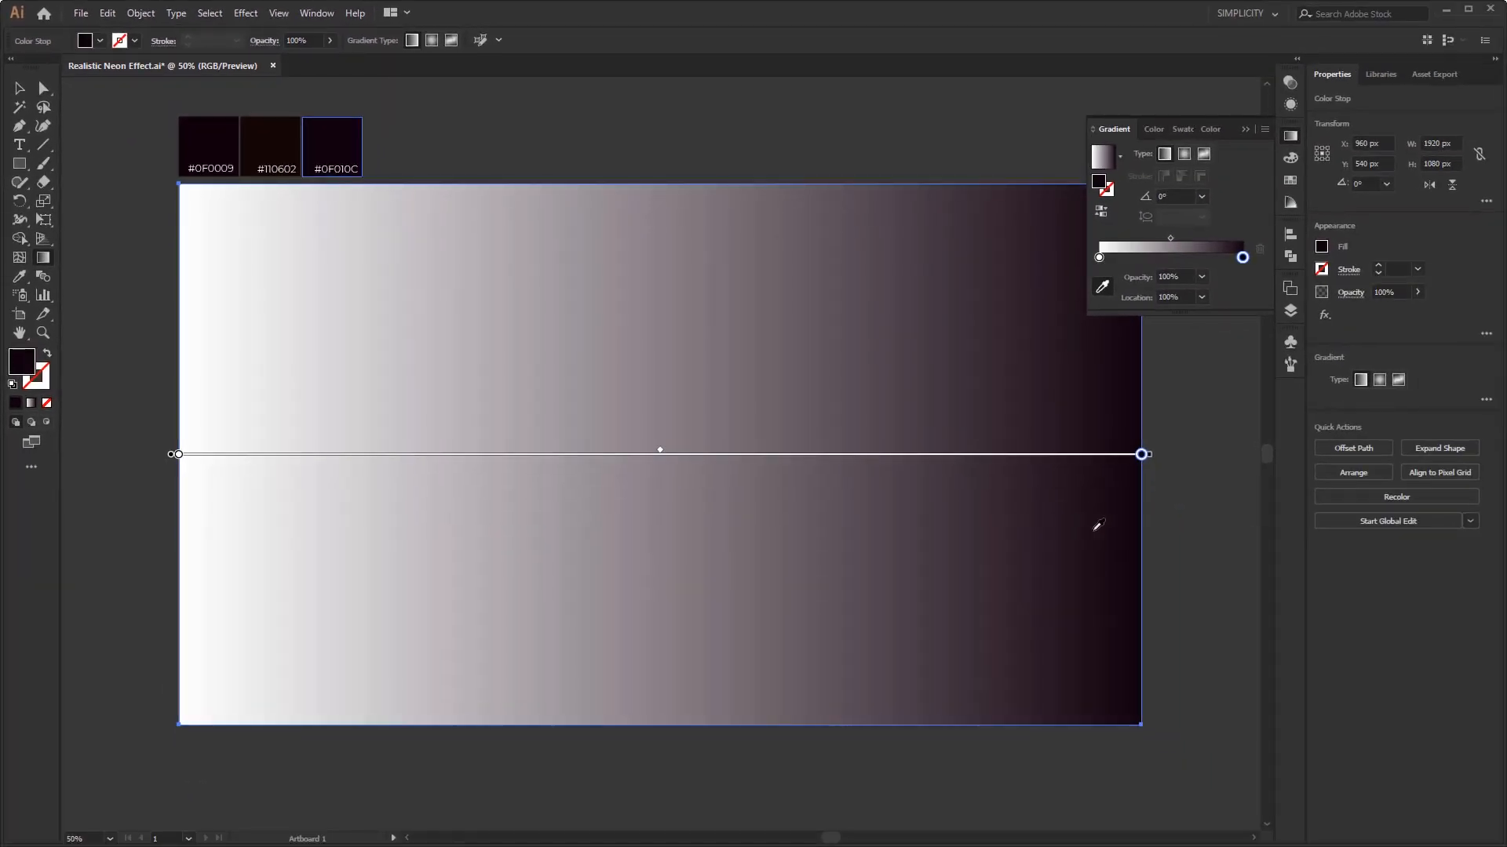
pyautogui.click(1098, 256)
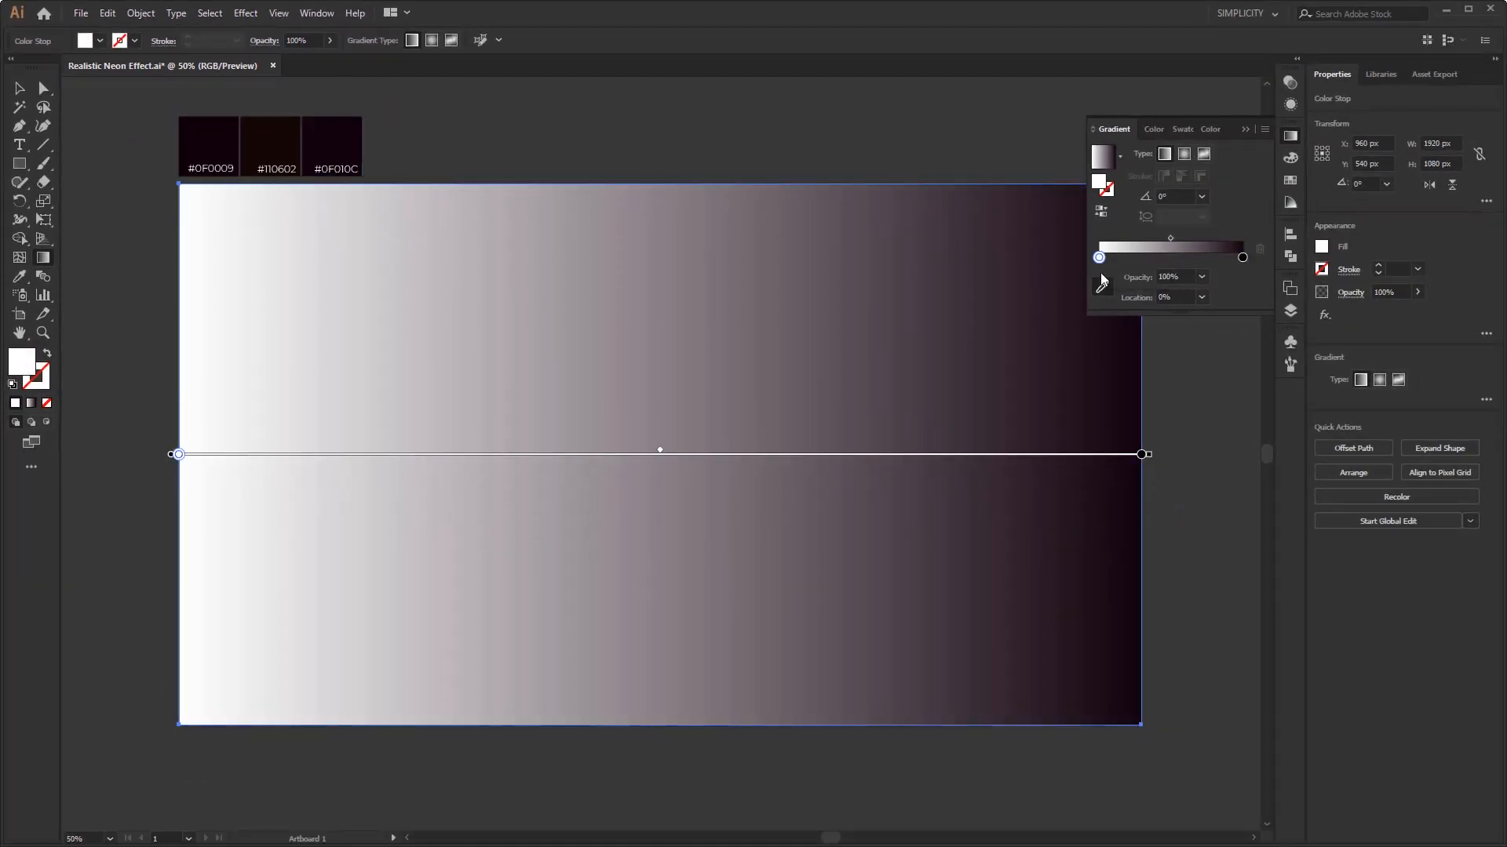
pyautogui.moveTo(1102, 288)
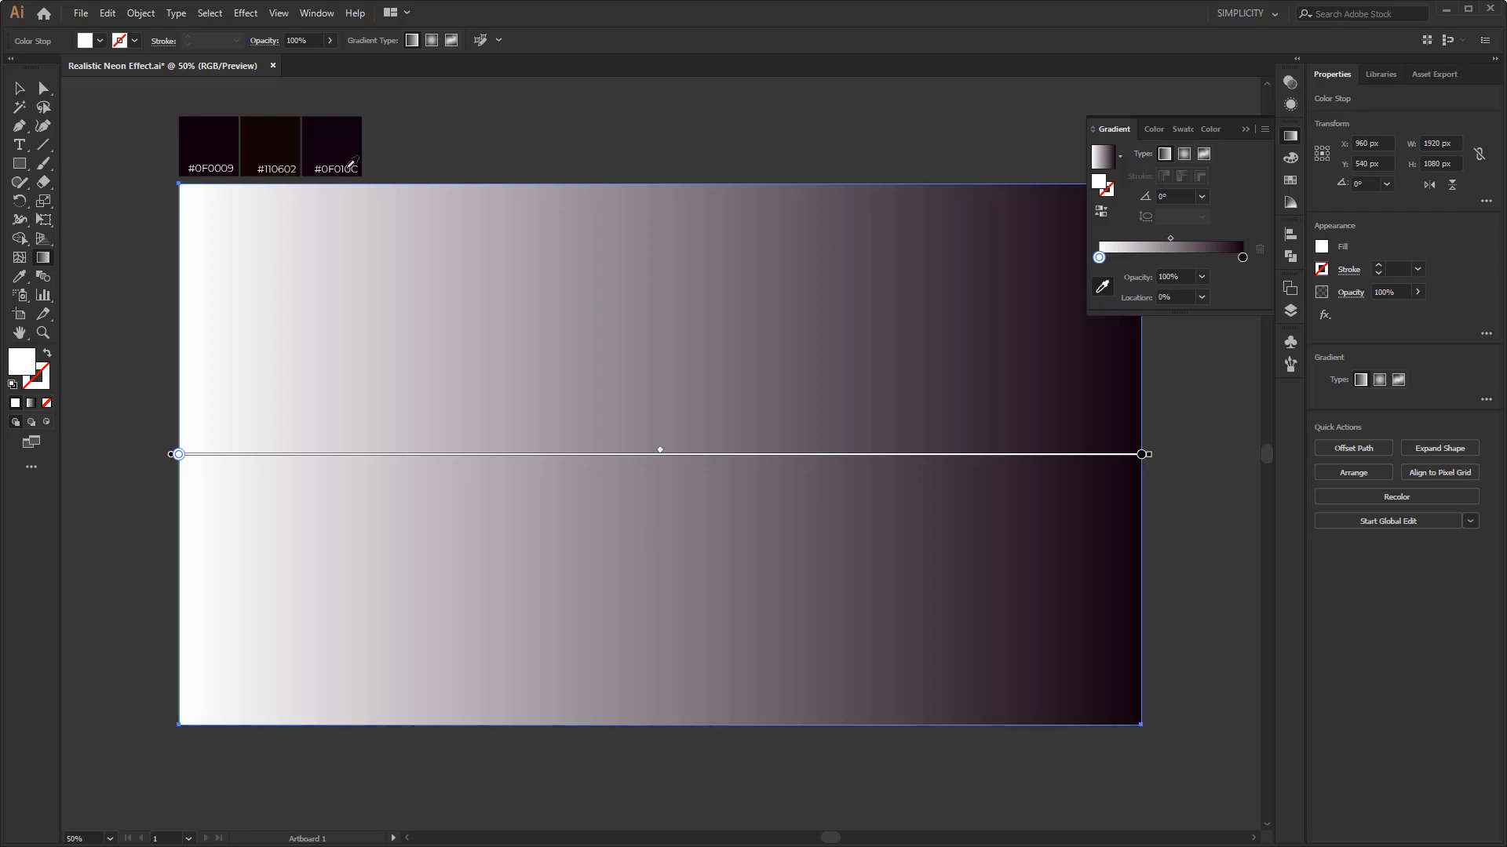
pyautogui.click(209, 146)
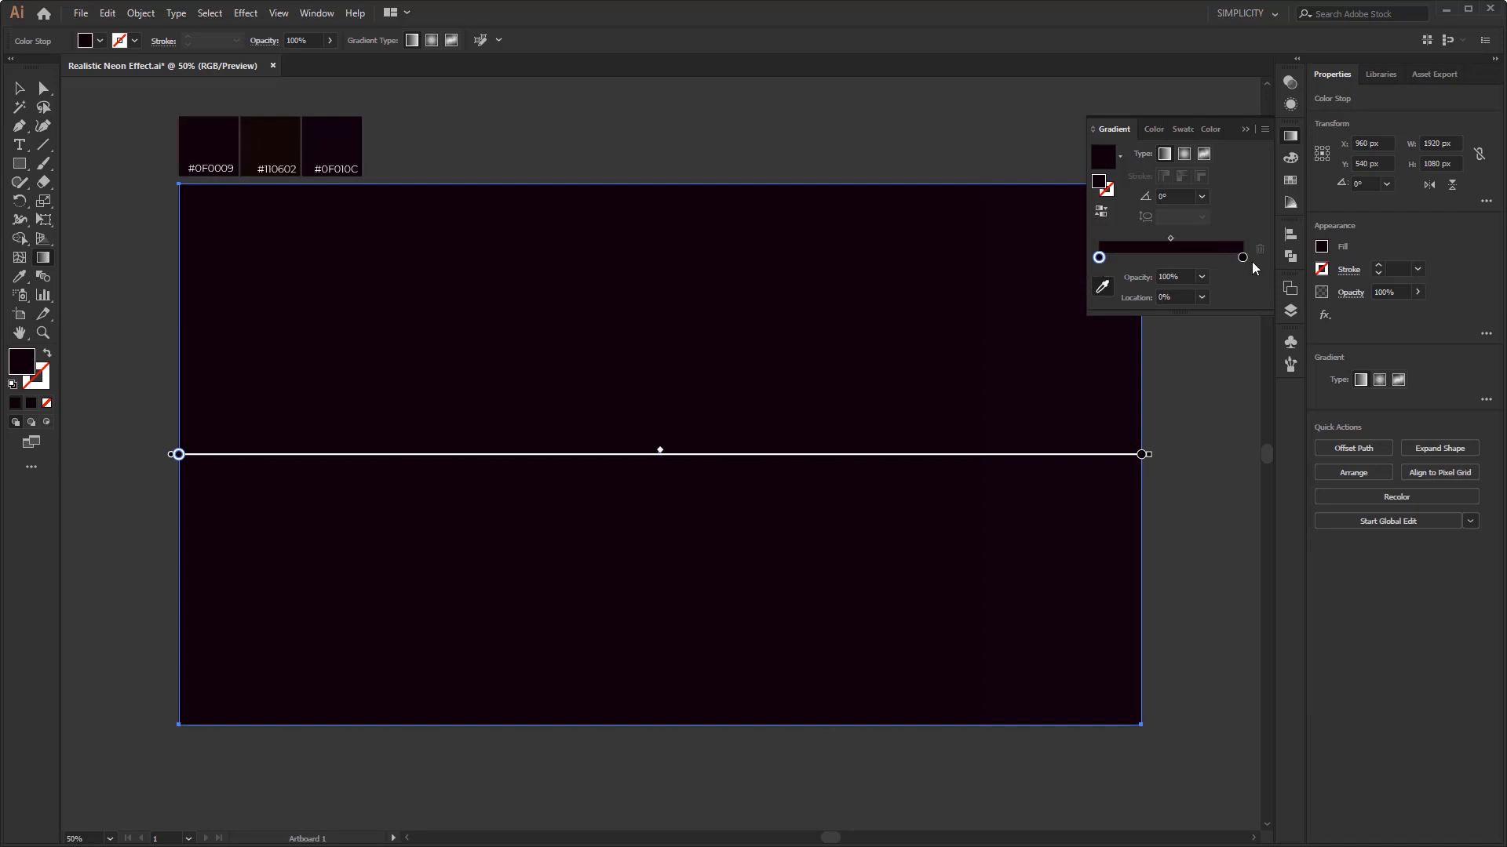
pyautogui.moveTo(1208, 298)
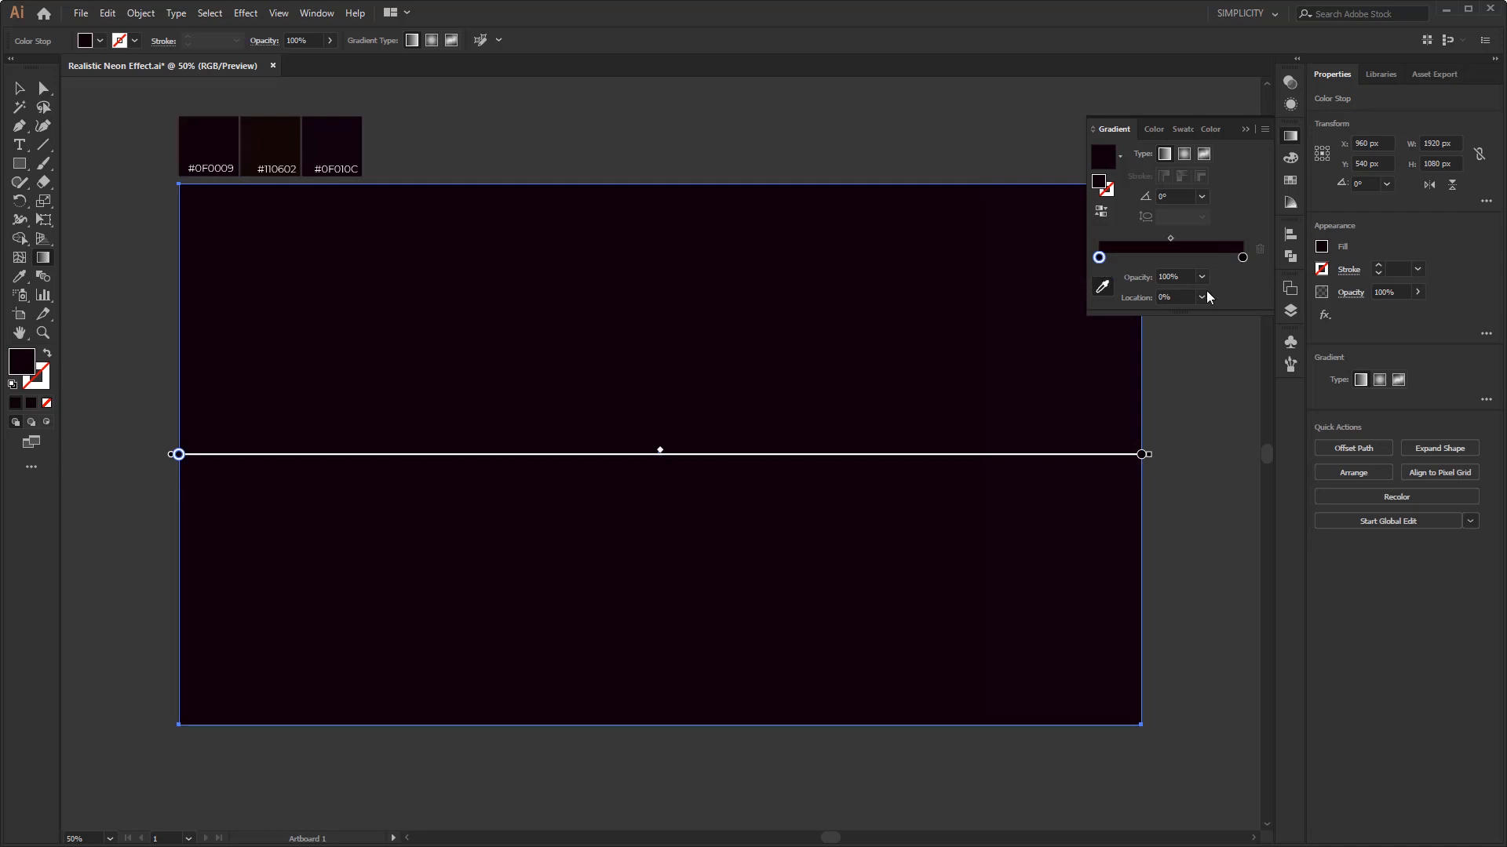
pyautogui.moveTo(1182, 267)
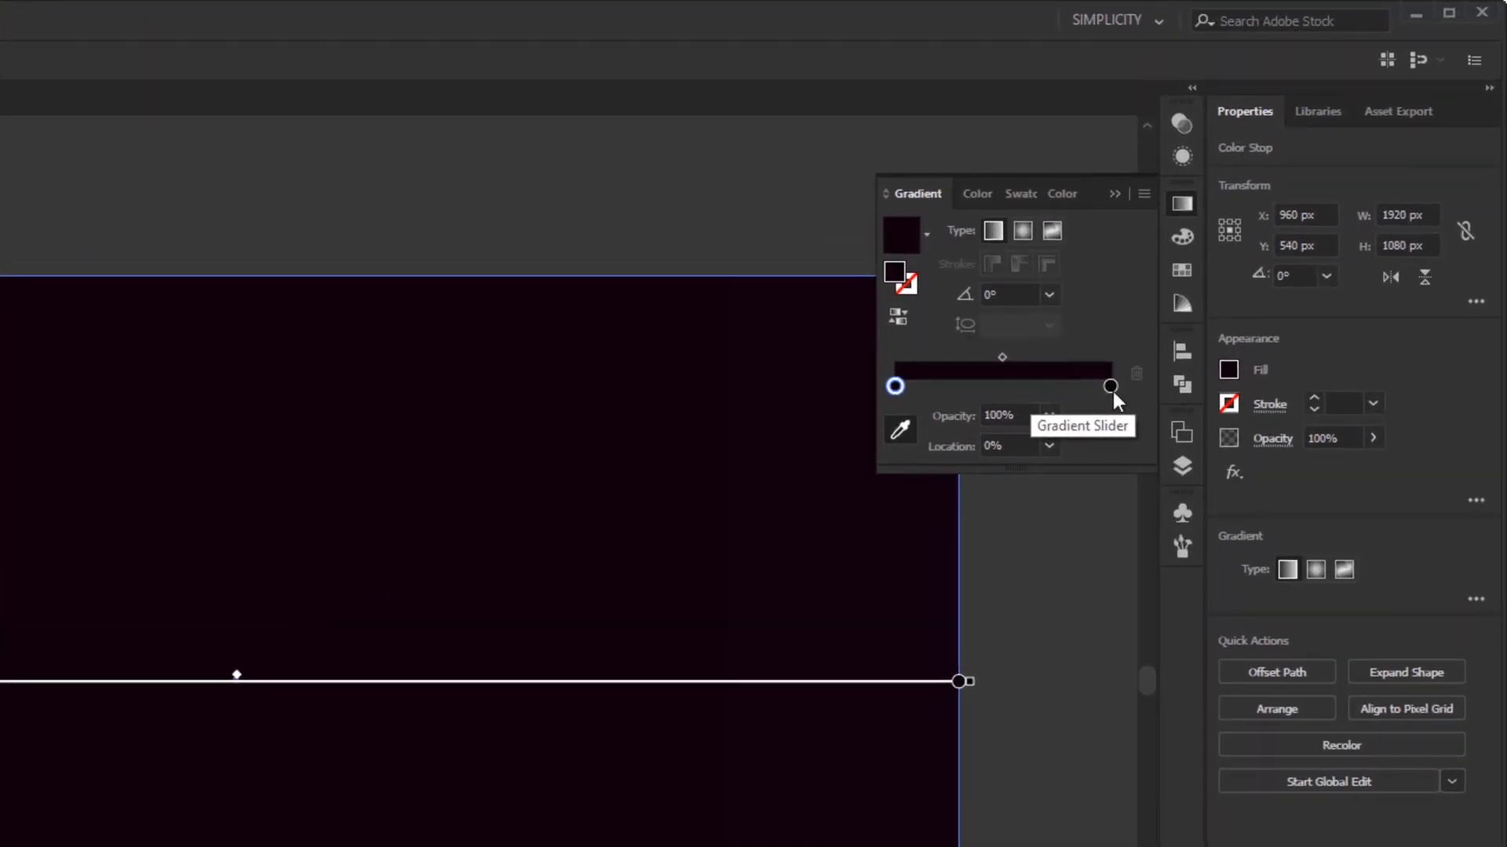
pyautogui.moveTo(1001, 404)
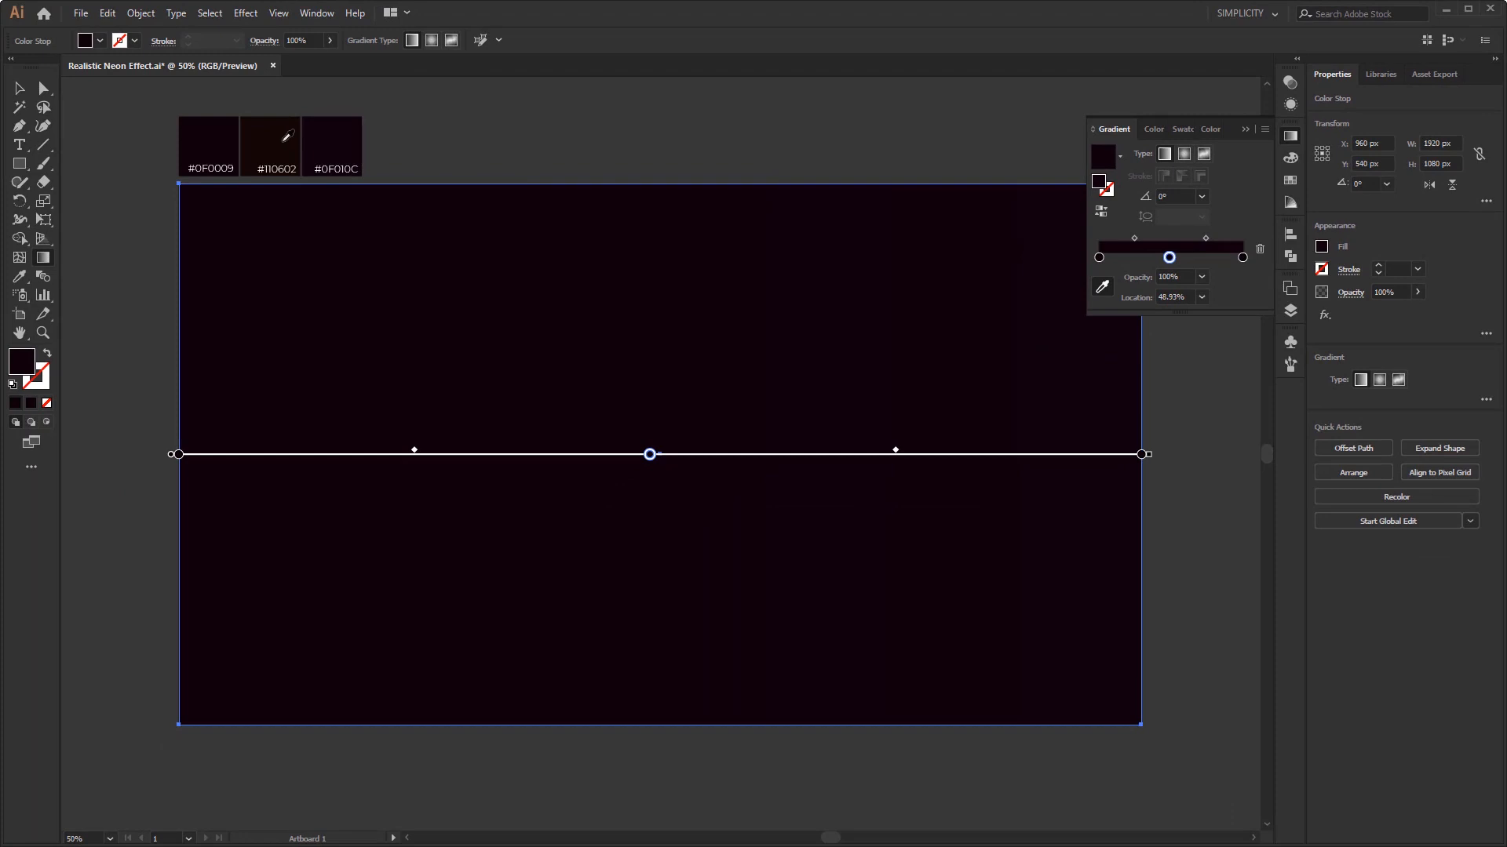
pyautogui.click(272, 146)
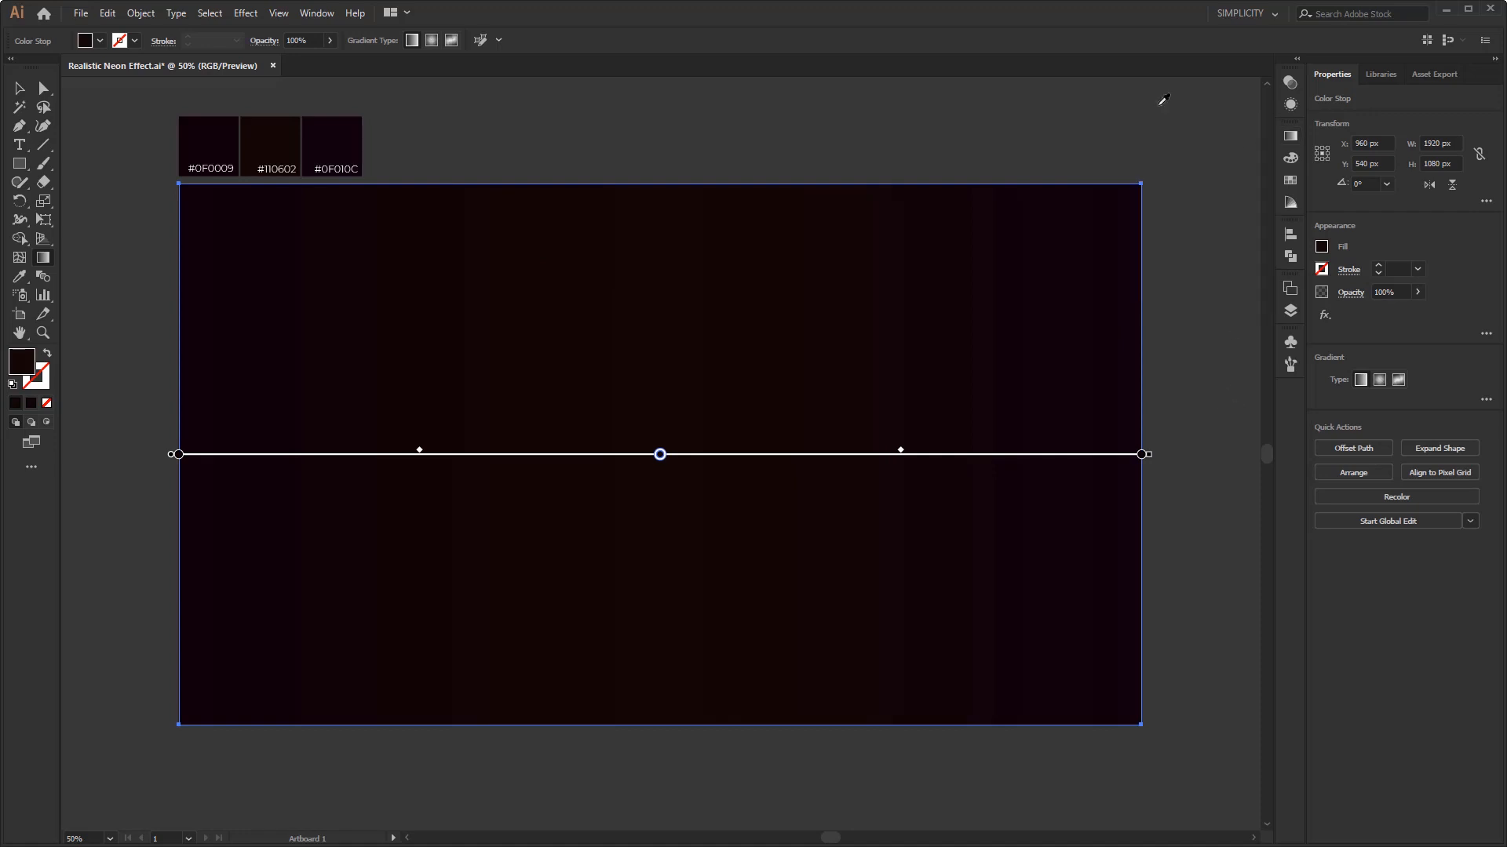
pyautogui.click(19, 88)
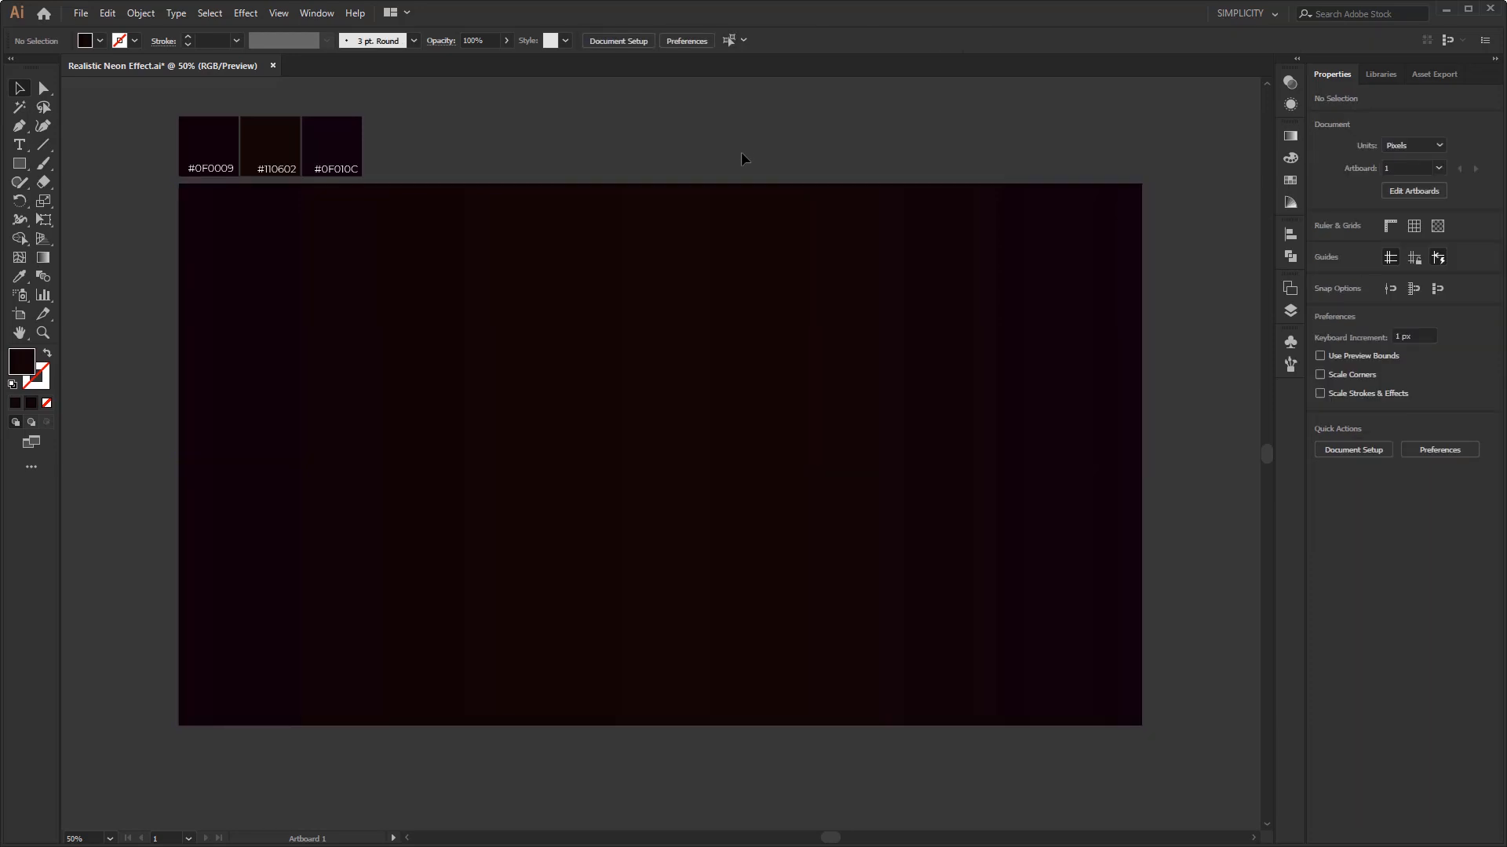
# Reselect the background rectangle and create a new layer above it.
pyautogui.click(659, 453)
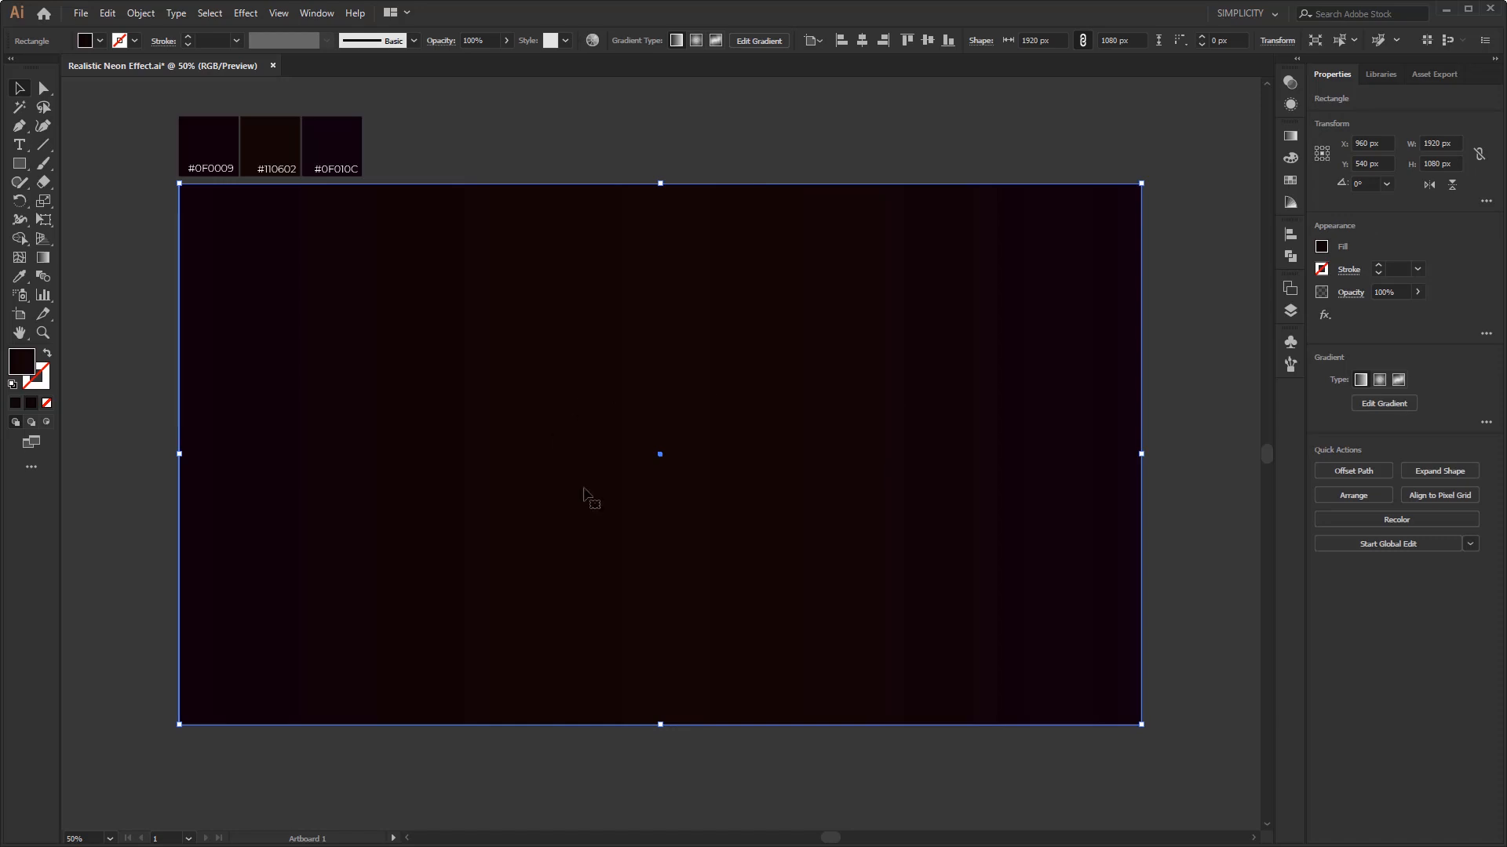
pyautogui.moveTo(783, 503)
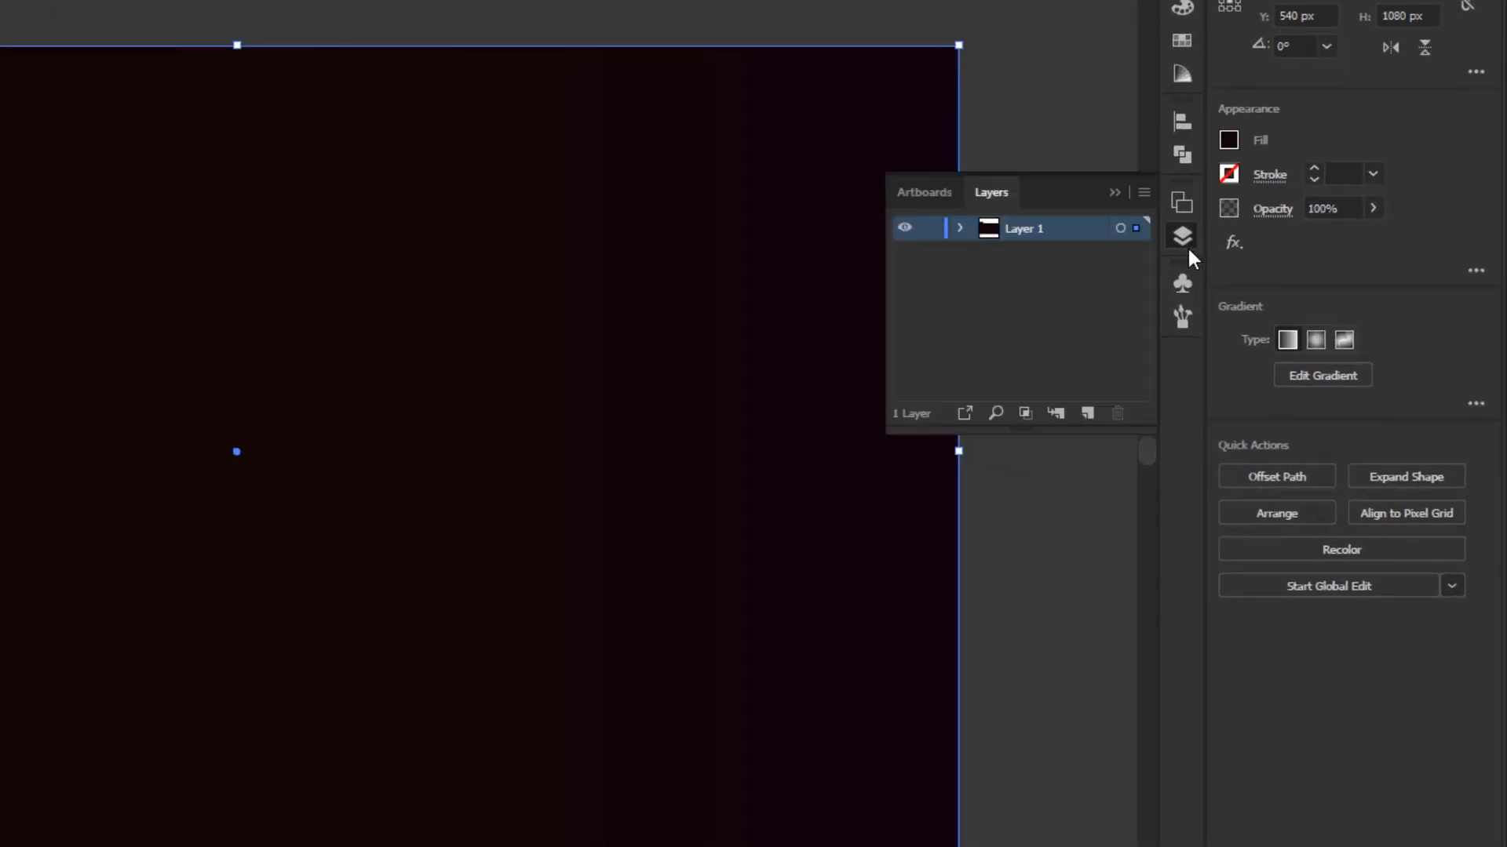
pyautogui.moveTo(1088, 413)
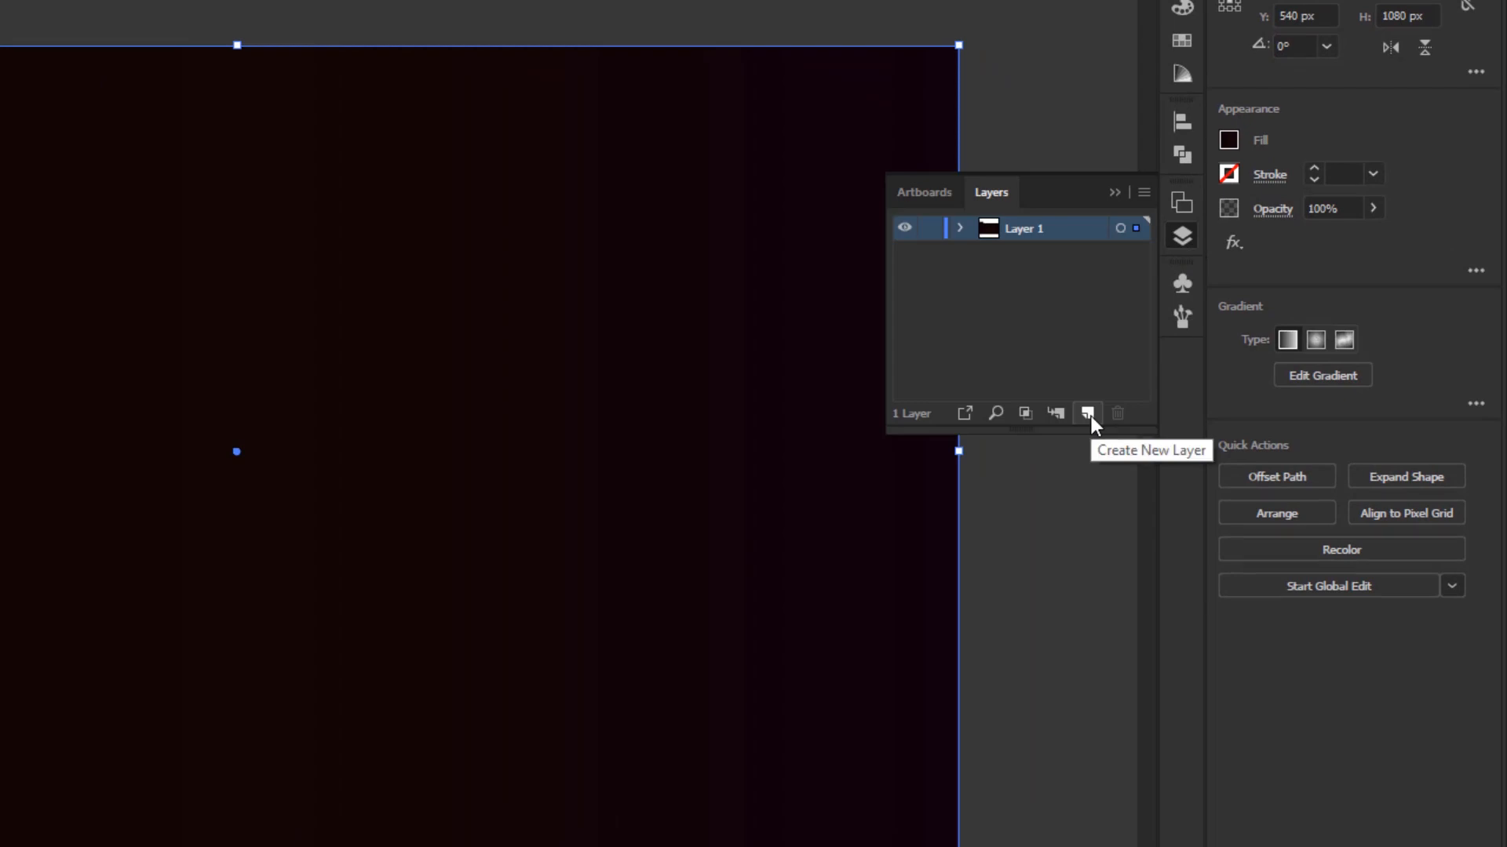
pyautogui.click(1086, 413)
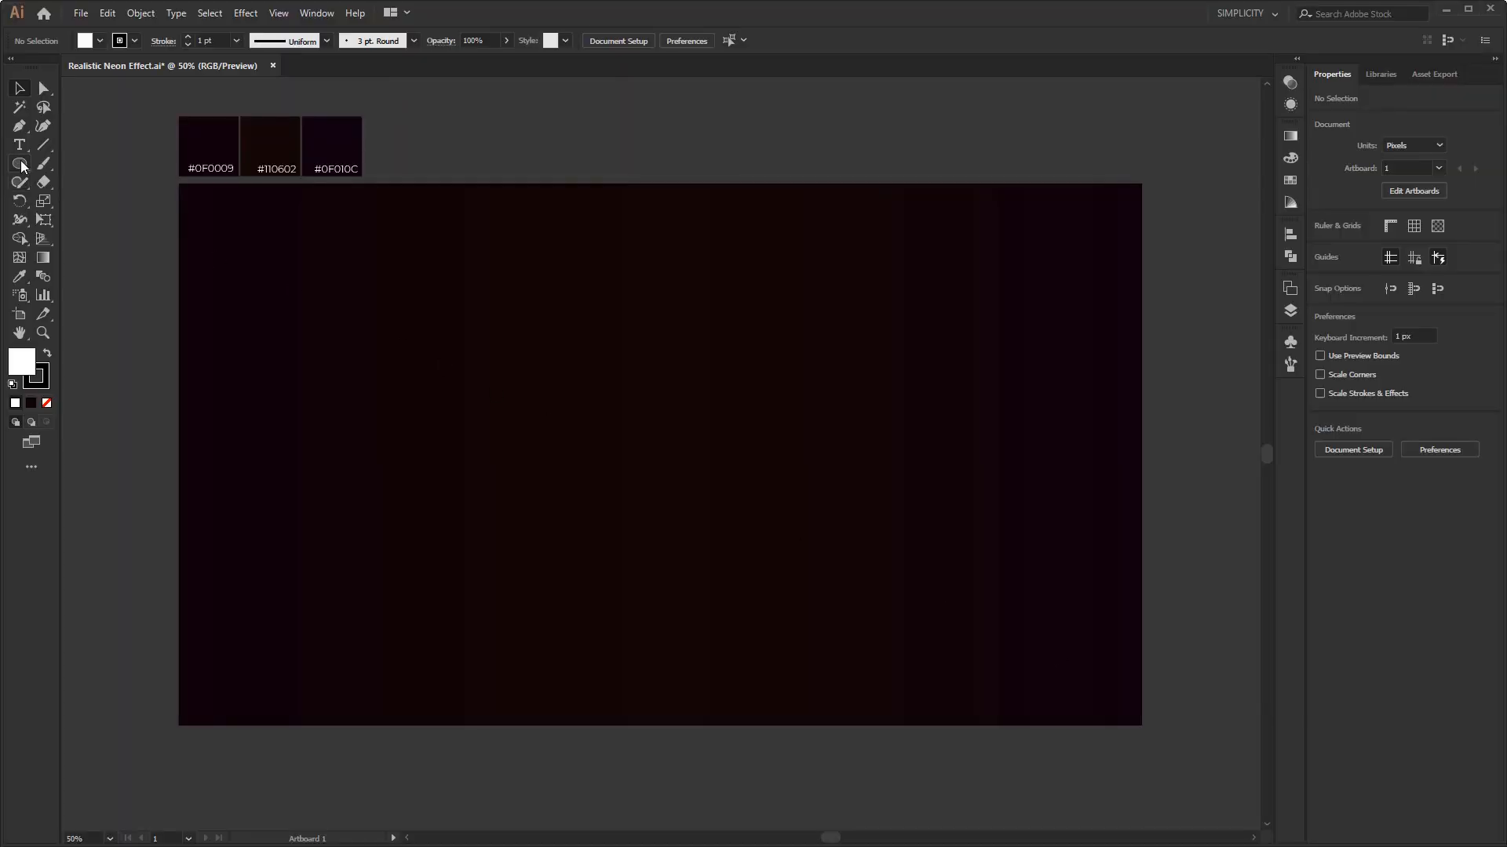
pyautogui.moveTo(19, 165)
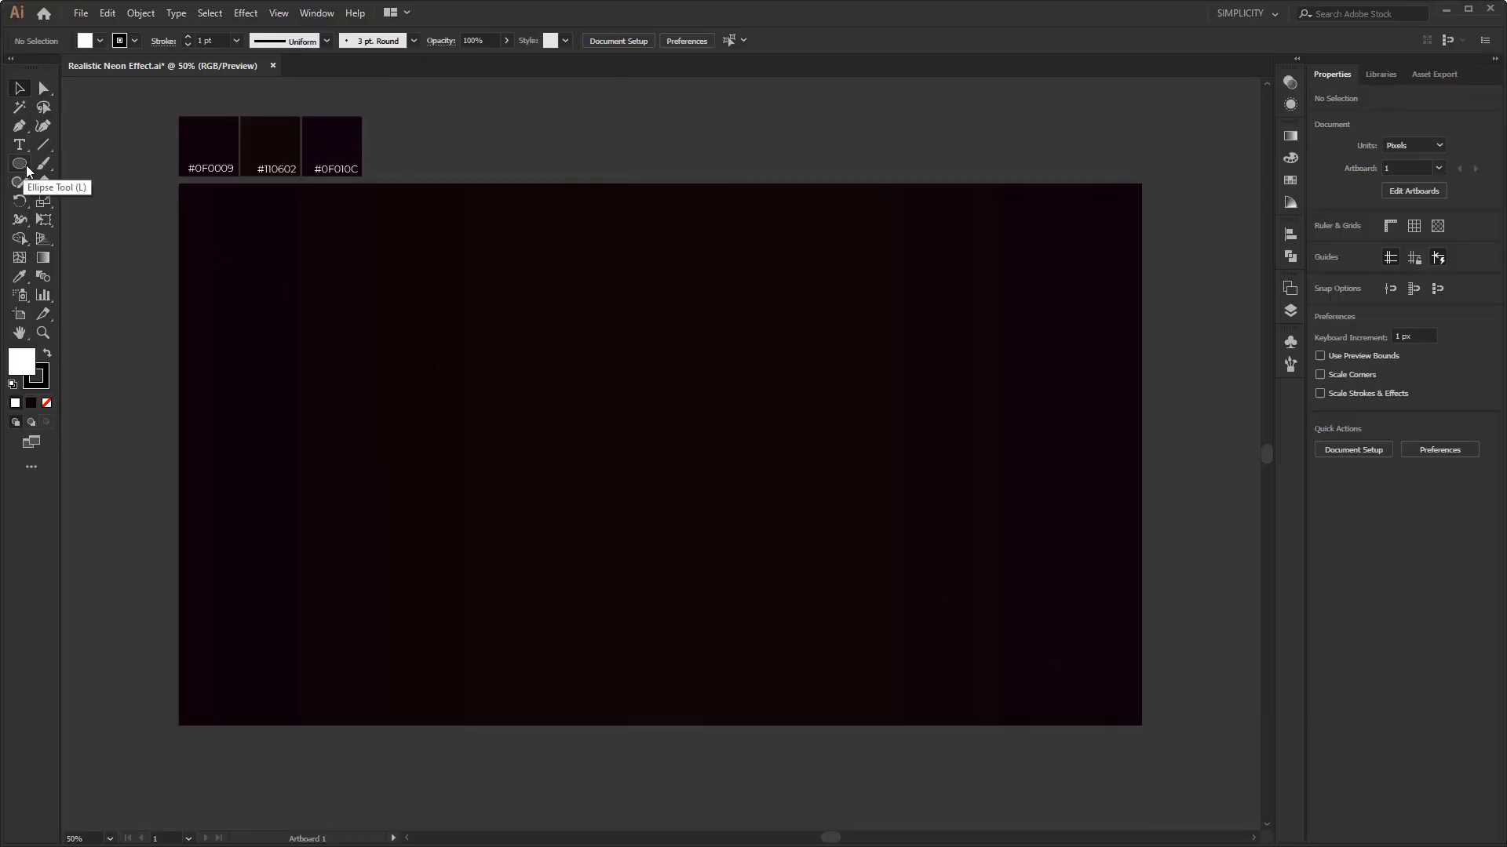
# Draw a 508 px circle with the Ellipse Tool, 12 pt stroke and no fill.
pyautogui.click(19, 164)
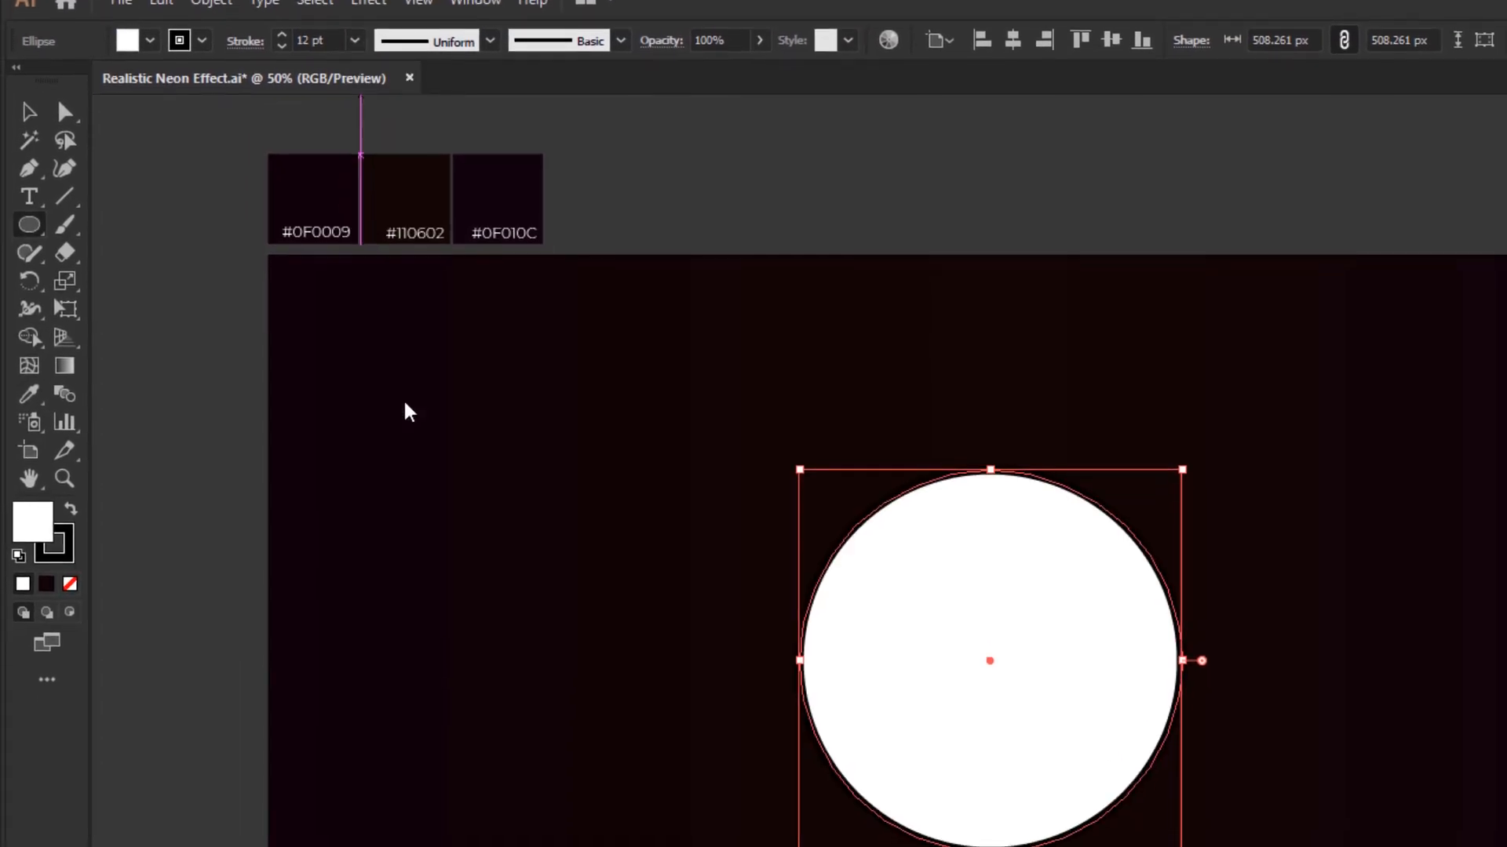
pyautogui.scroll(-3)
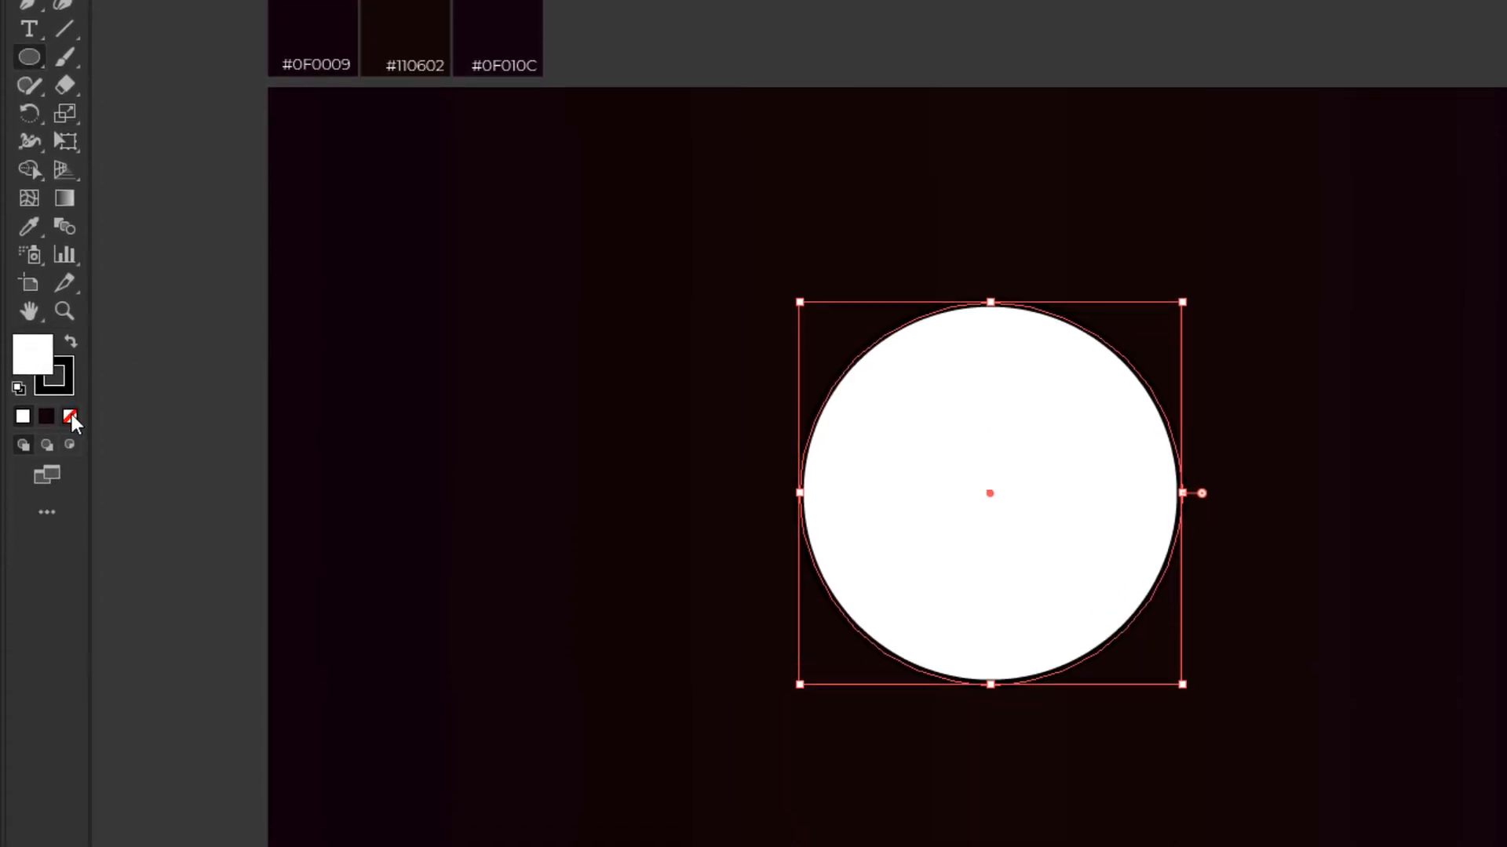
pyautogui.click(69, 422)
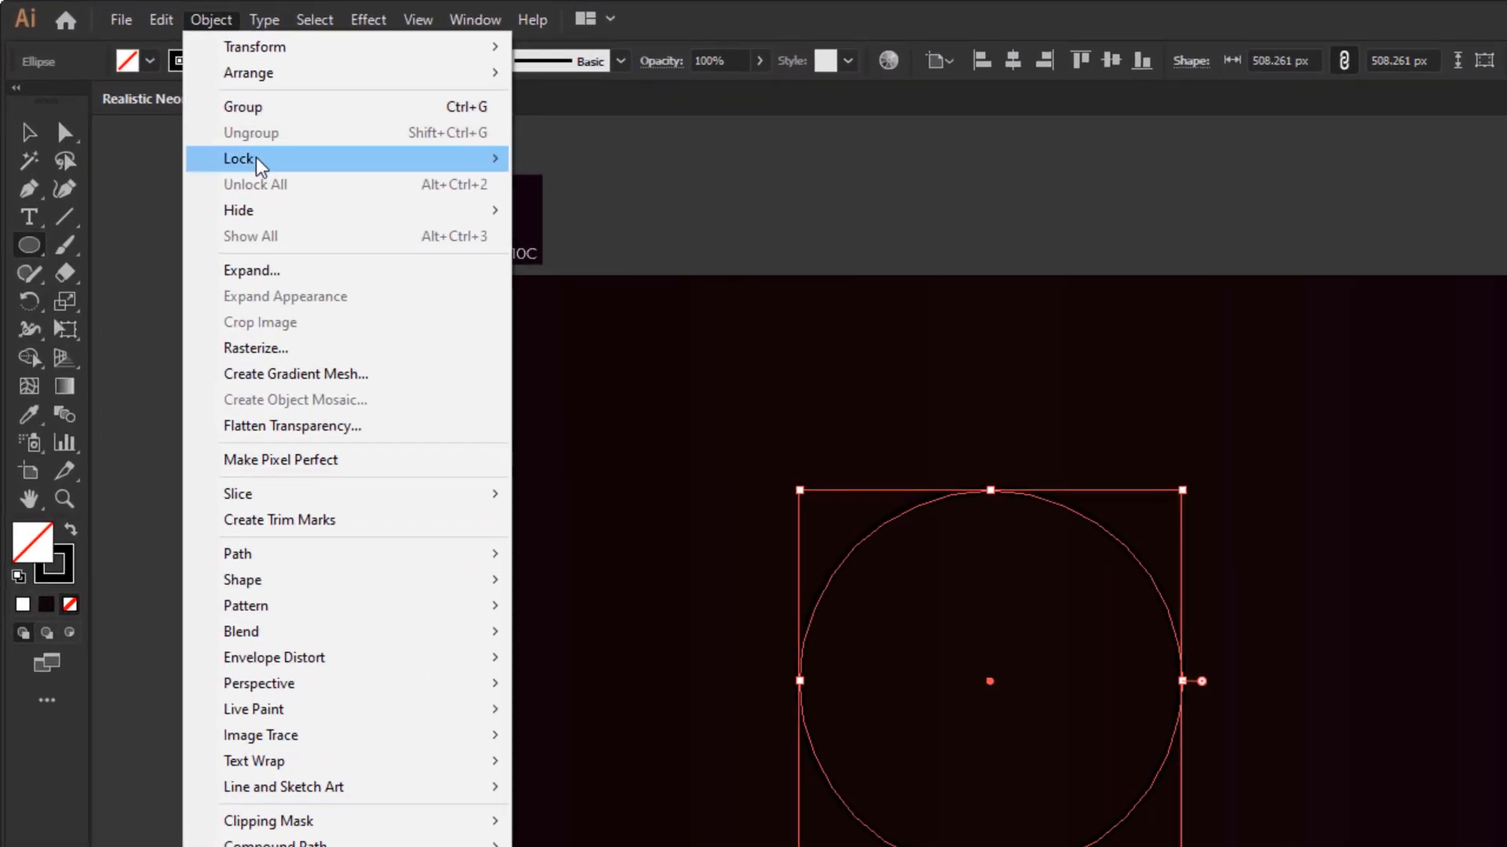
# Expand only the circle's stroke into a filled ring via Object > Expand.
pyautogui.click(251, 270)
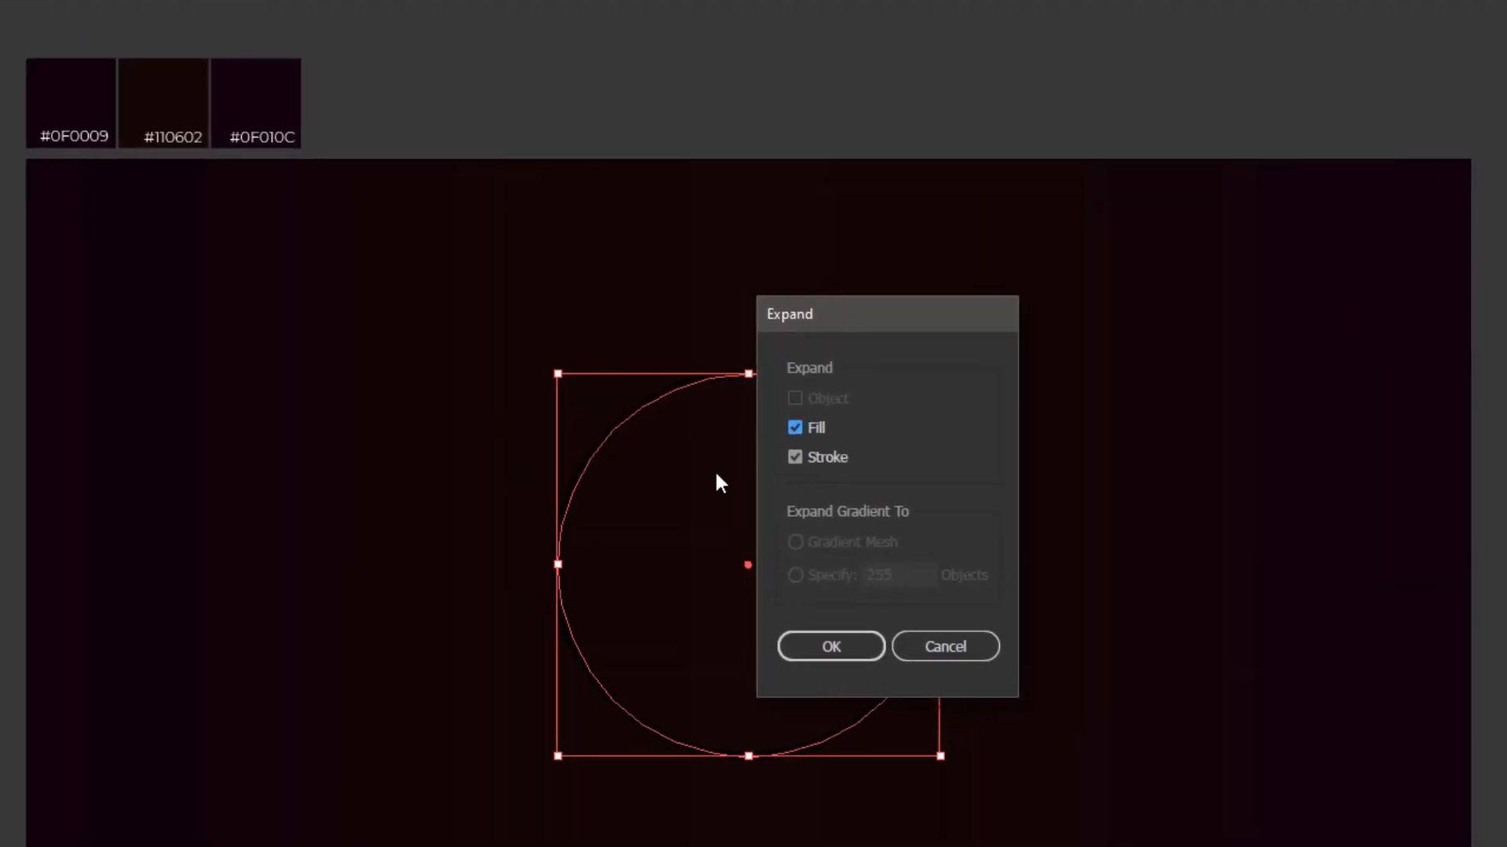
pyautogui.click(794, 427)
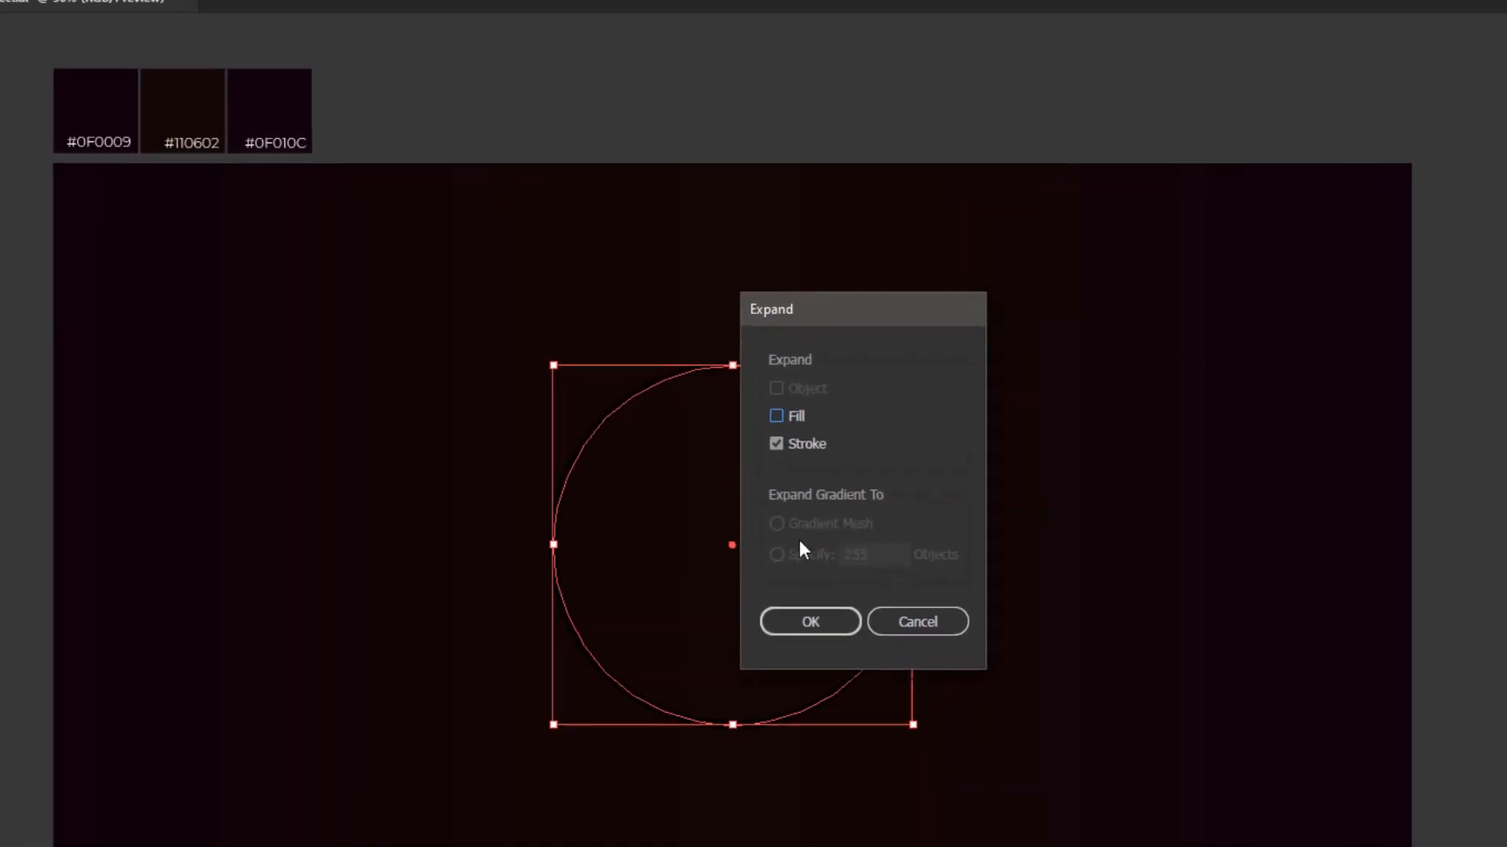
pyautogui.click(810, 622)
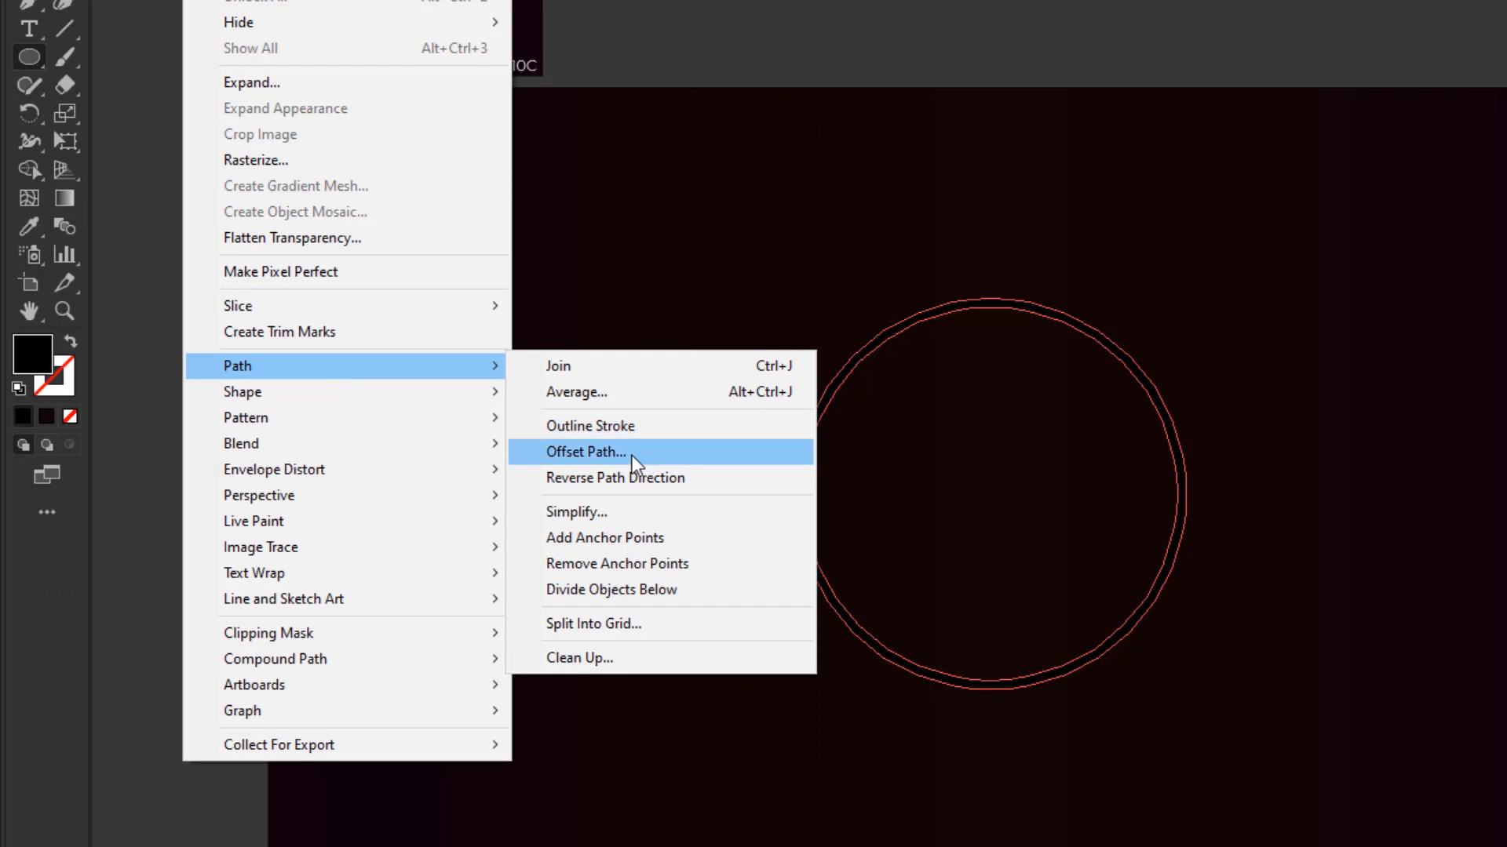
# Apply a 120 px Offset Path to the ring, making a wide outer band.
pyautogui.click(585, 452)
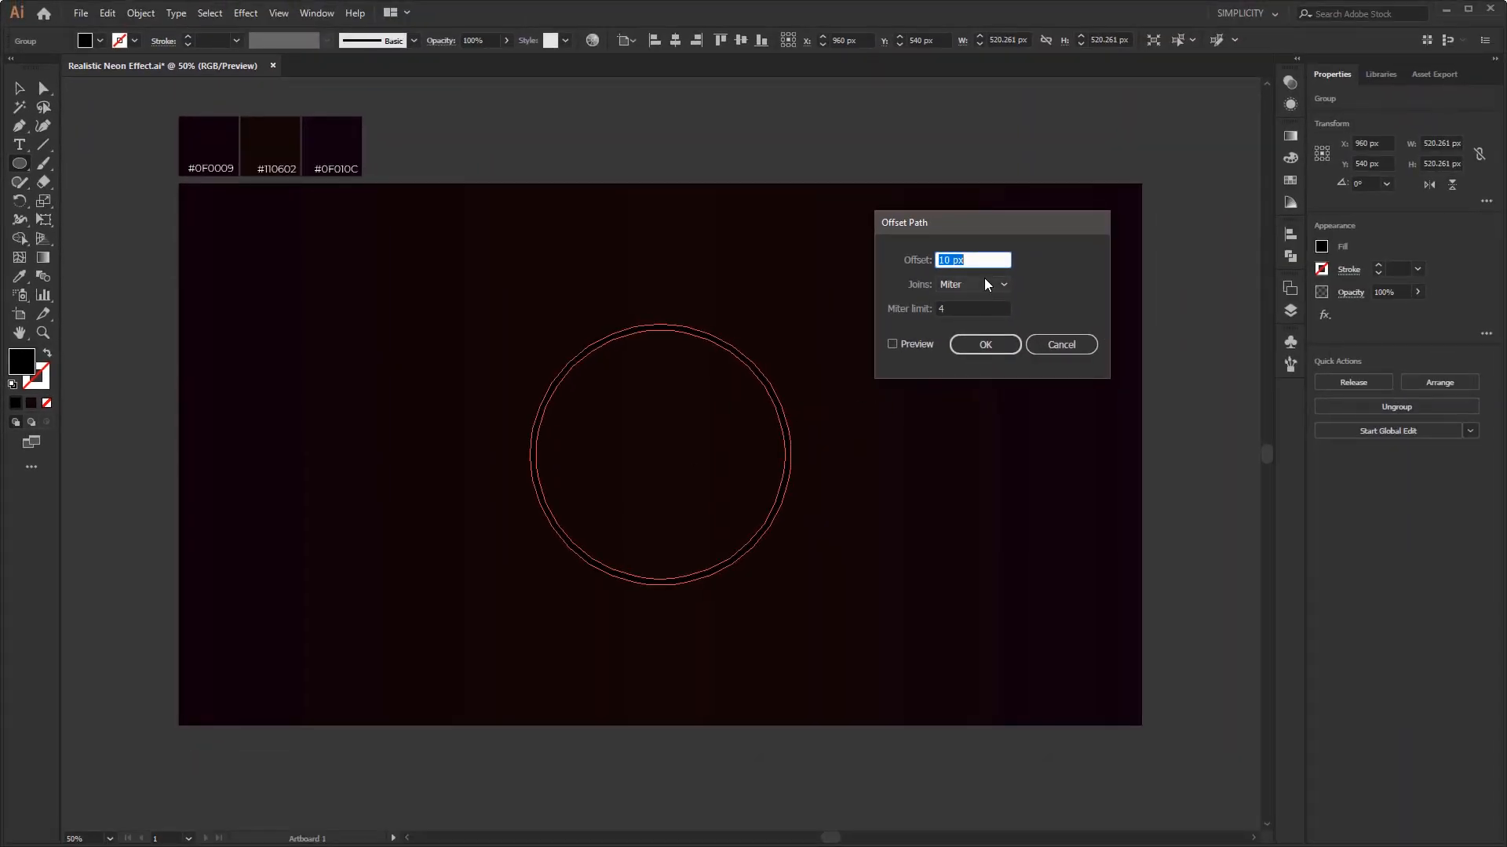
pyautogui.write('120')
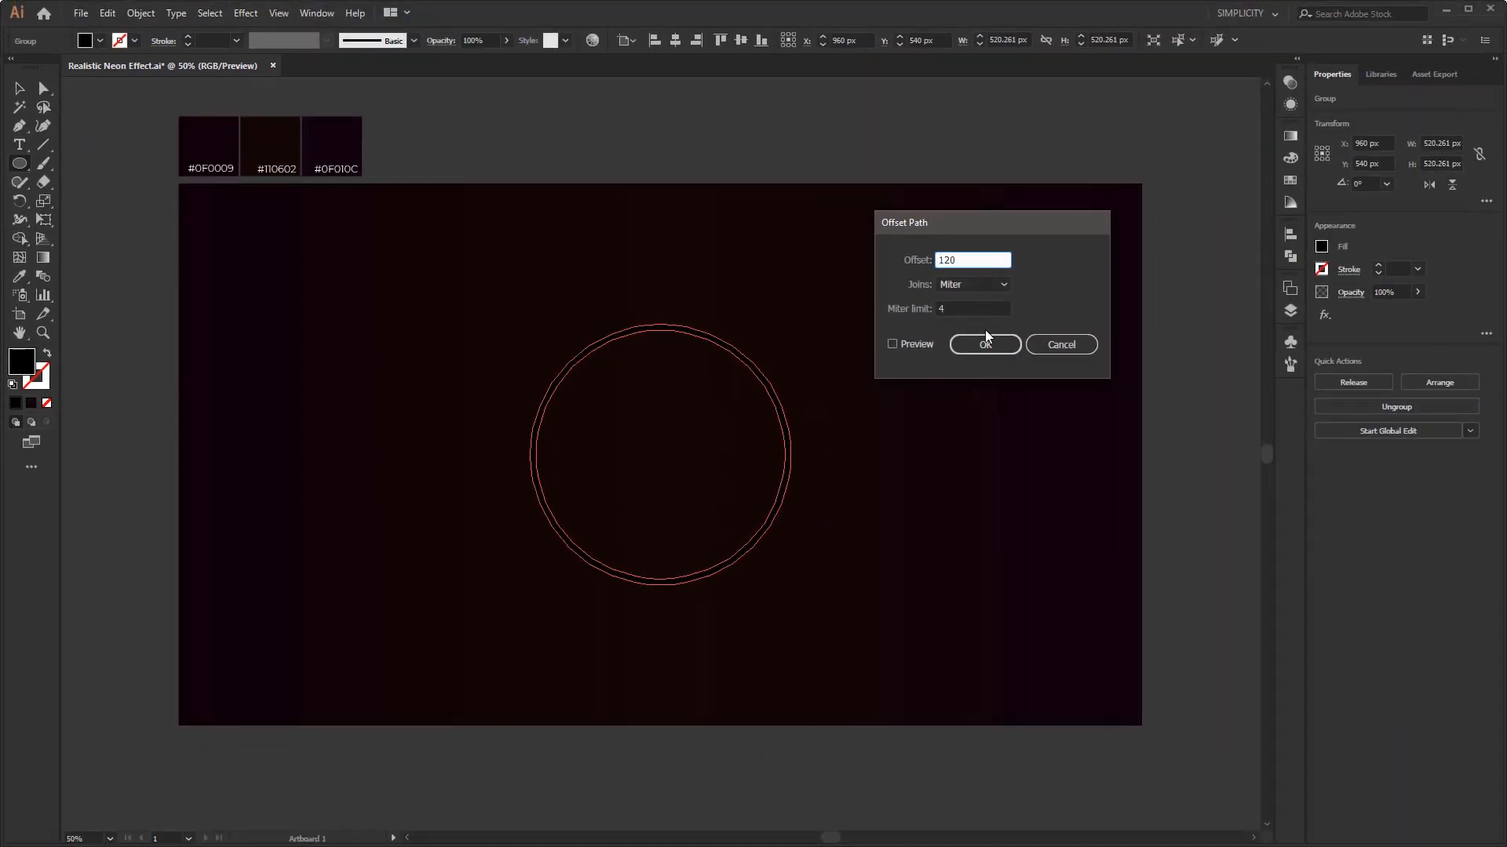
pyautogui.click(984, 345)
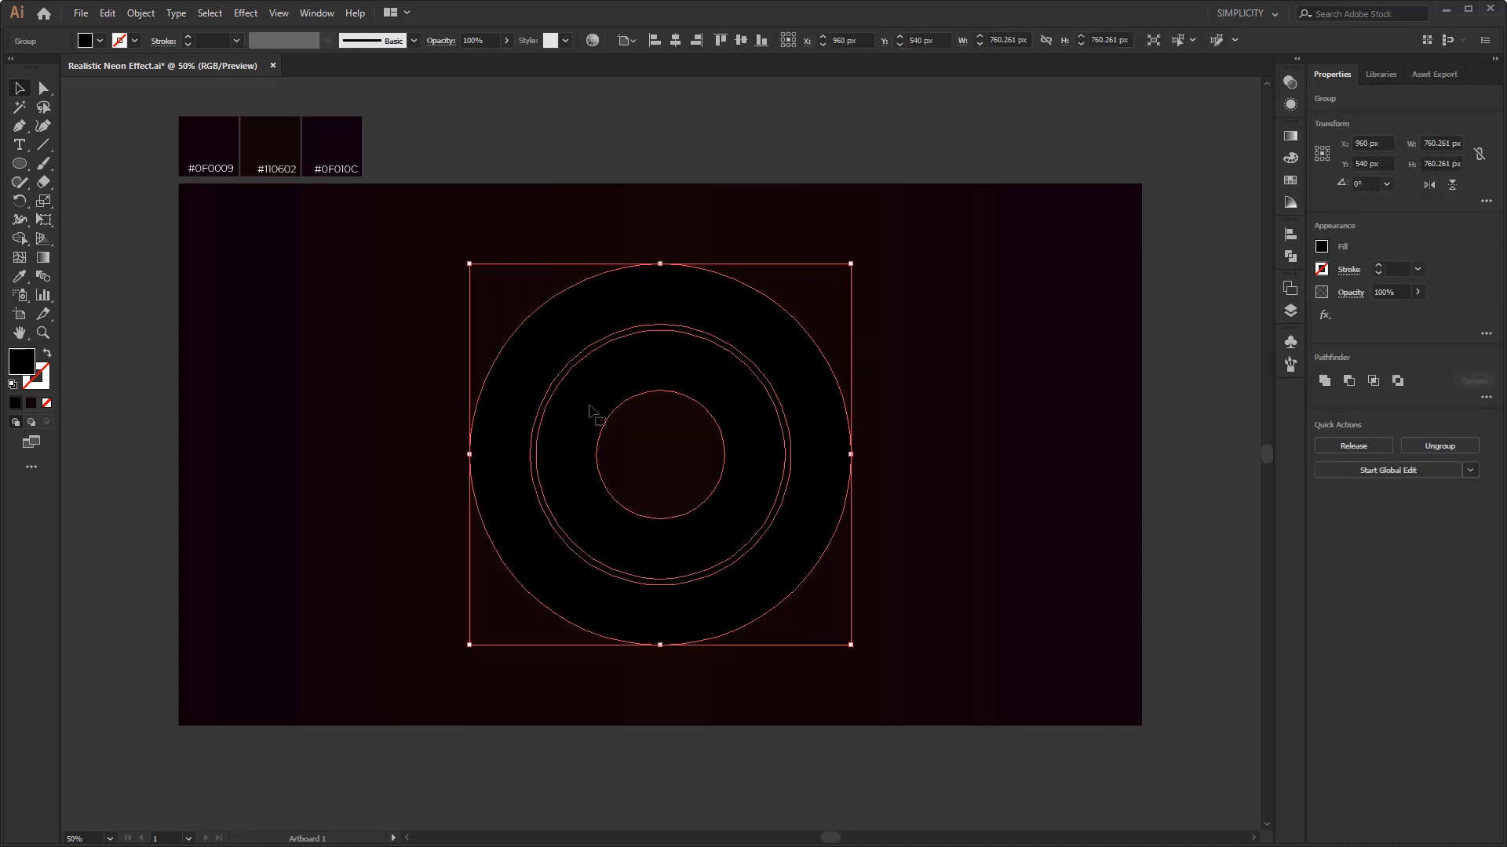
# Ungroup the ring from its offset copy and recolour the inner ring's fill.
pyautogui.rightClick(592, 411)
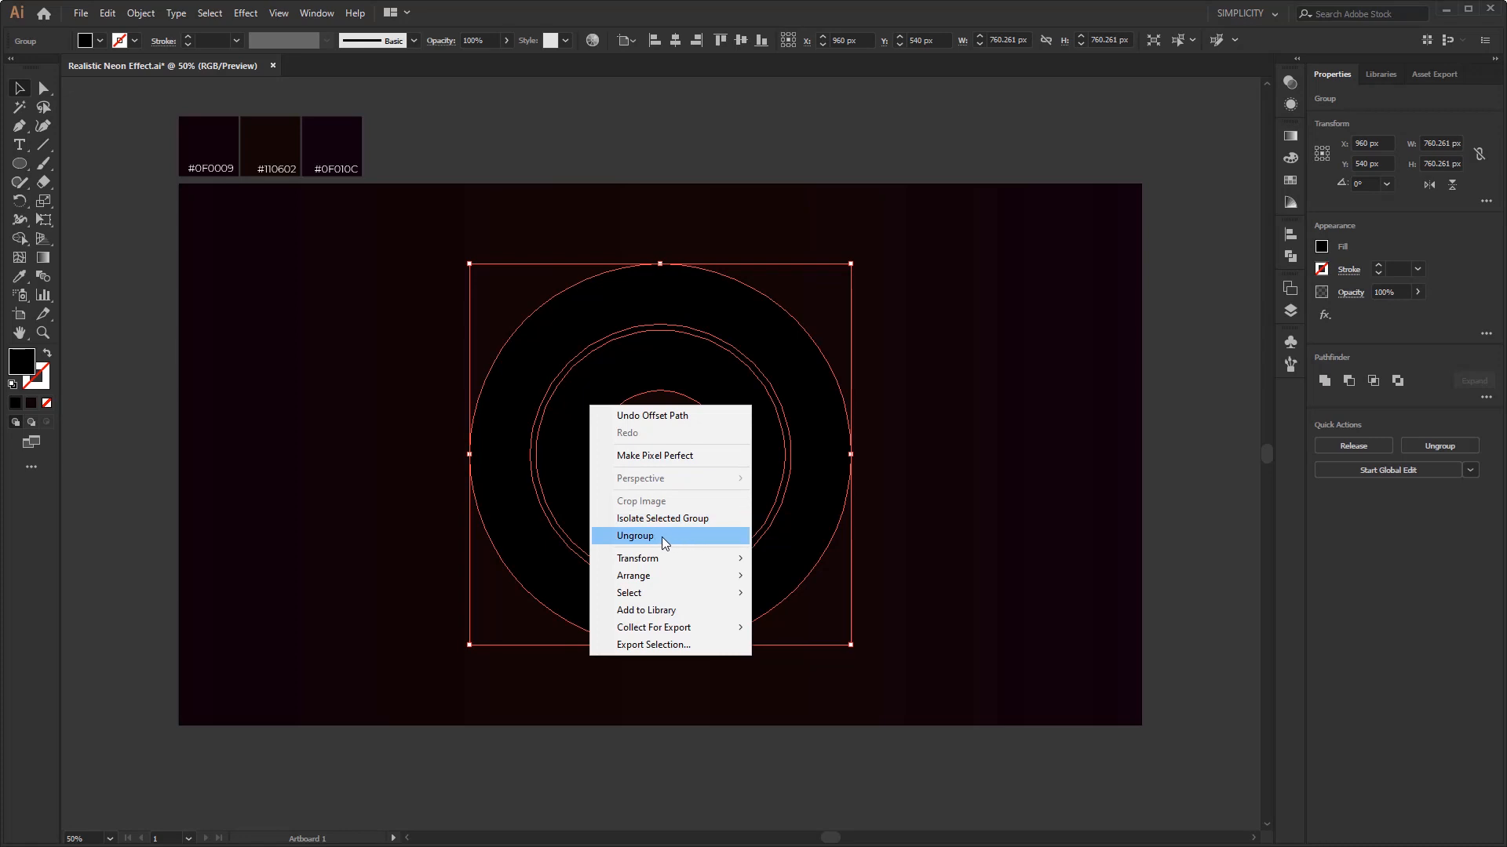
pyautogui.click(635, 535)
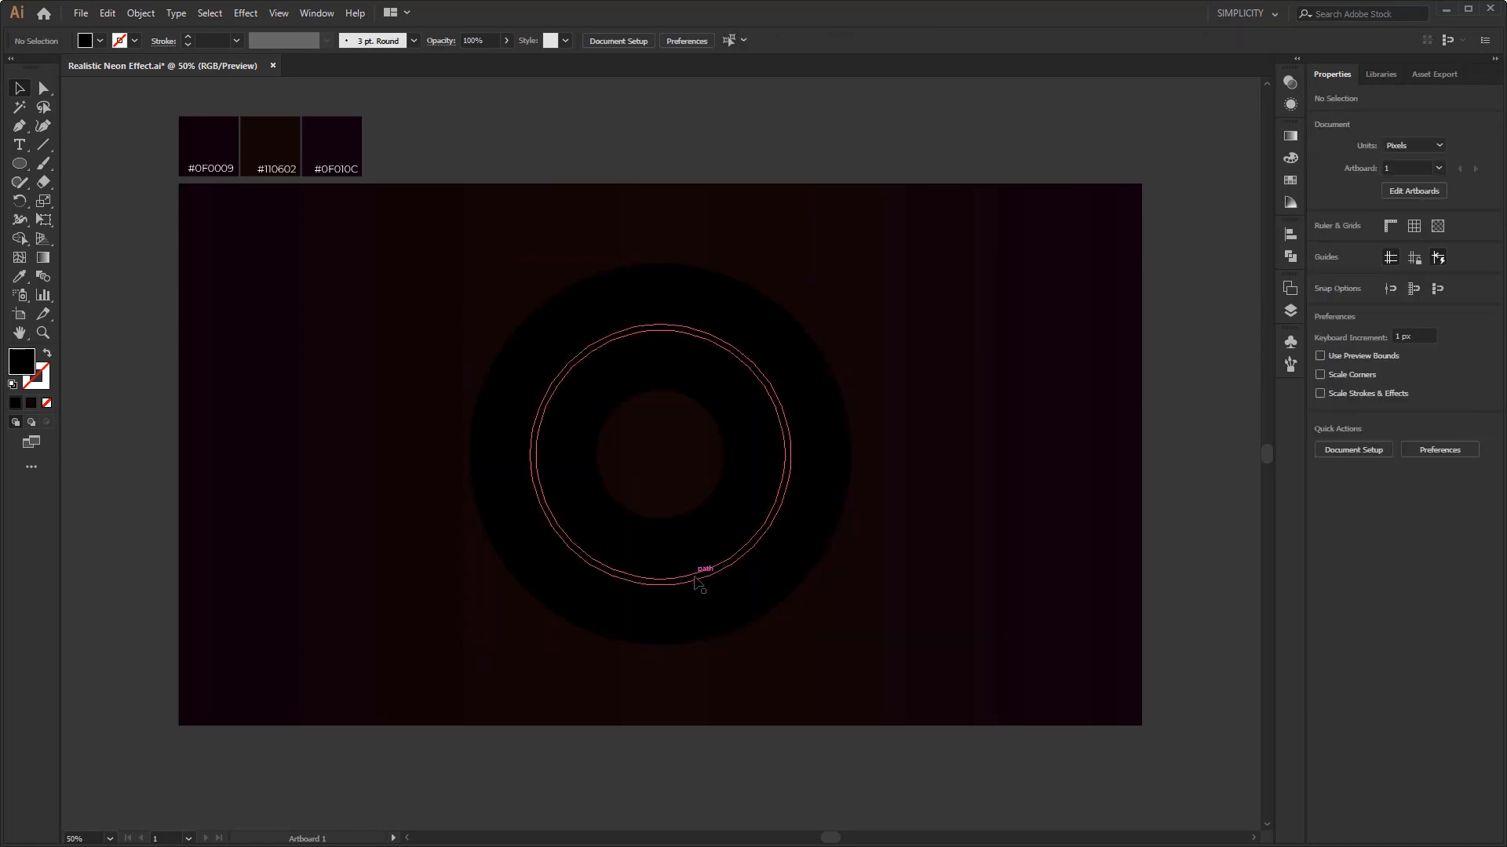
pyautogui.click(699, 579)
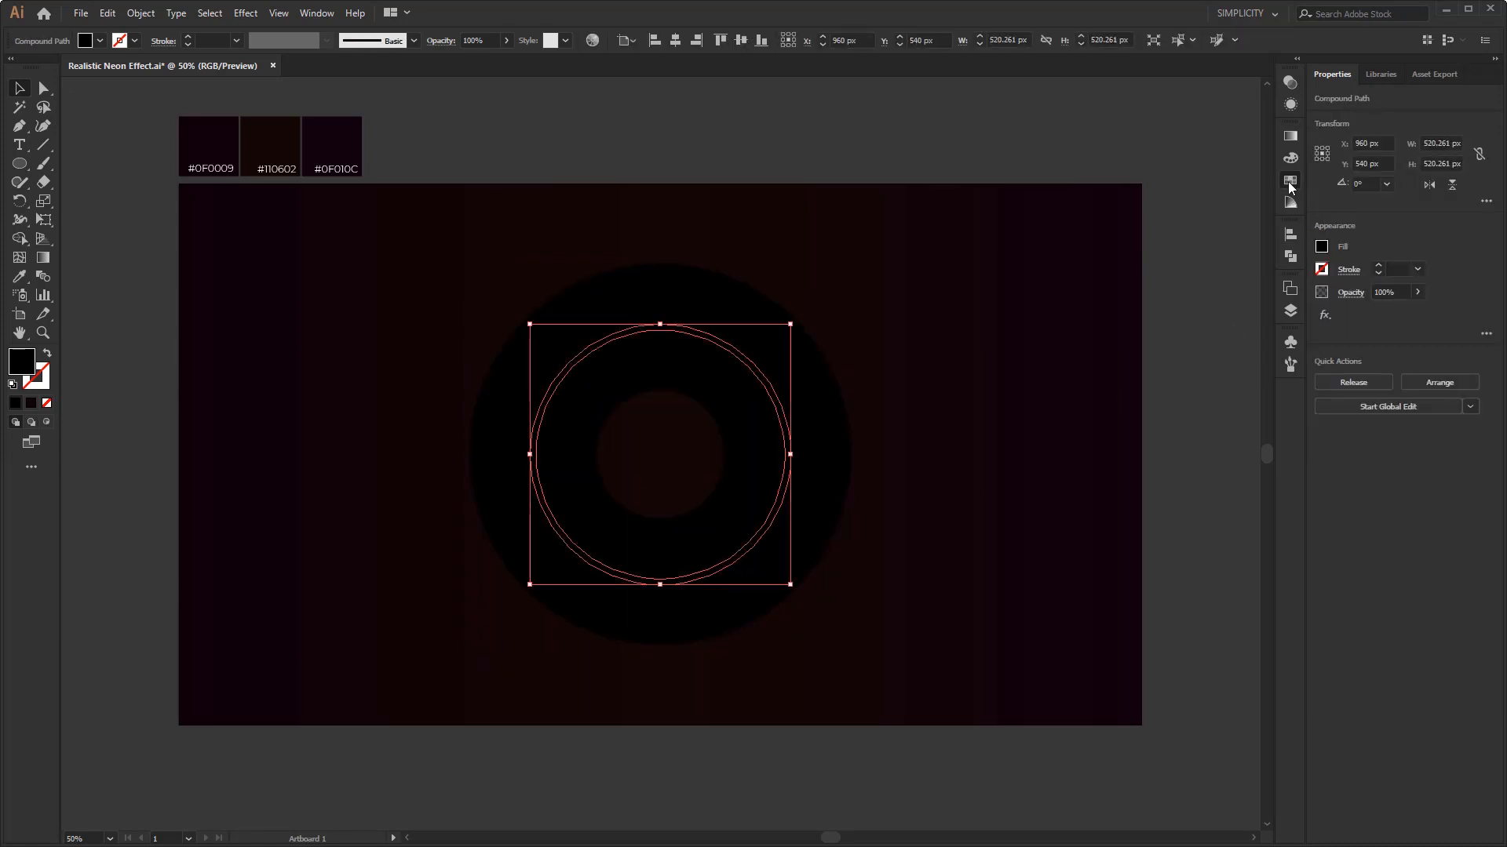
pyautogui.click(1290, 182)
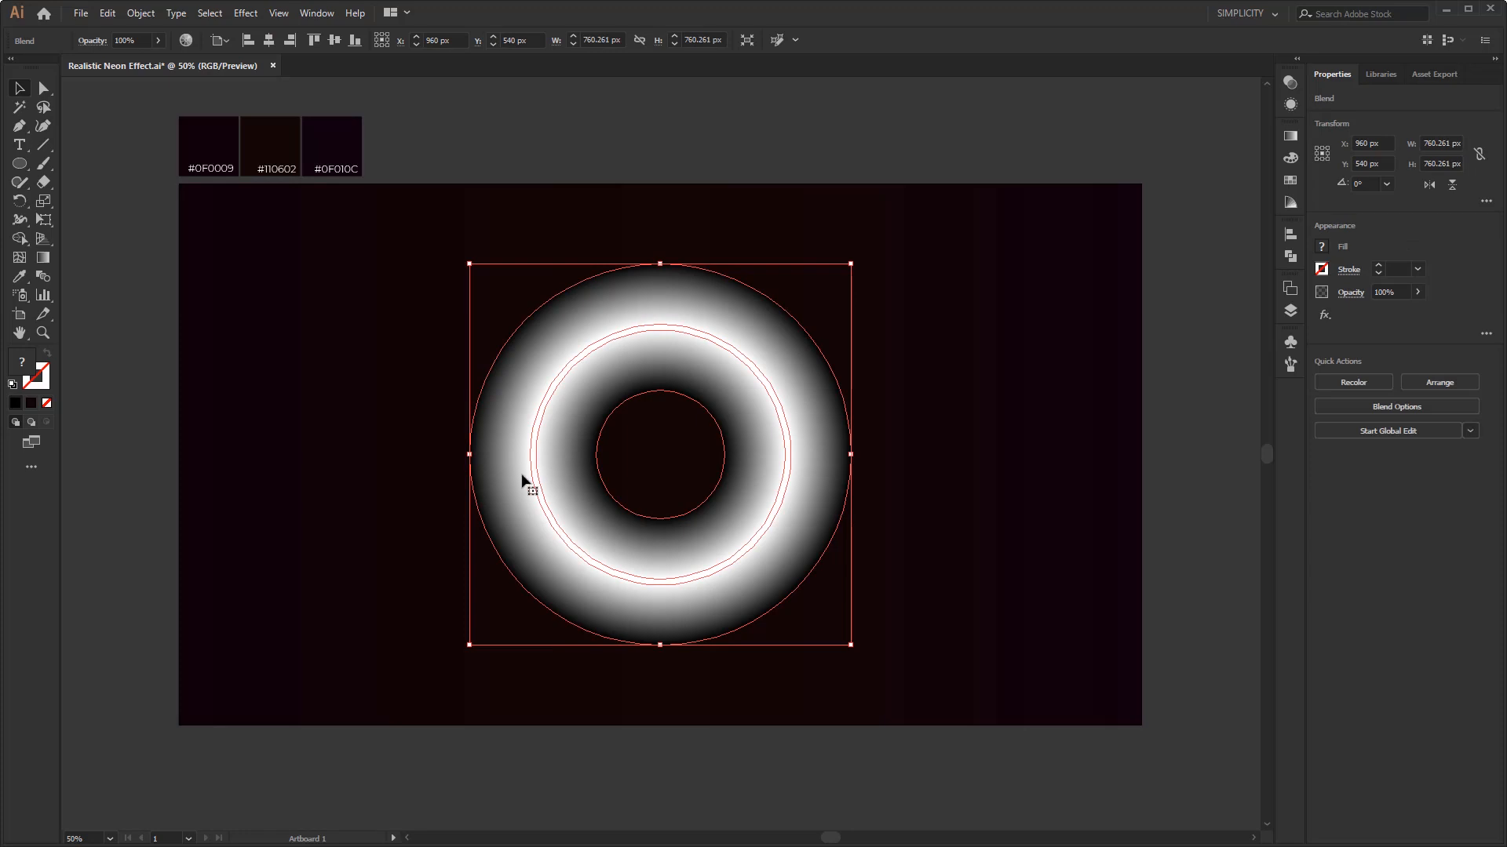
pyautogui.moveTo(1036, 488)
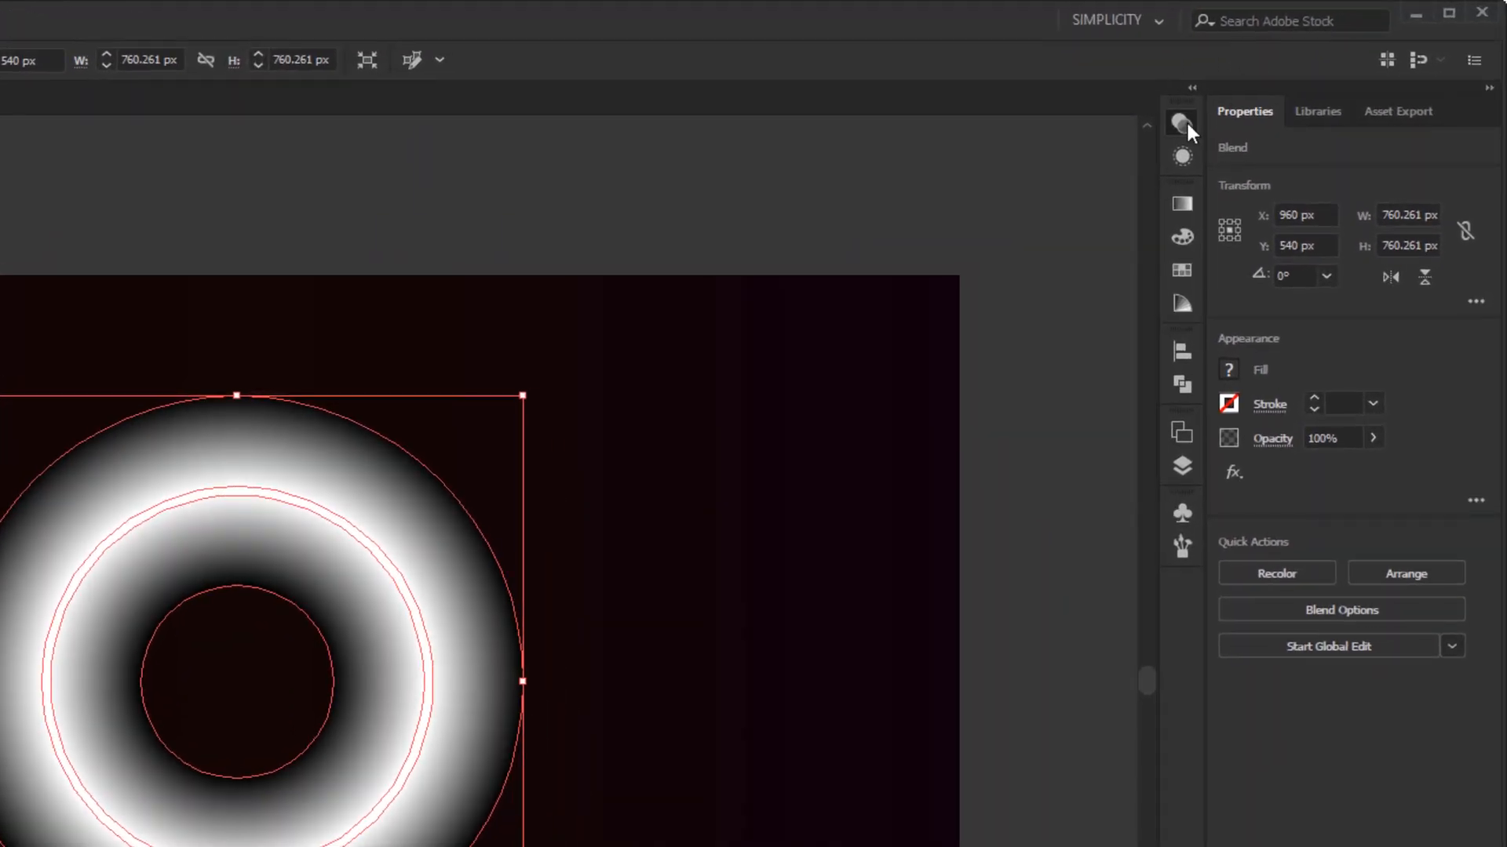
# Change the ring's blending mode in the Transparency panel so it glows orange like neon.
pyautogui.click(1180, 123)
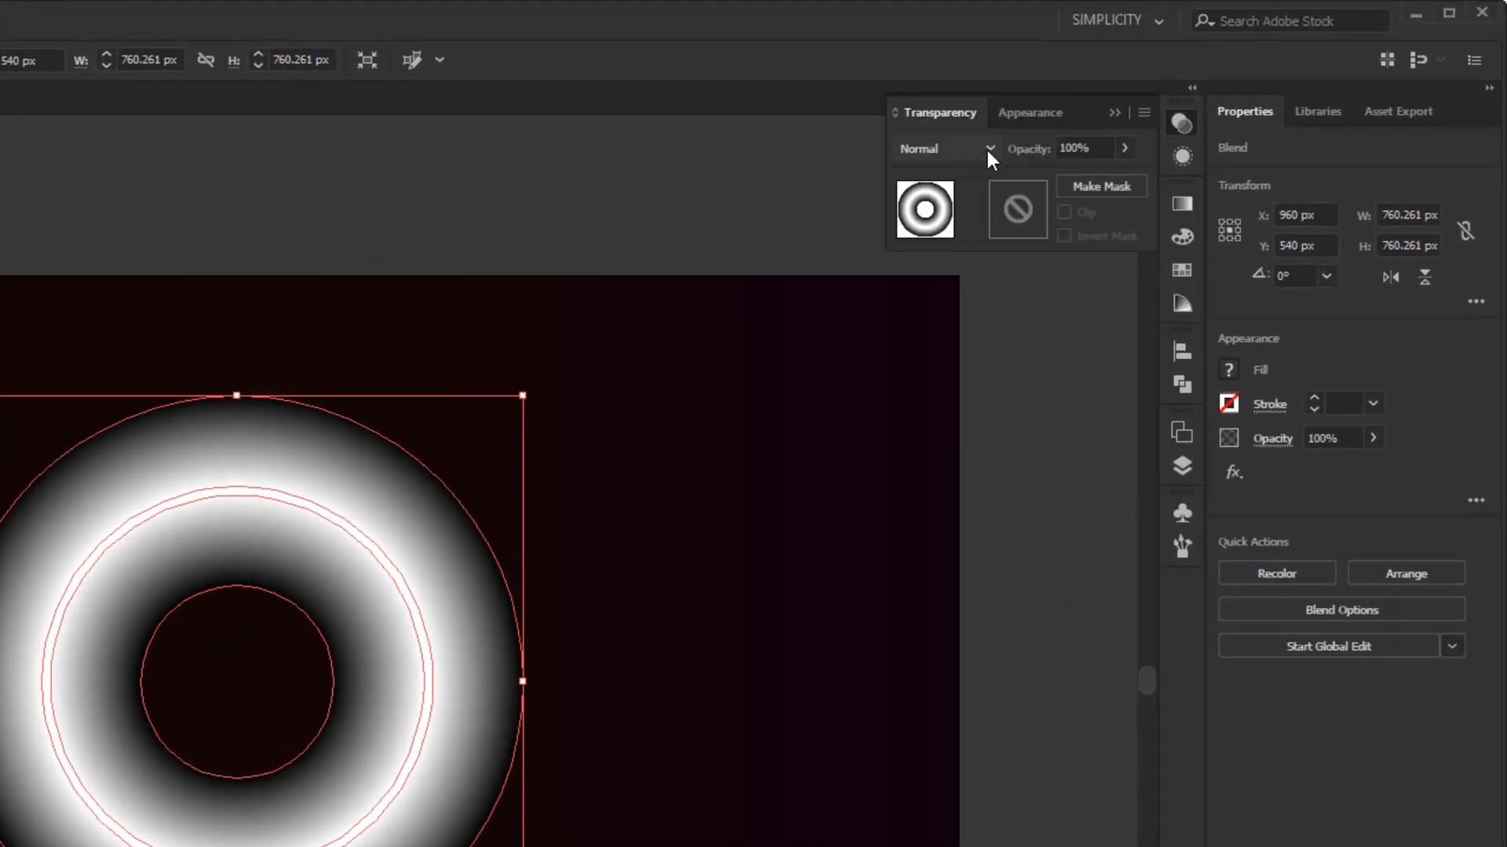
pyautogui.click(946, 148)
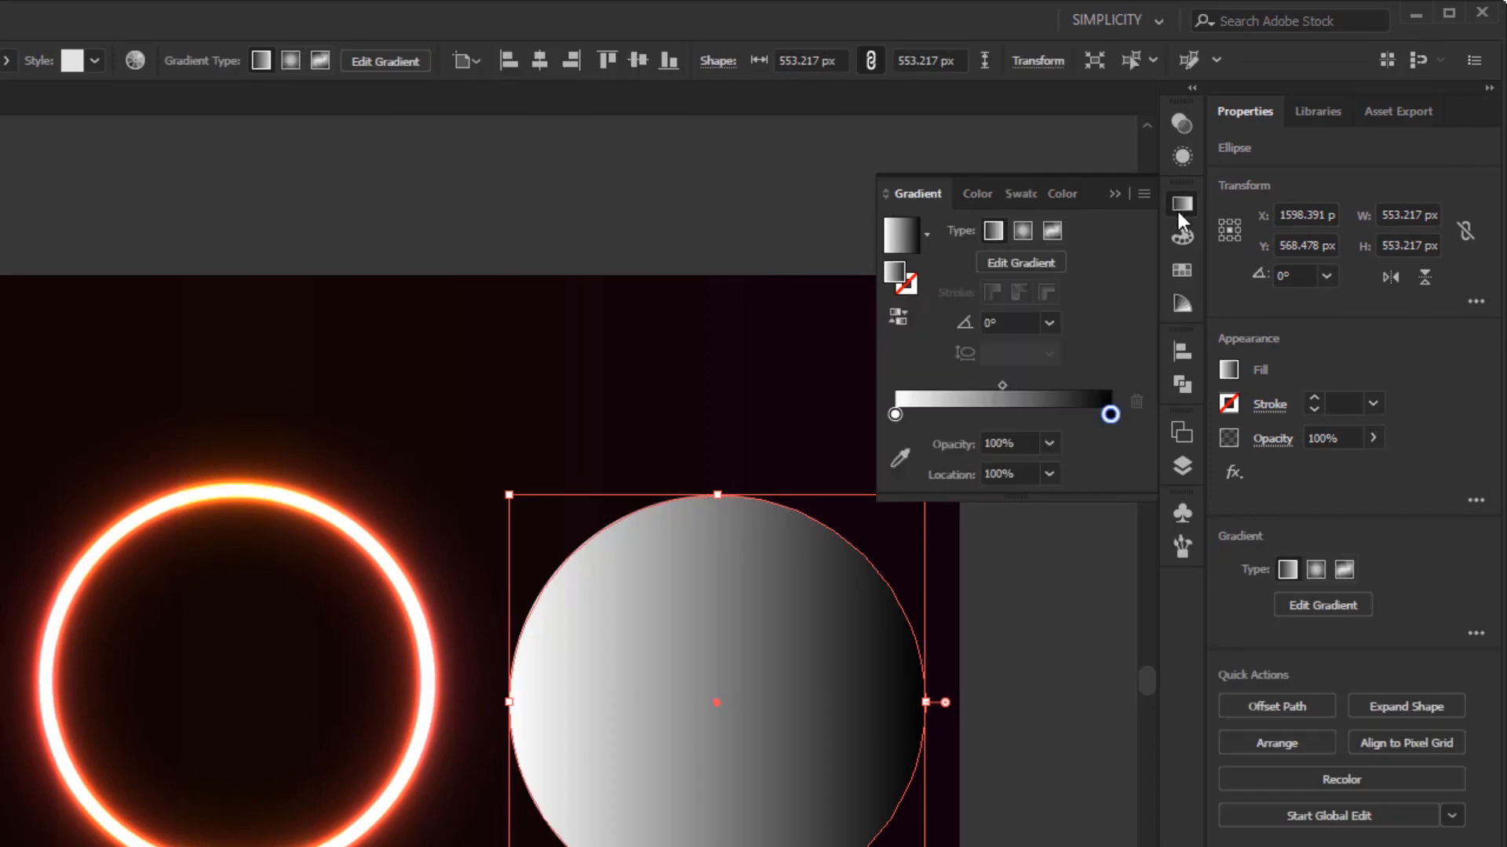
# Make the 553 px circle's gradient radial, white at the centre fading to black.
pyautogui.click(1022, 231)
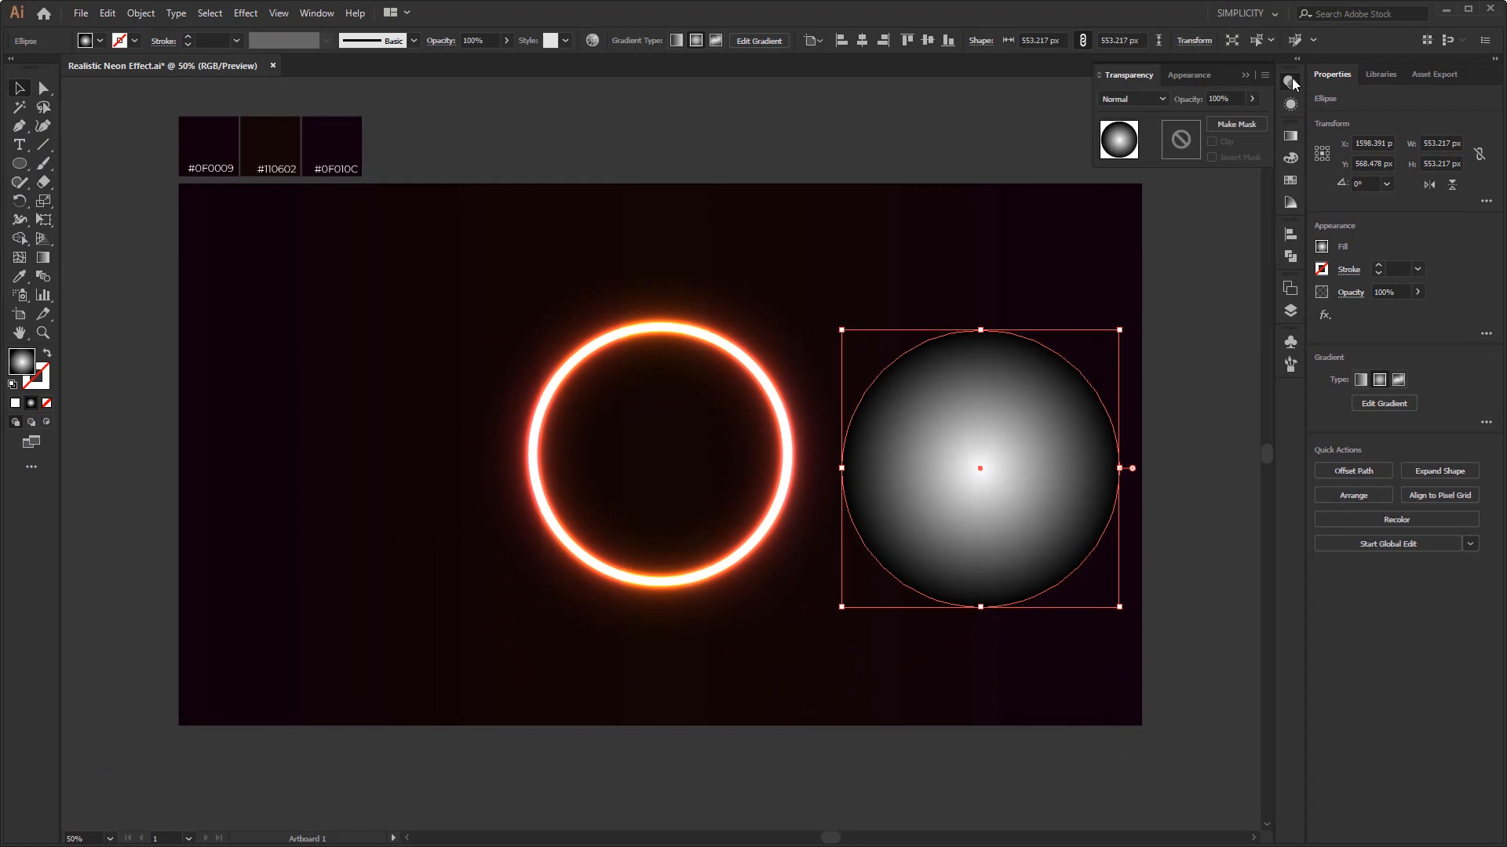
pyautogui.click(1133, 97)
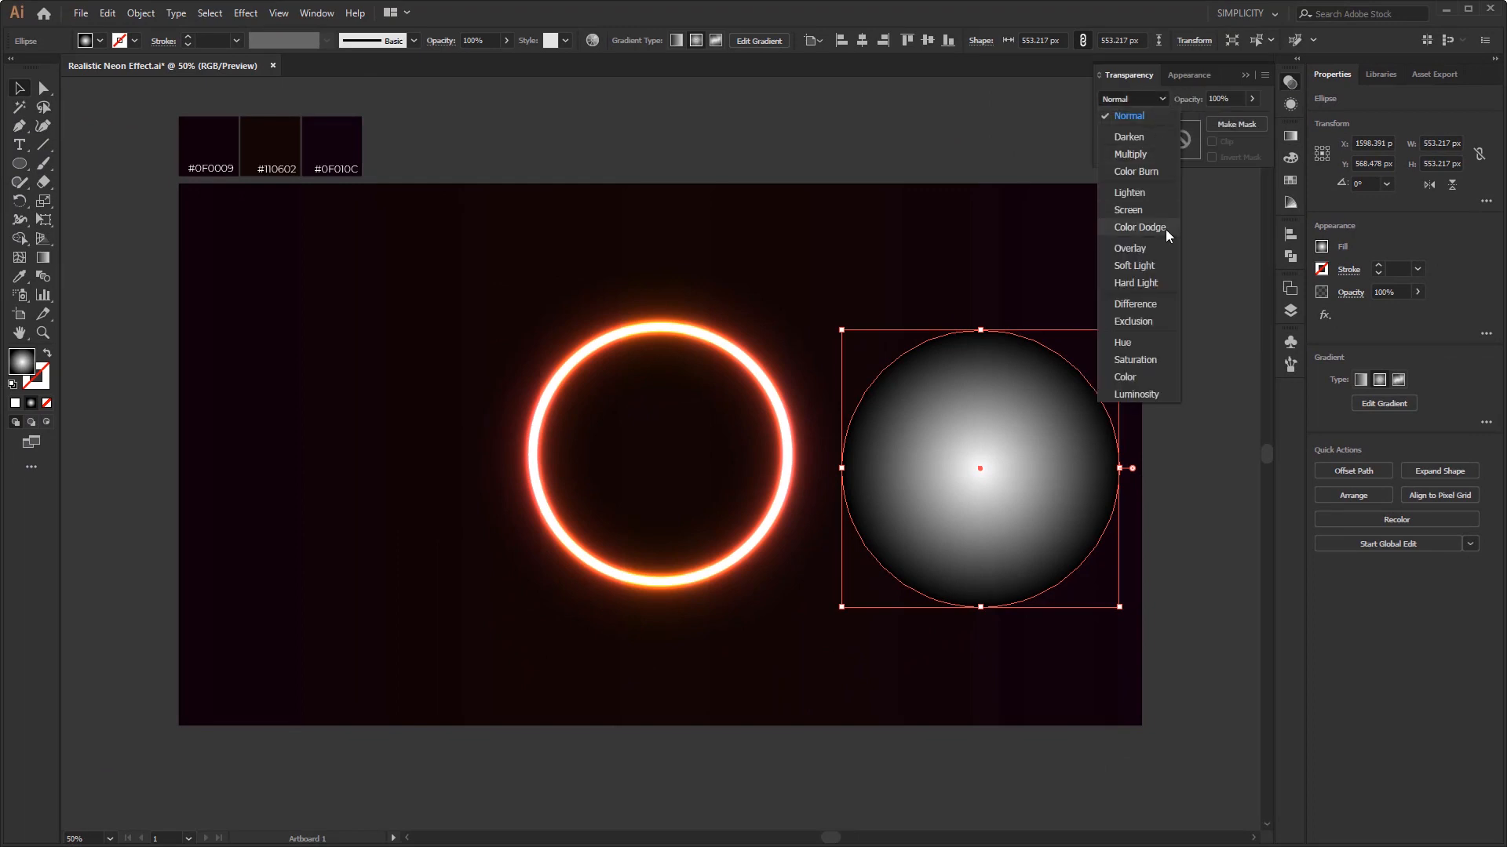
# Set the gradient circle to Color Dodge and leave it as a flat glow ellipse under the ring.
pyautogui.click(1140, 226)
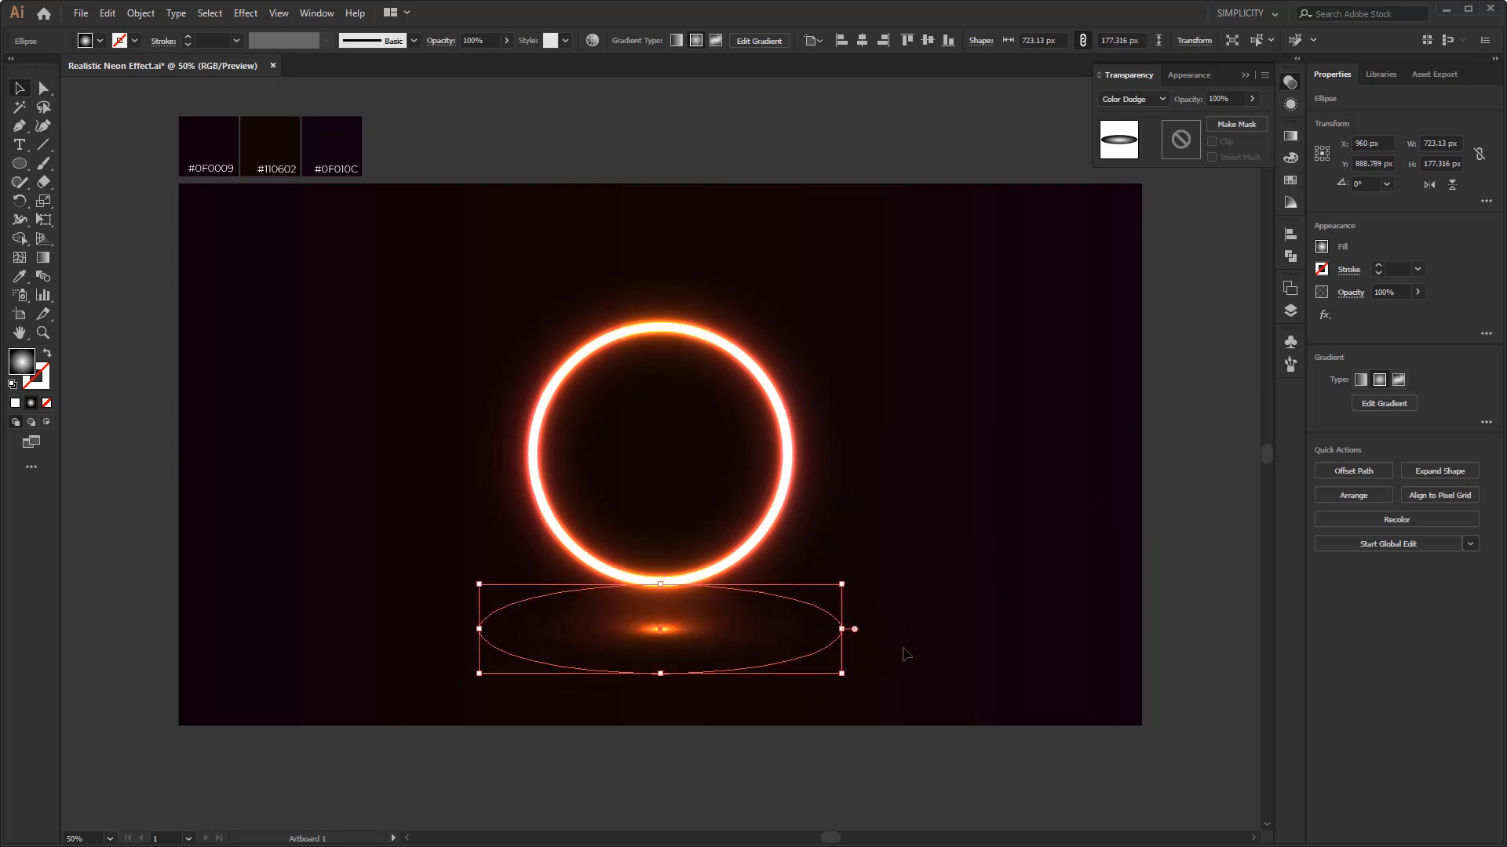
pyautogui.click(709, 688)
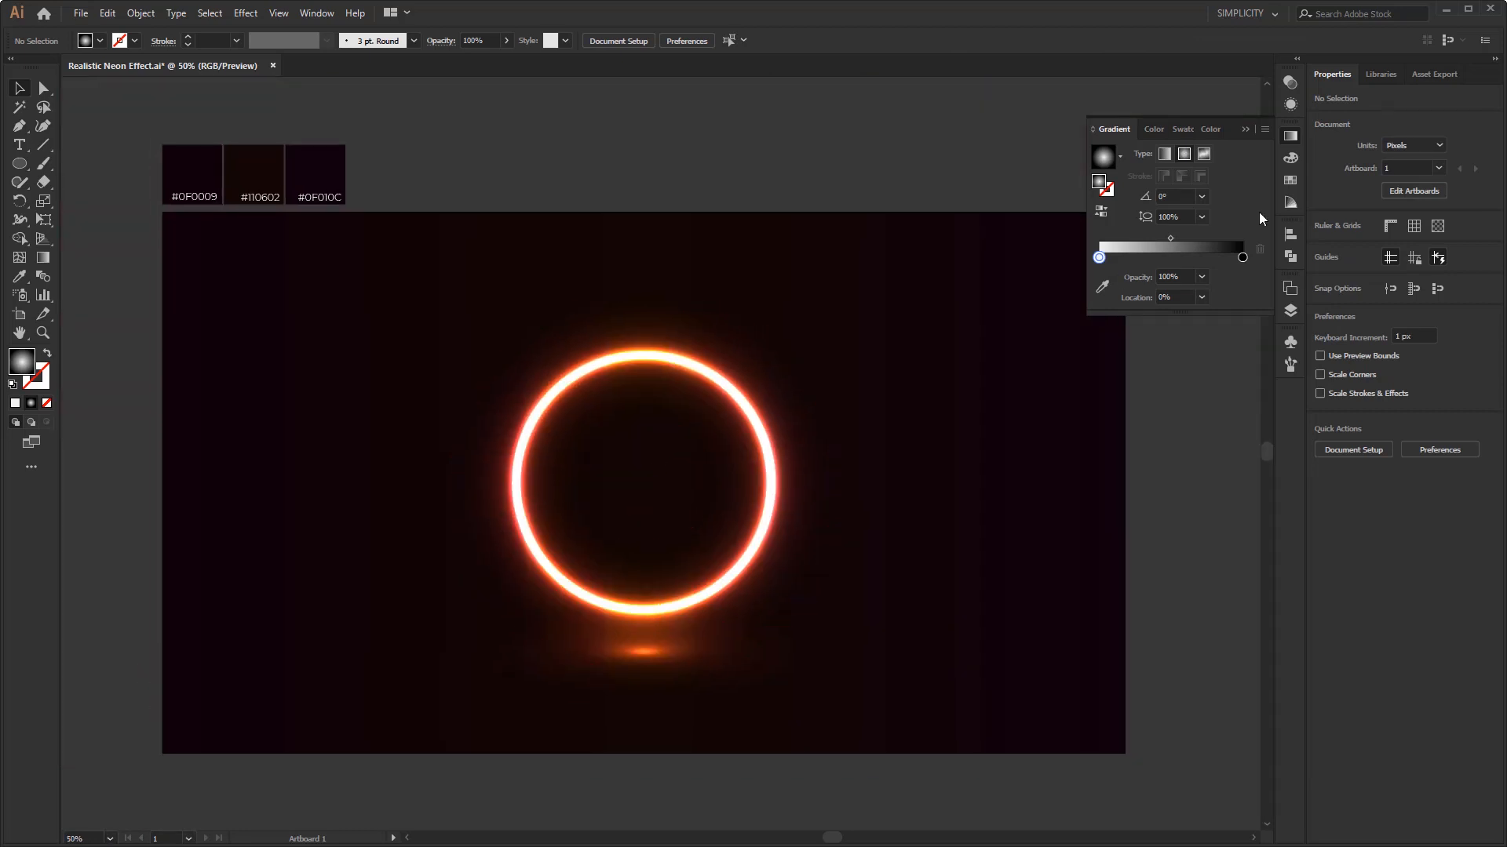
# Recolour a middle stop of the background gradient (value 38) so the glow shifts to reddish pink.
pyautogui.click(1245, 129)
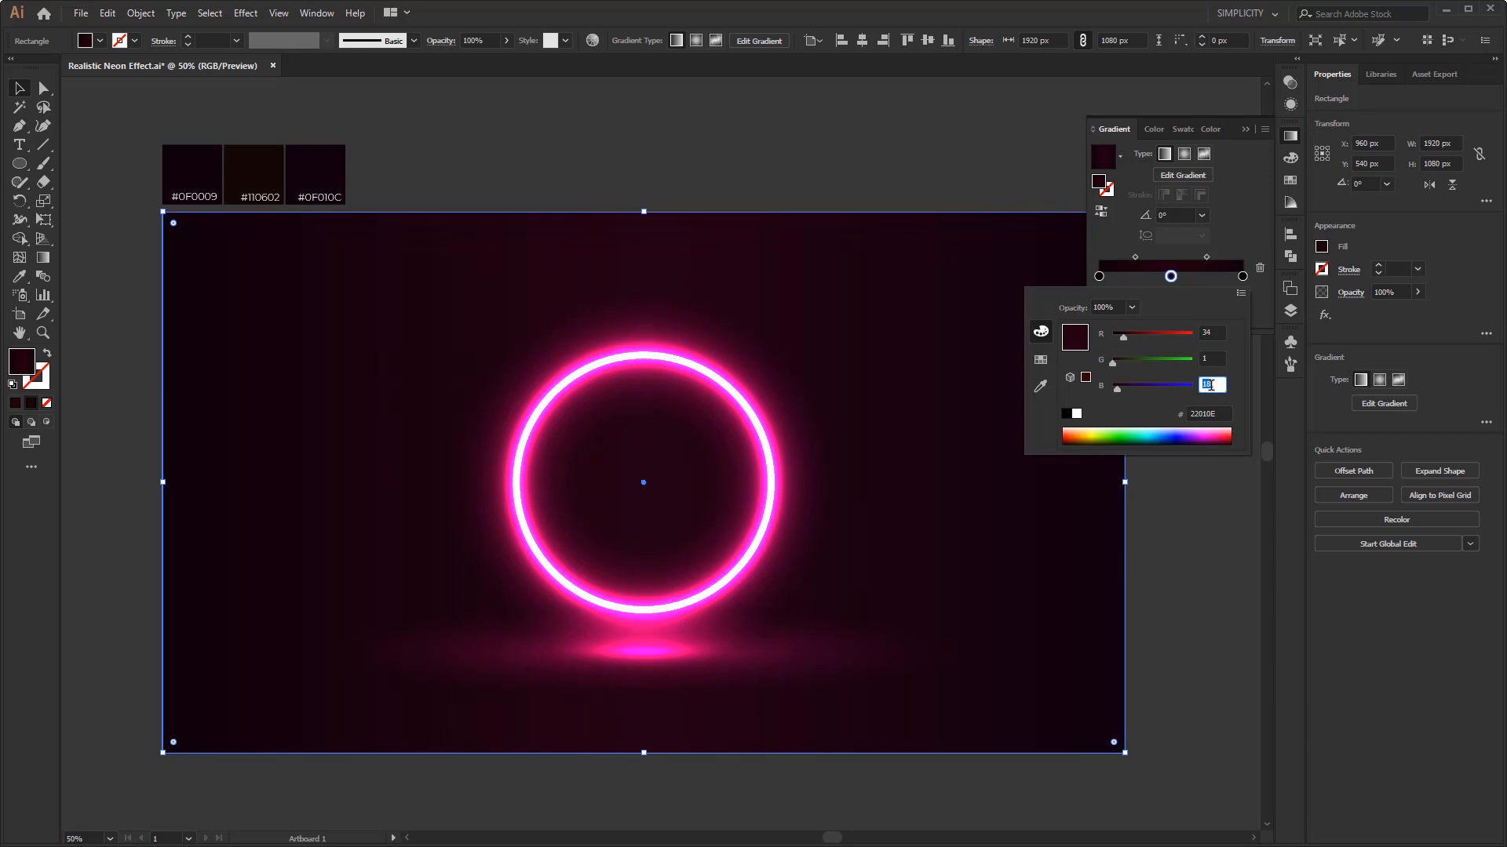
pyautogui.write('38')
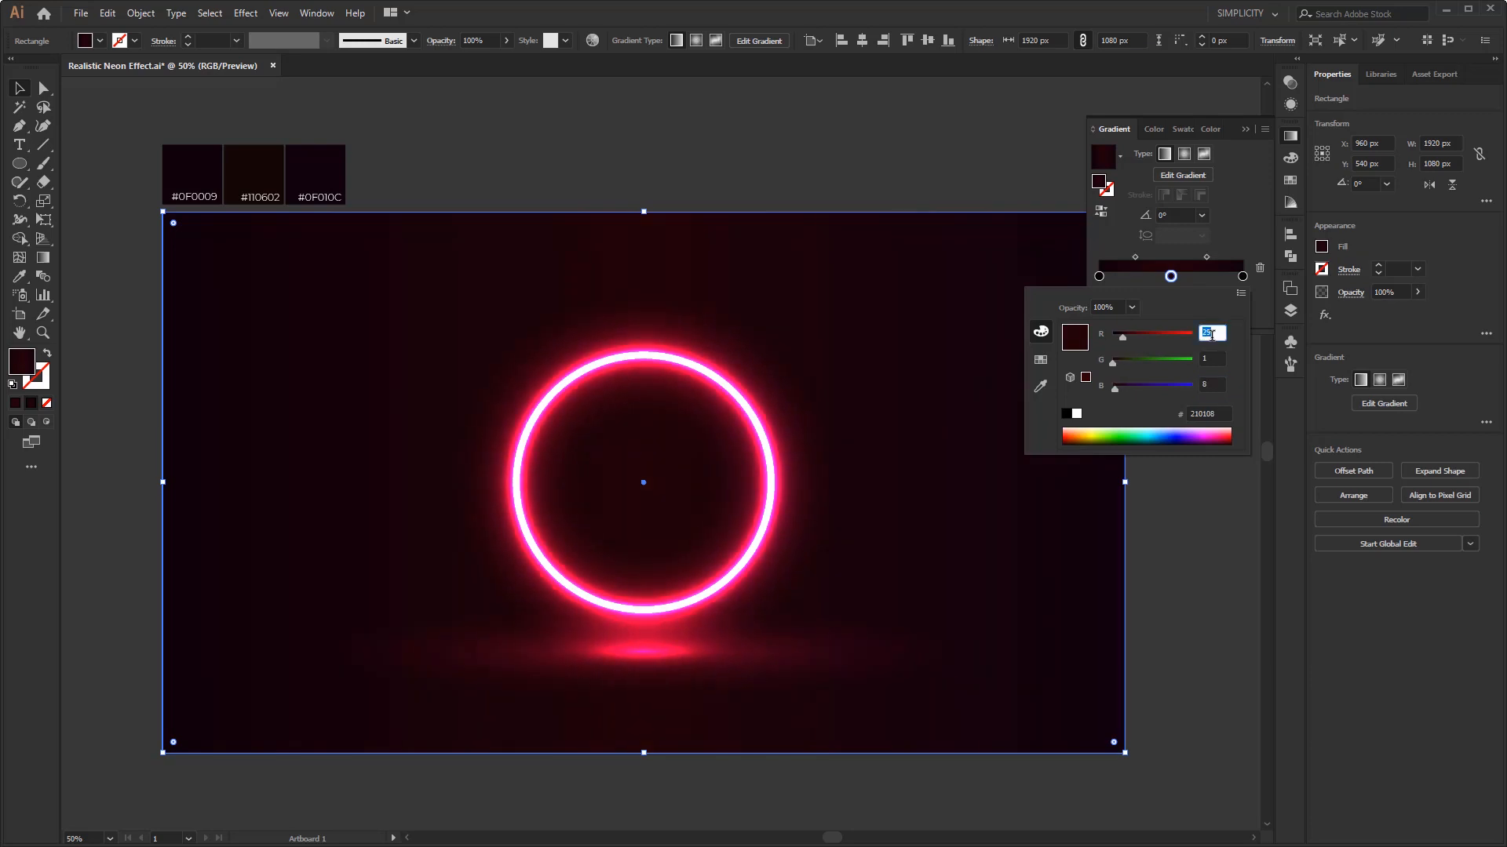